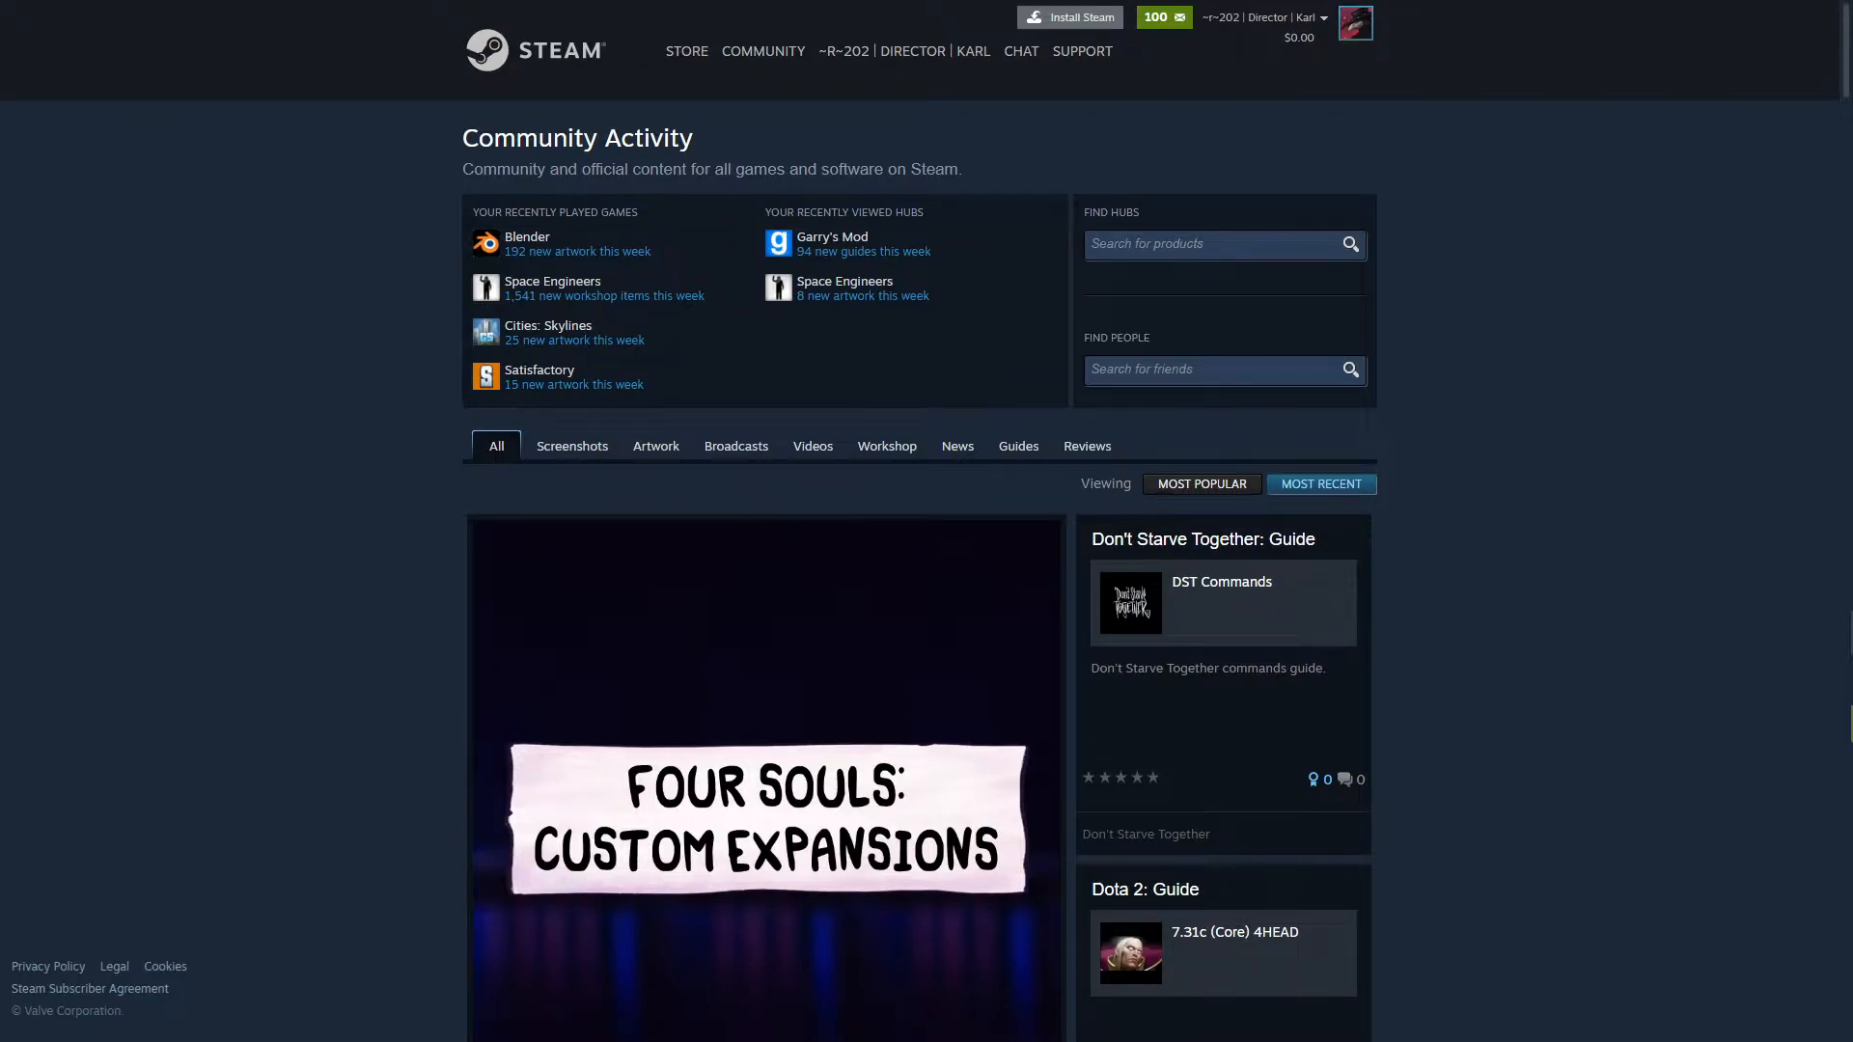
pyautogui.moveTo(109, 206)
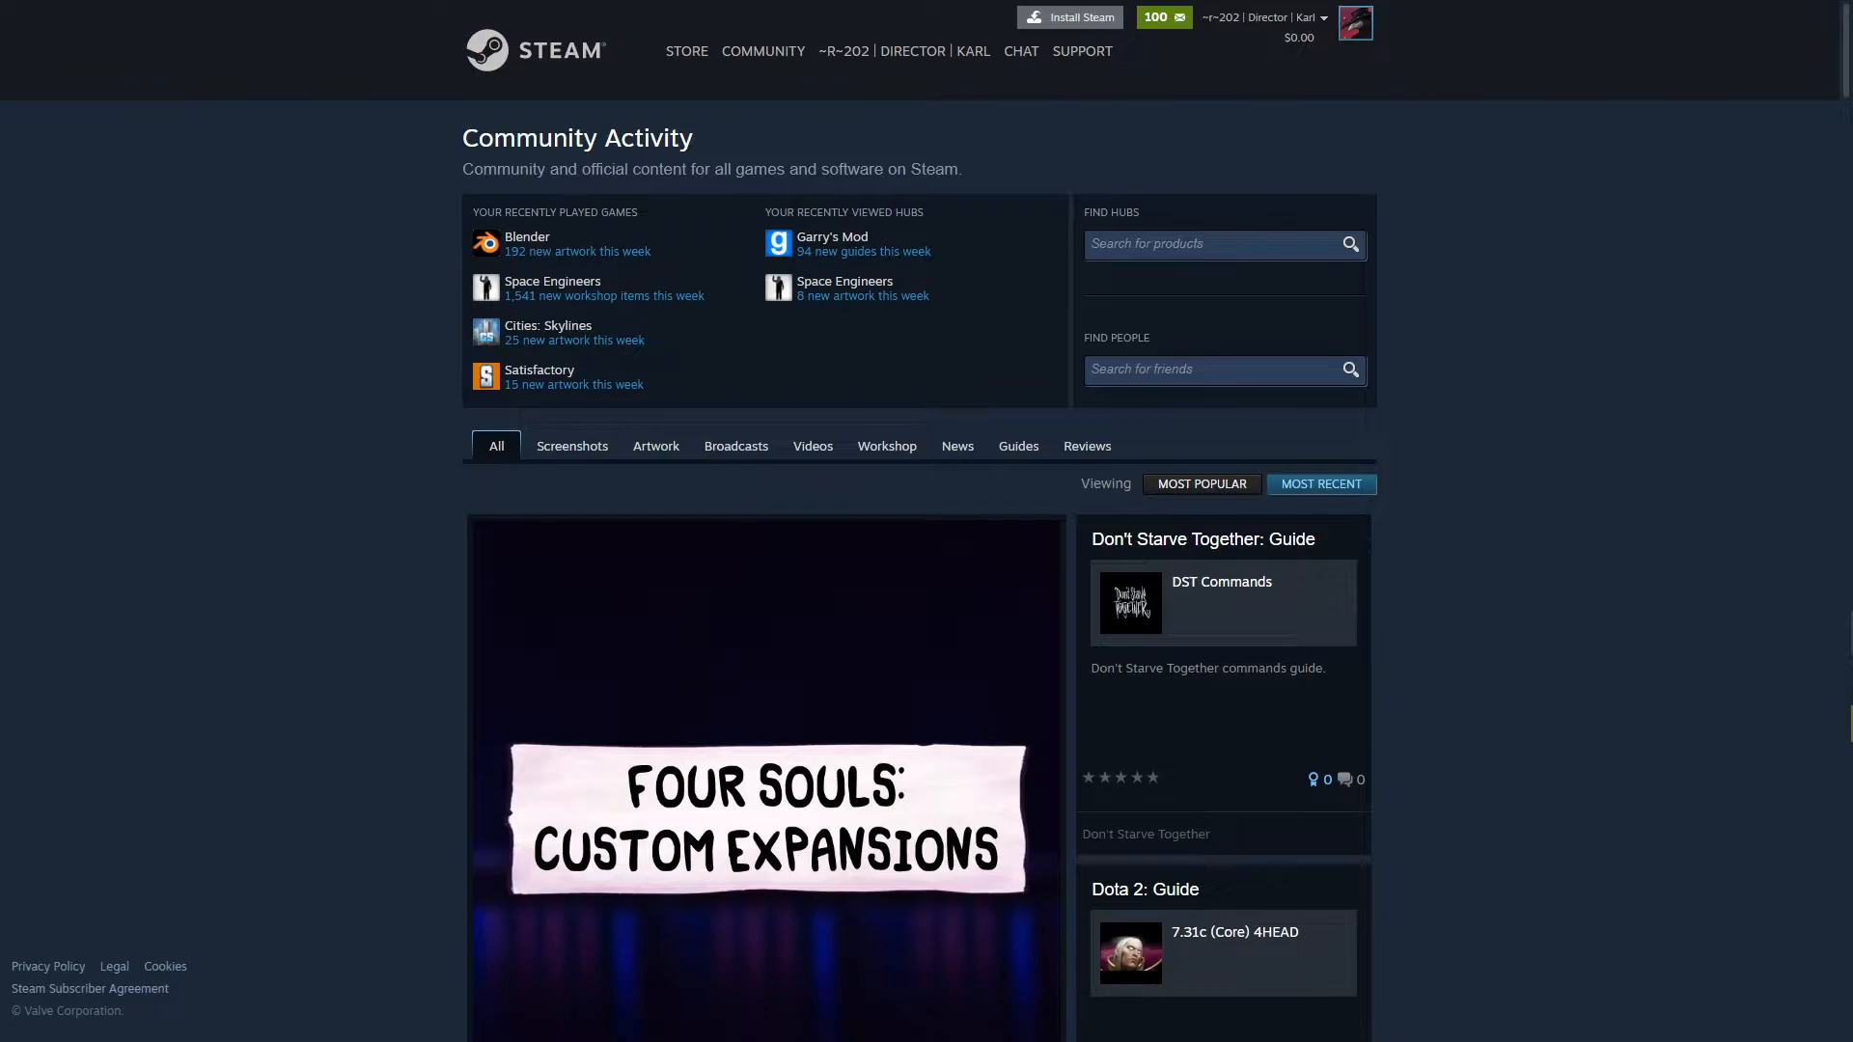
pyautogui.moveTo(732, 199)
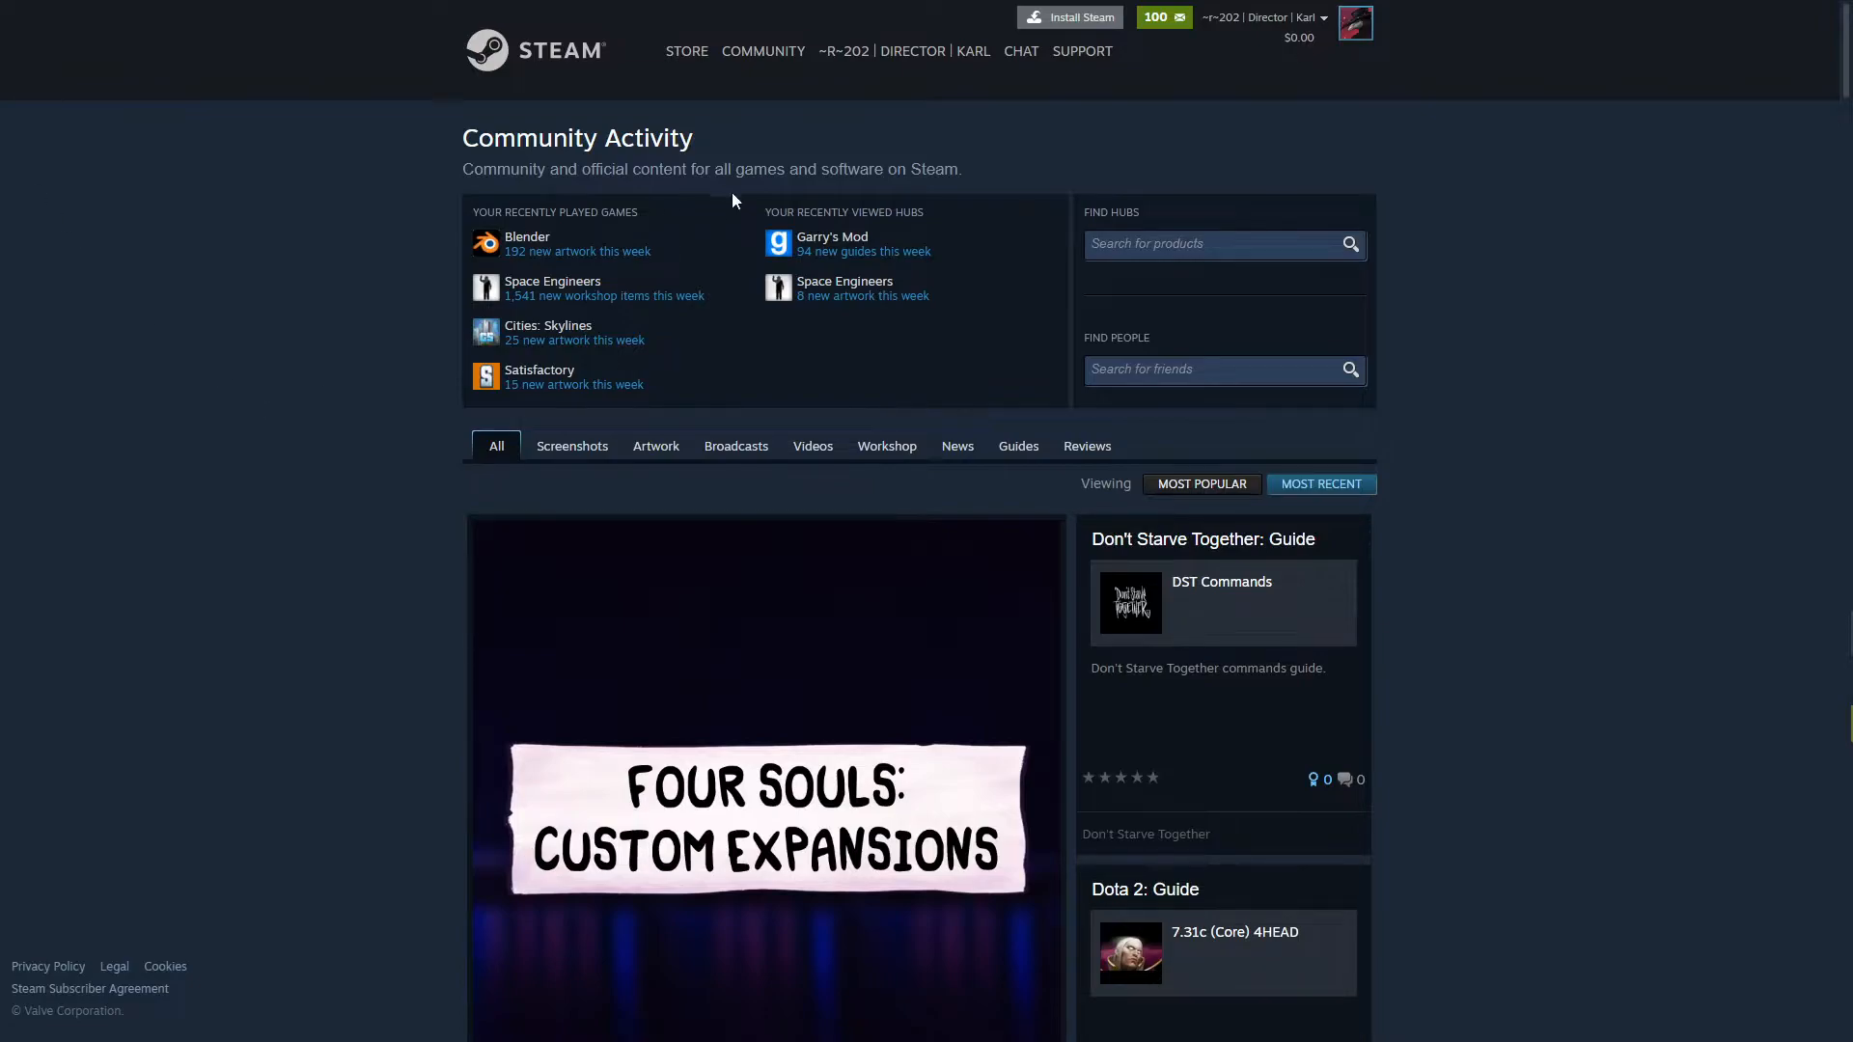
pyautogui.moveTo(552, 281)
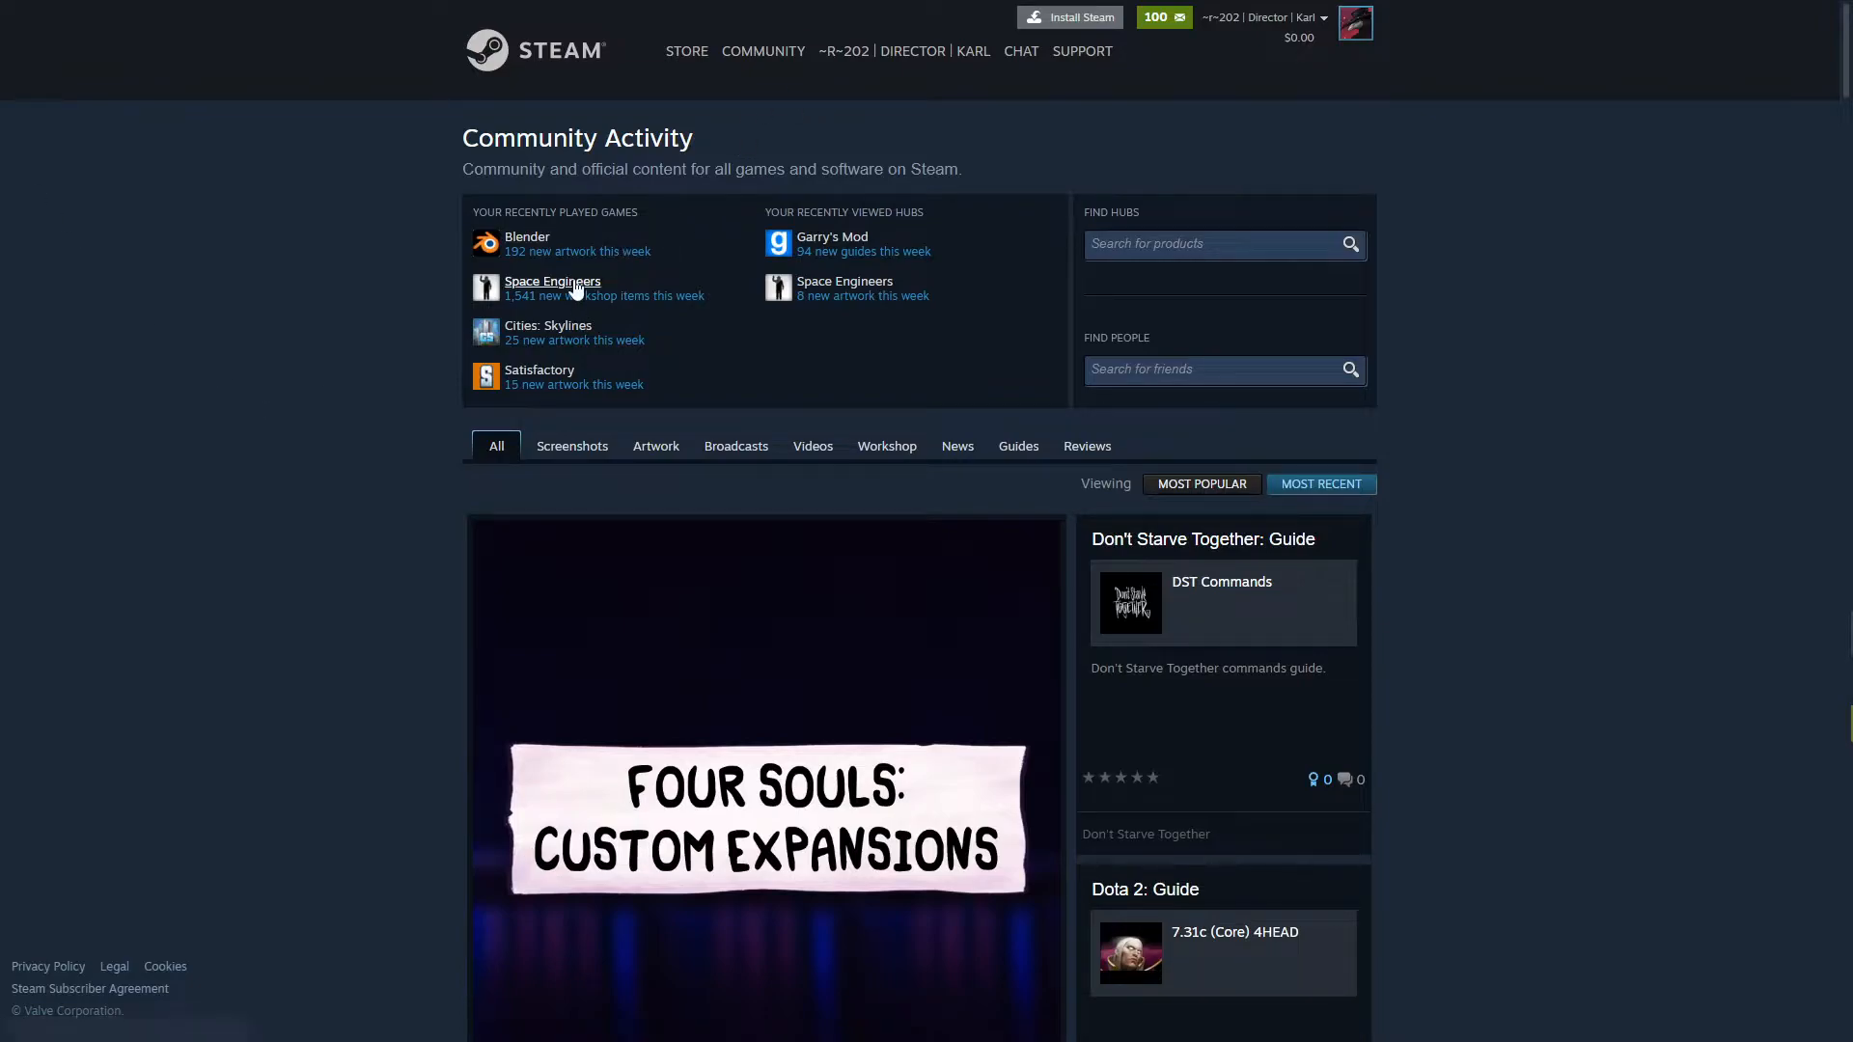
# Go from the Space Engineers community hub to the Workshop's collections list.
pyautogui.click(552, 281)
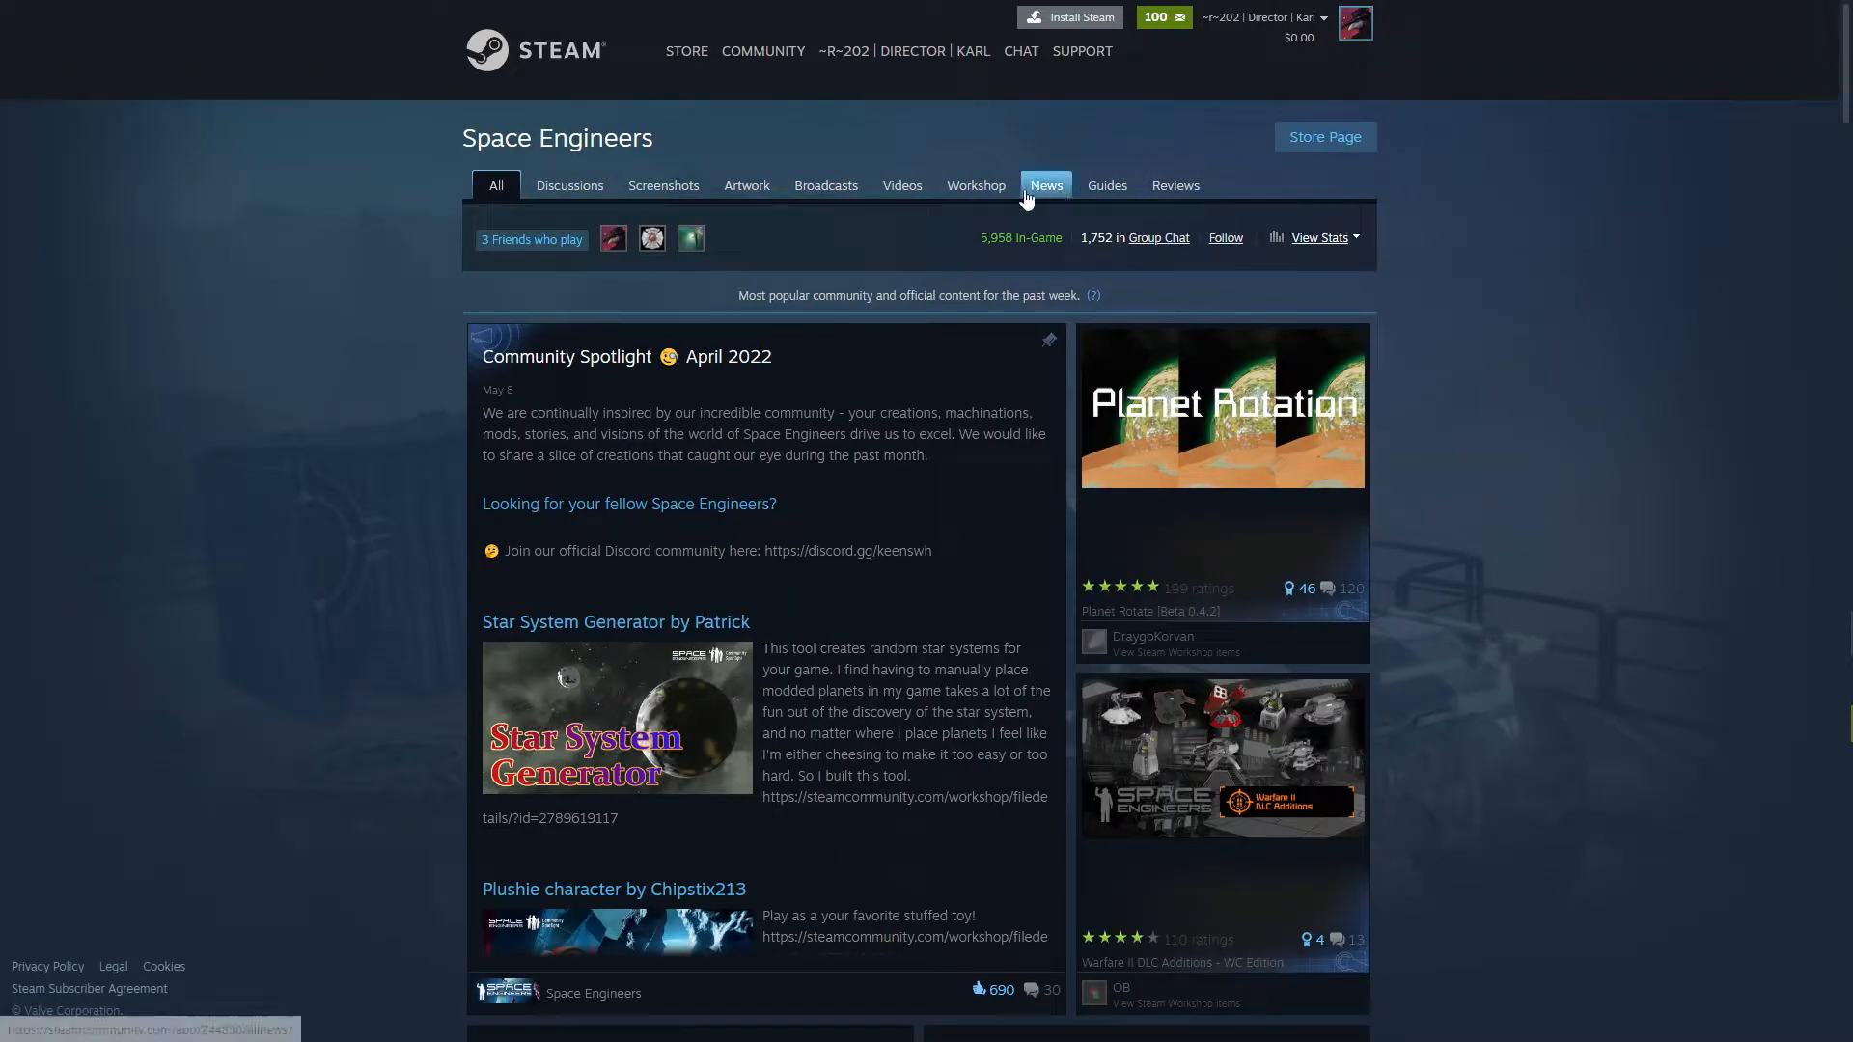
pyautogui.click(968, 185)
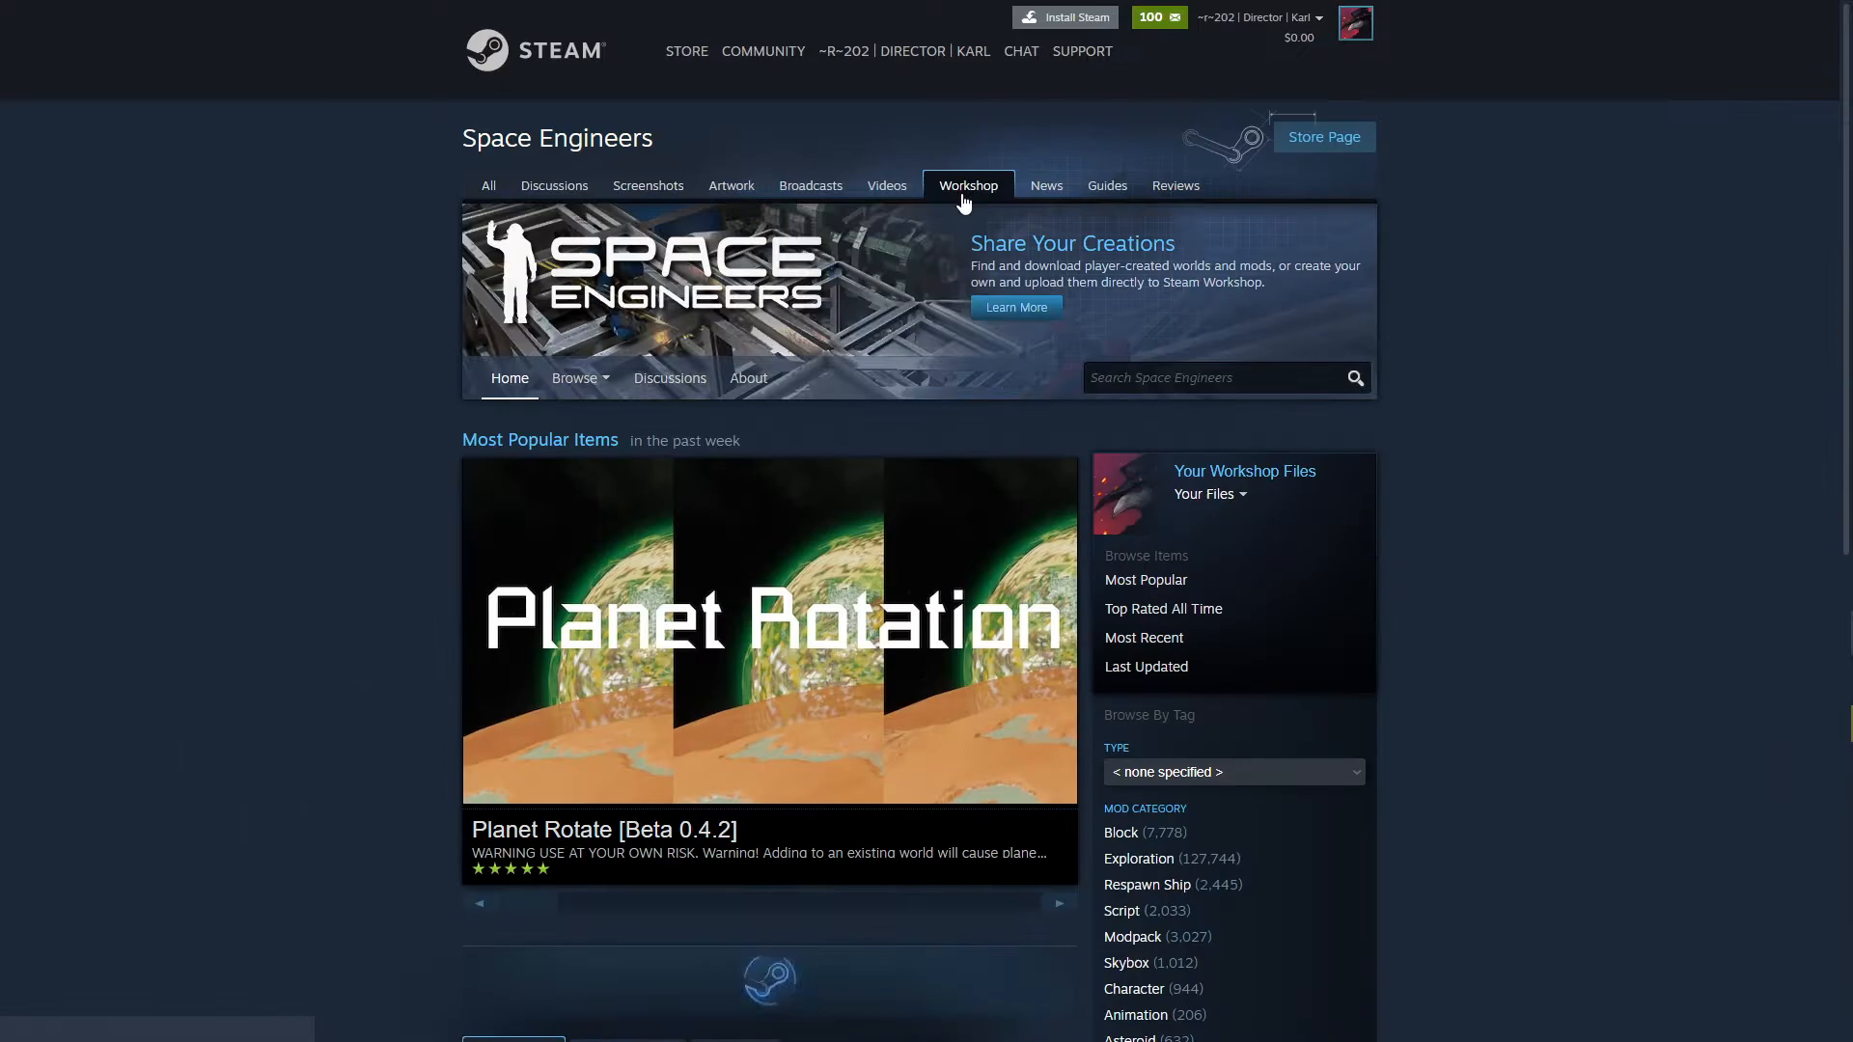
pyautogui.click(578, 377)
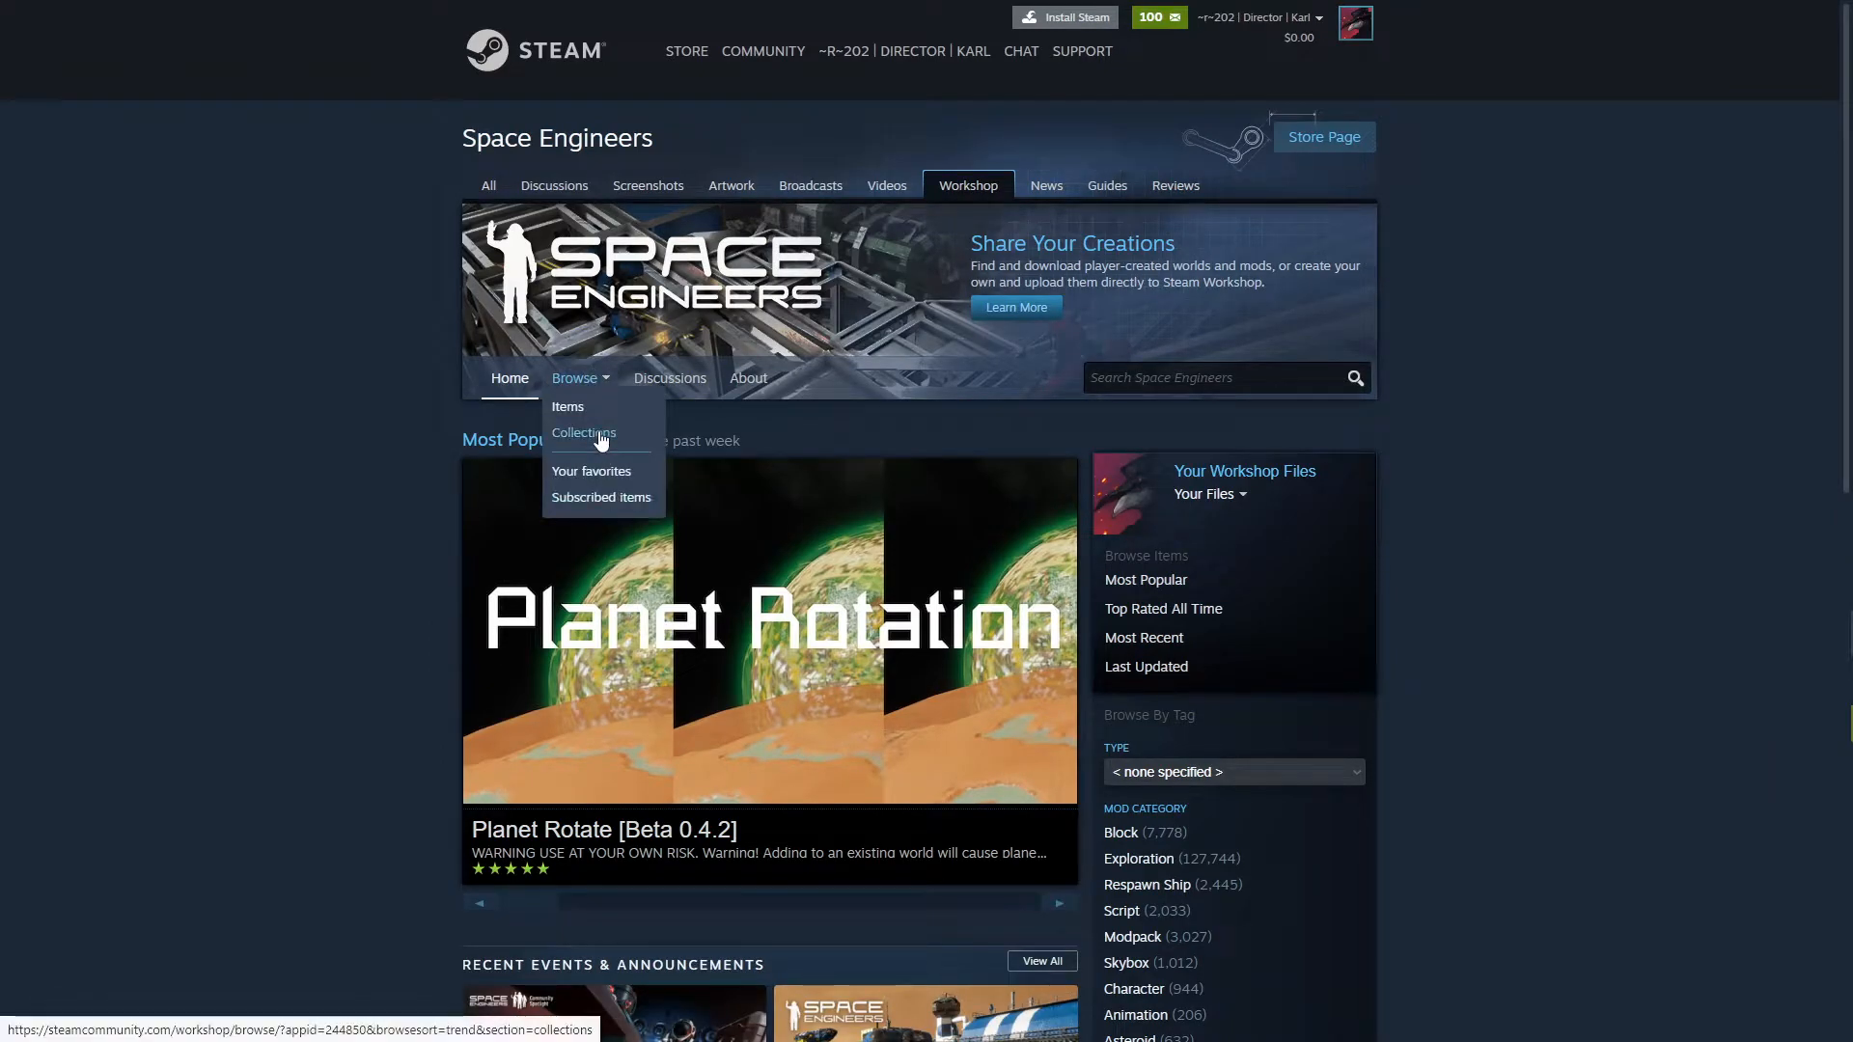
pyautogui.click(584, 432)
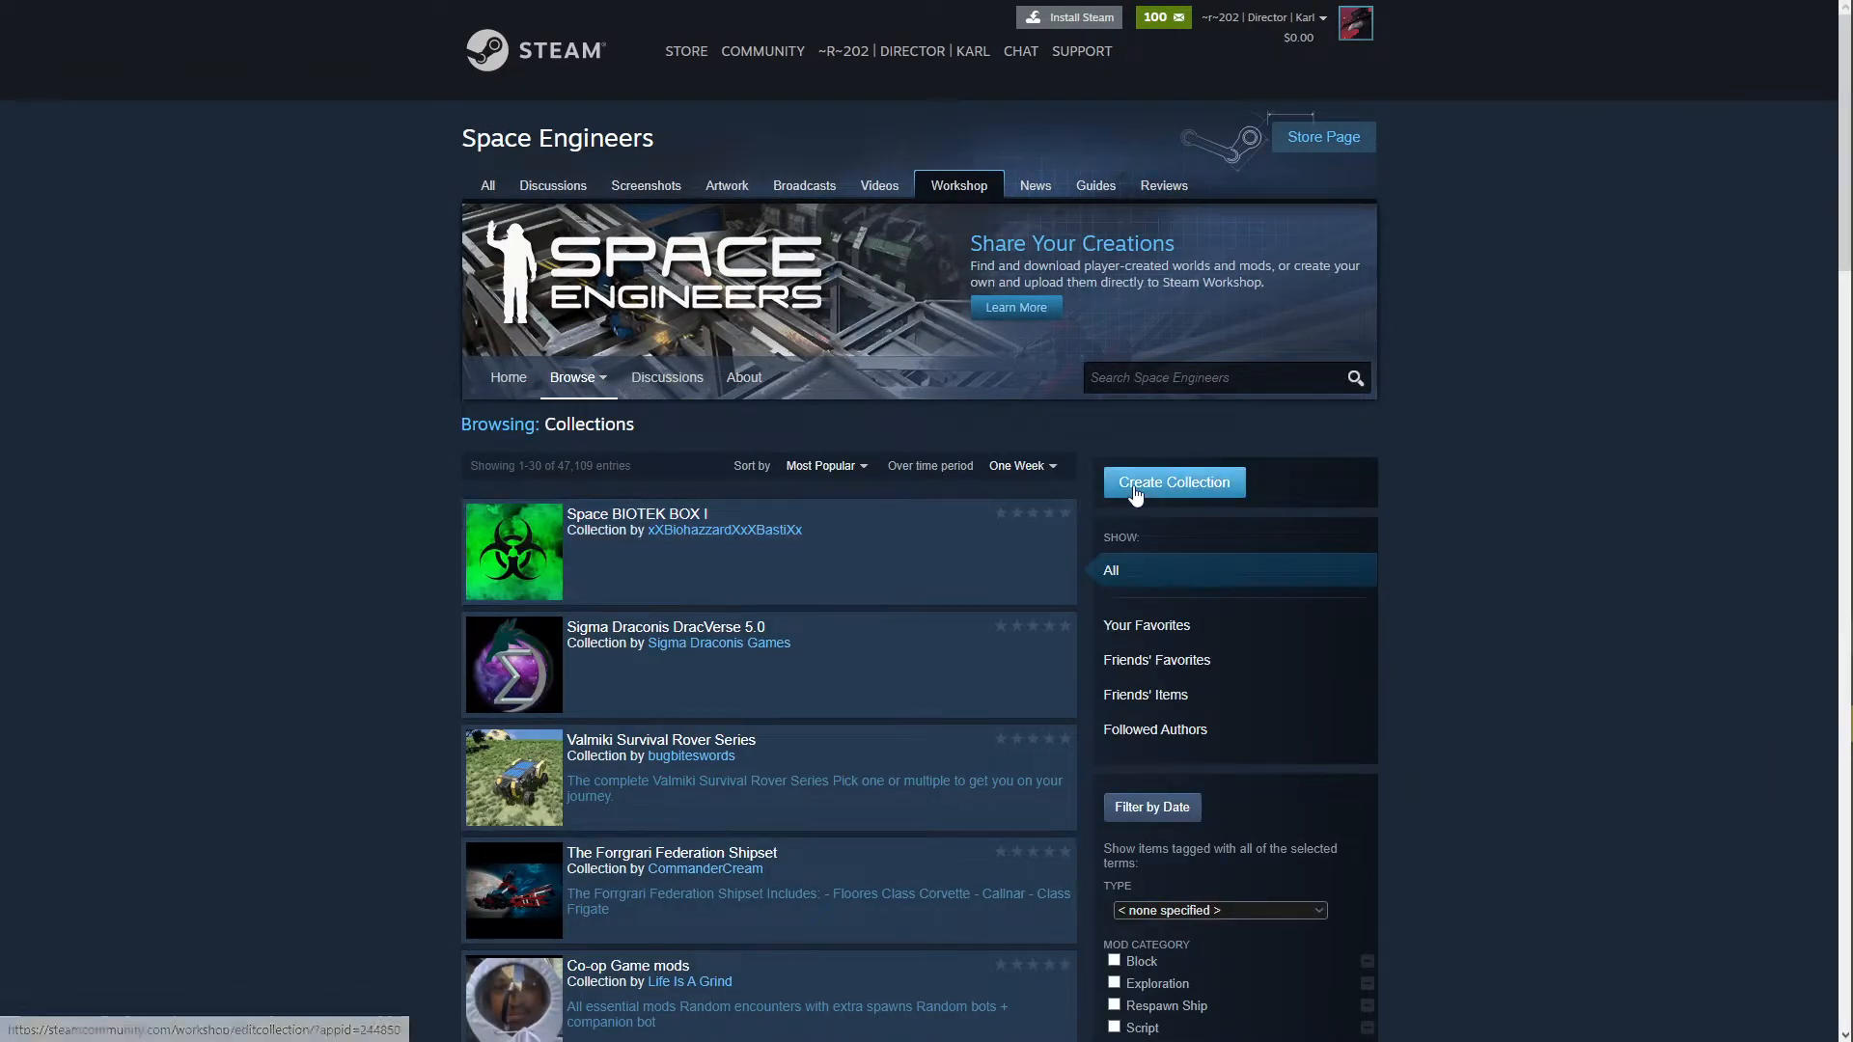
# Start a new collection and enter the title 'Demonstration for Tutorial'.
pyautogui.click(1171, 480)
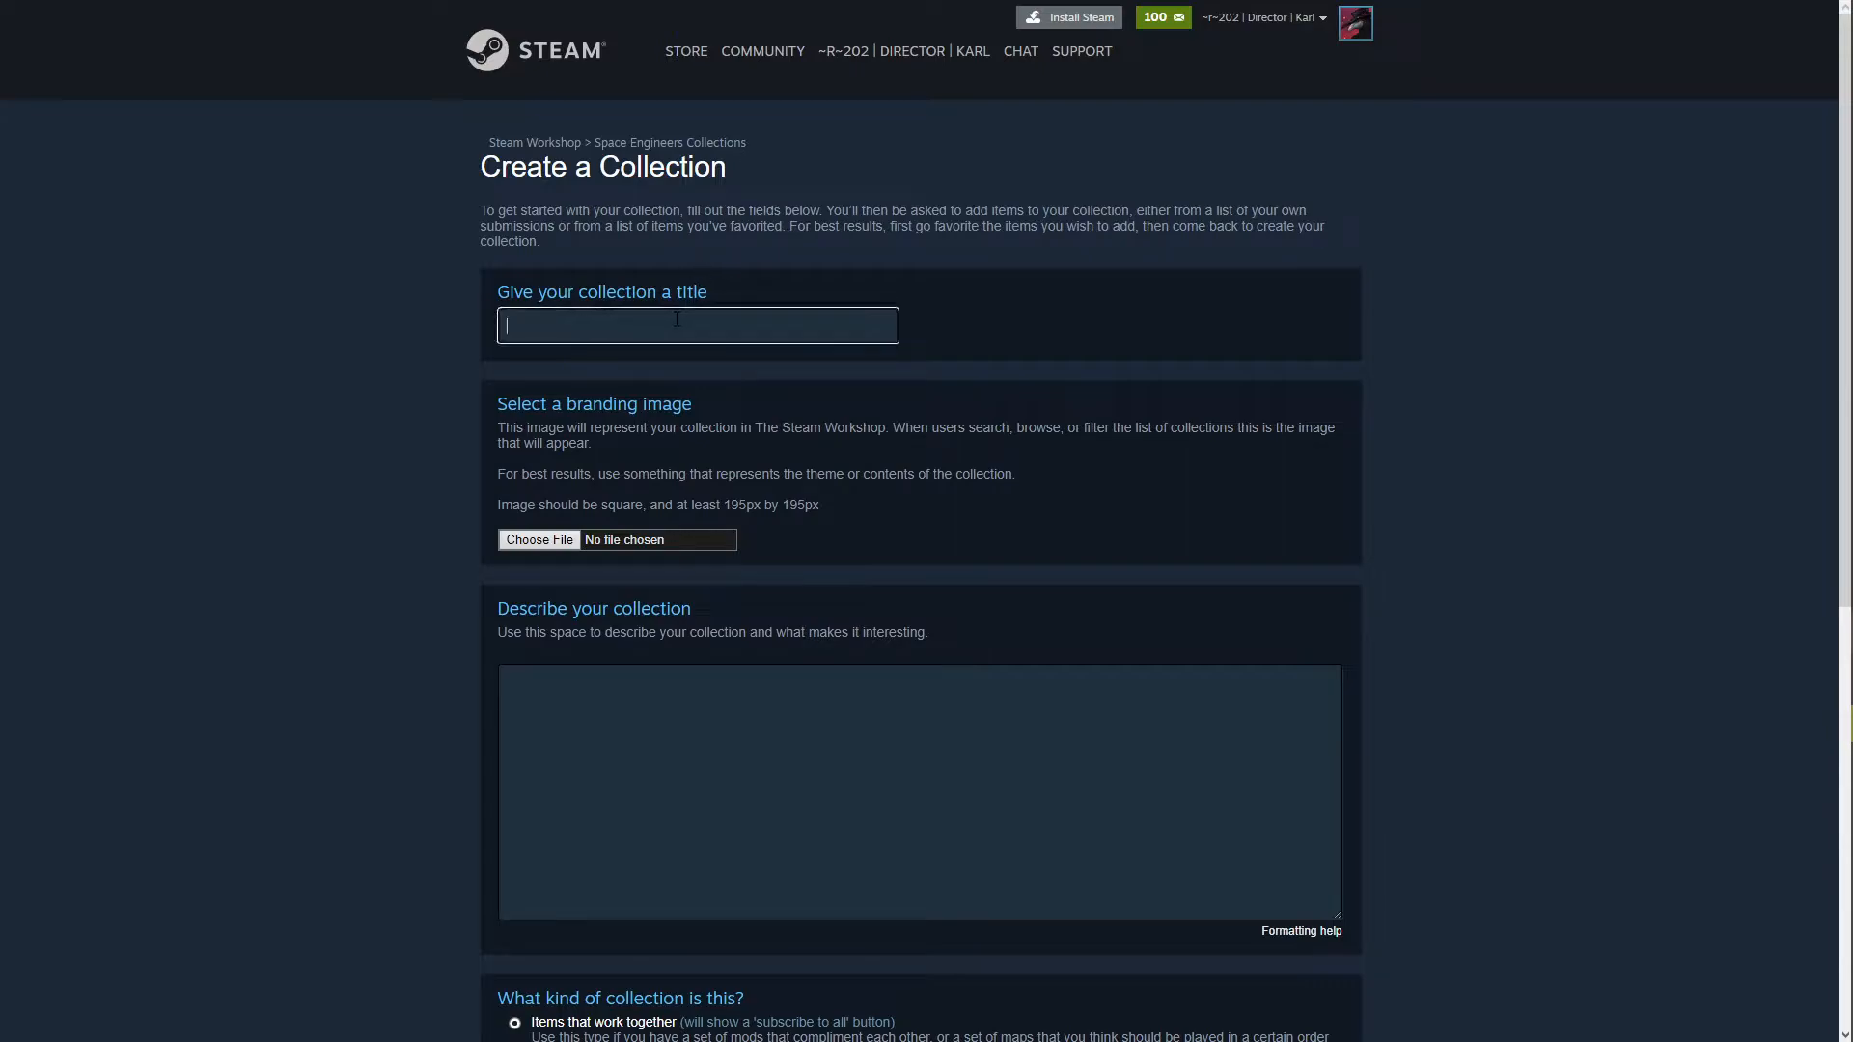
pyautogui.write('Demonst')
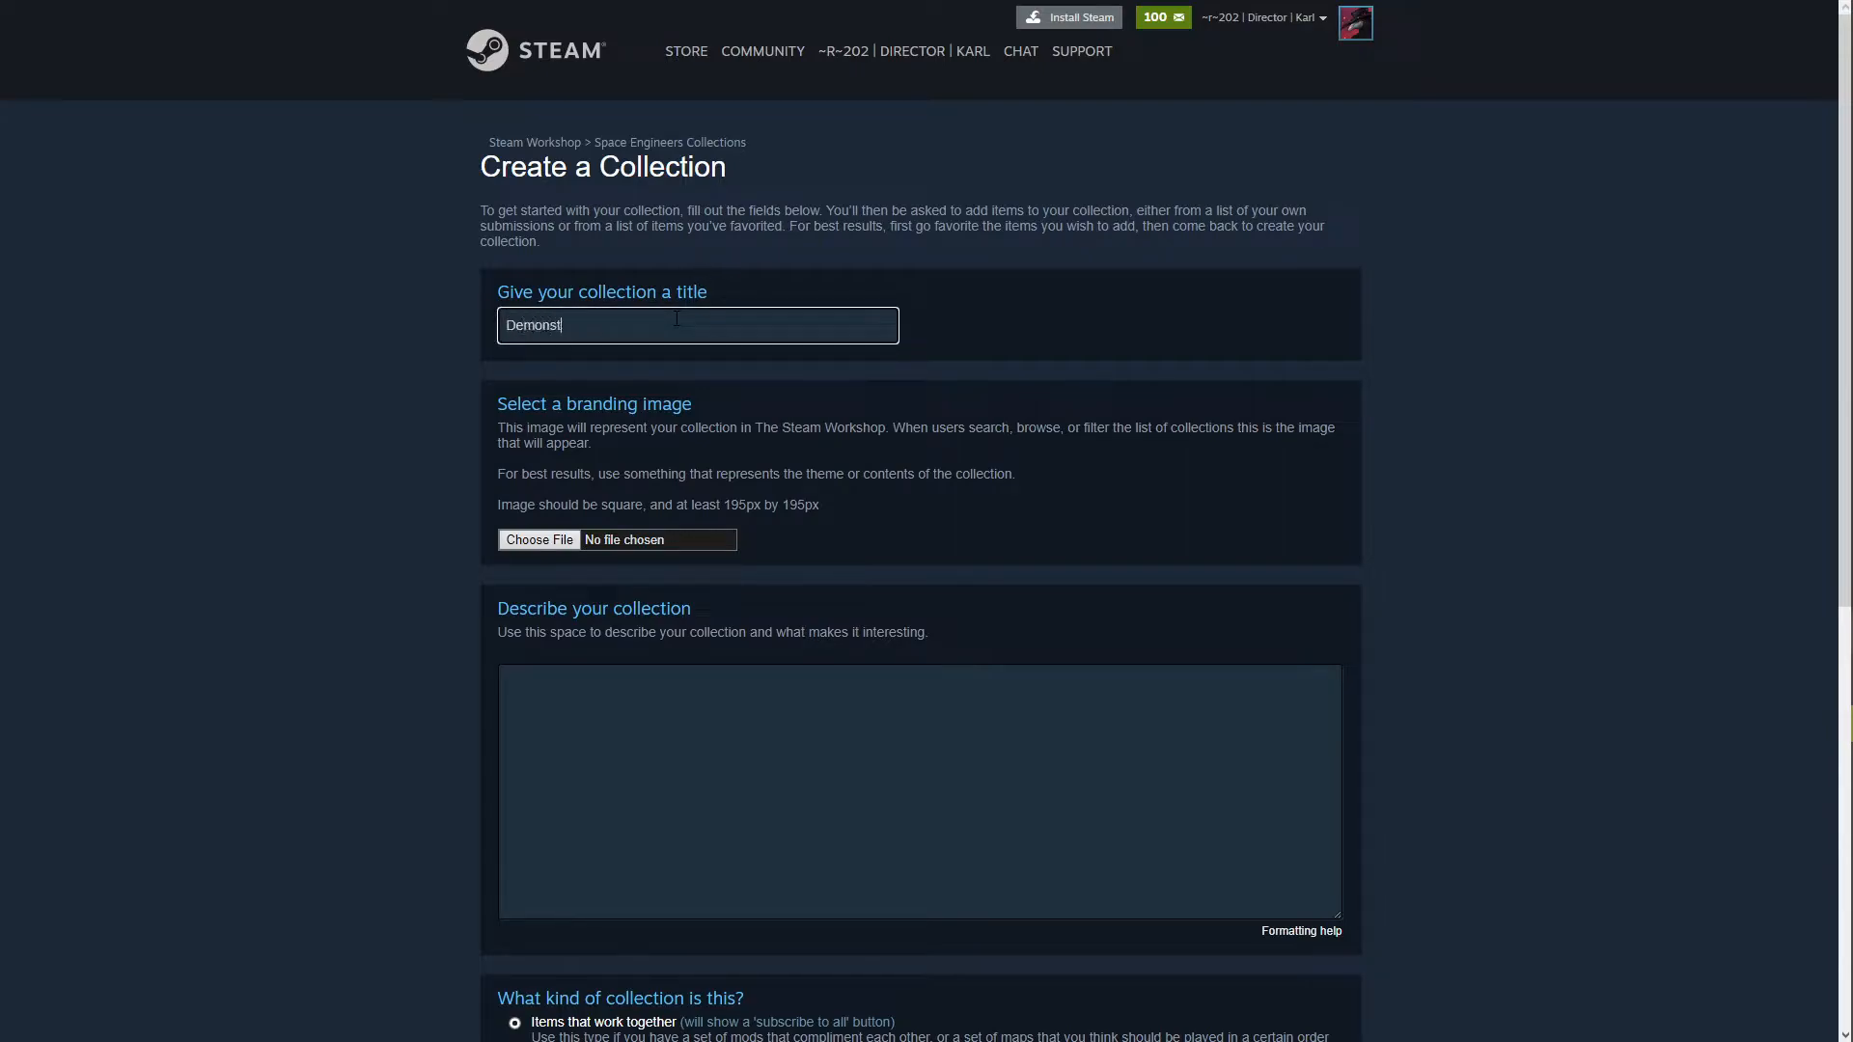
pyautogui.write('ration for tut')
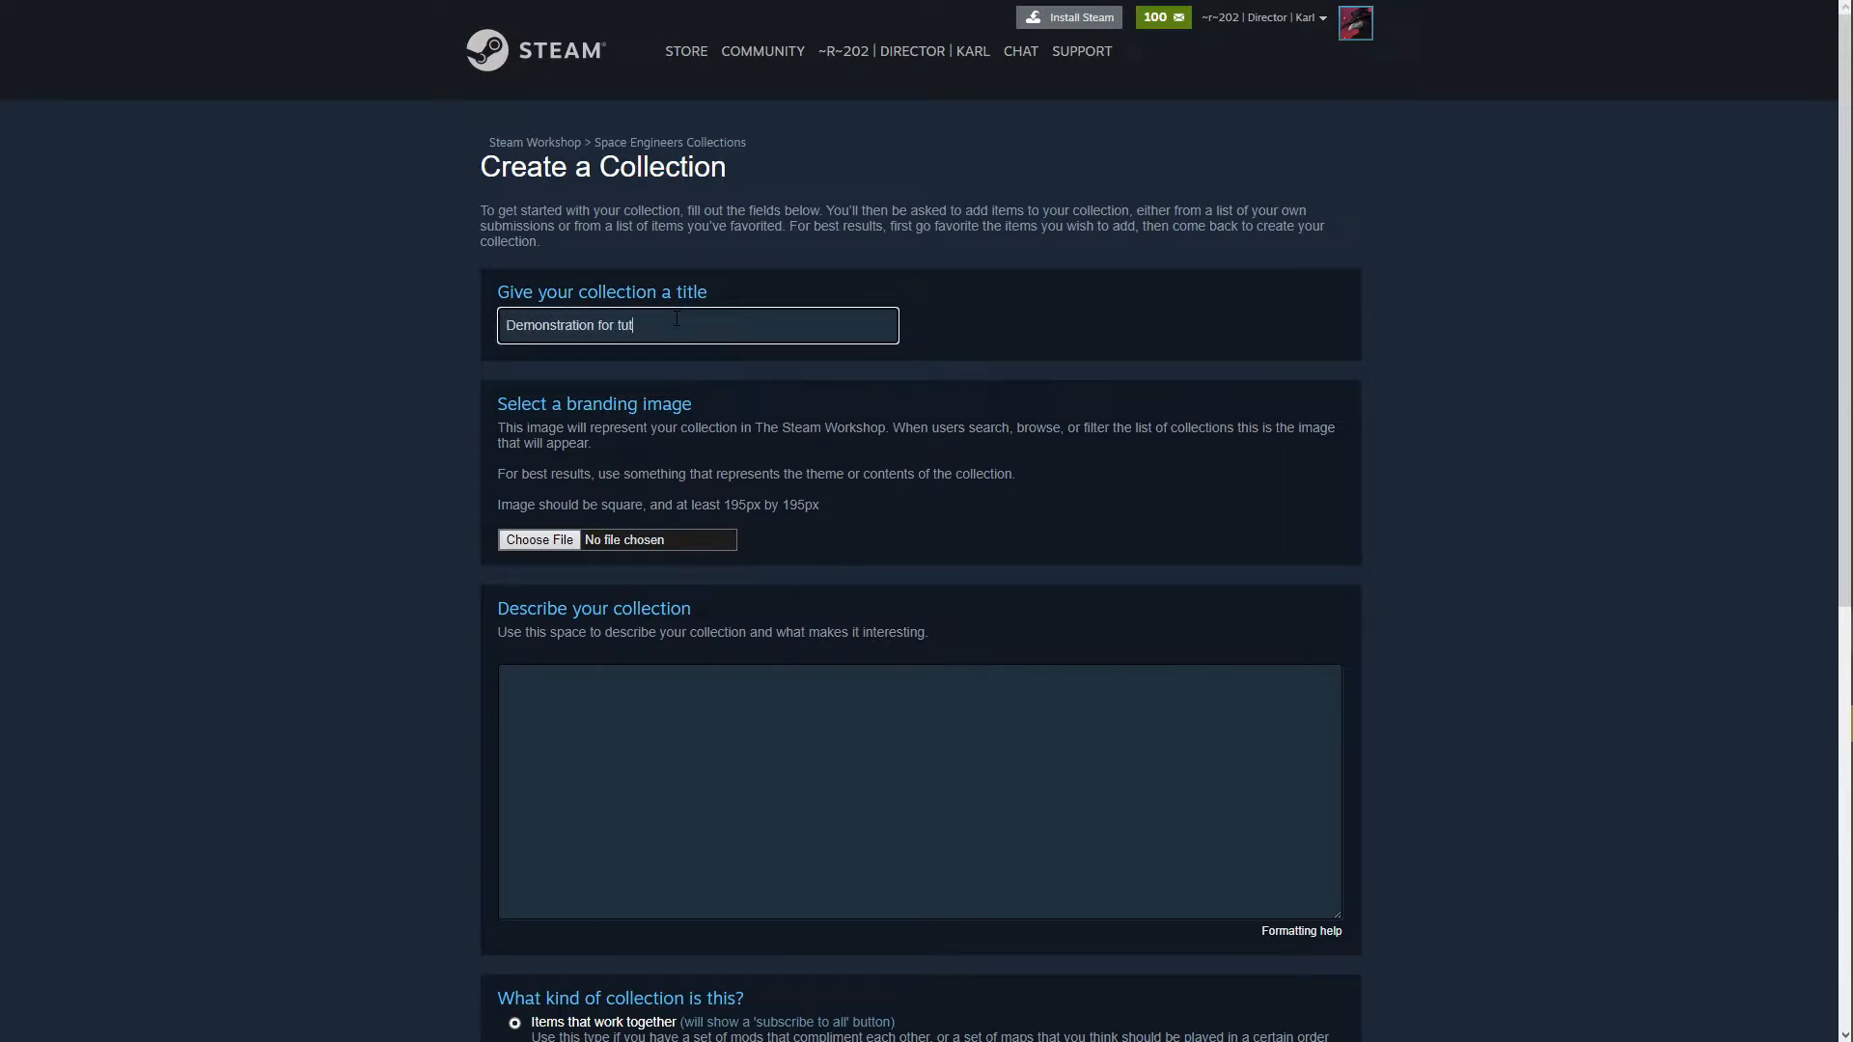
pyautogui.write('Tuto')
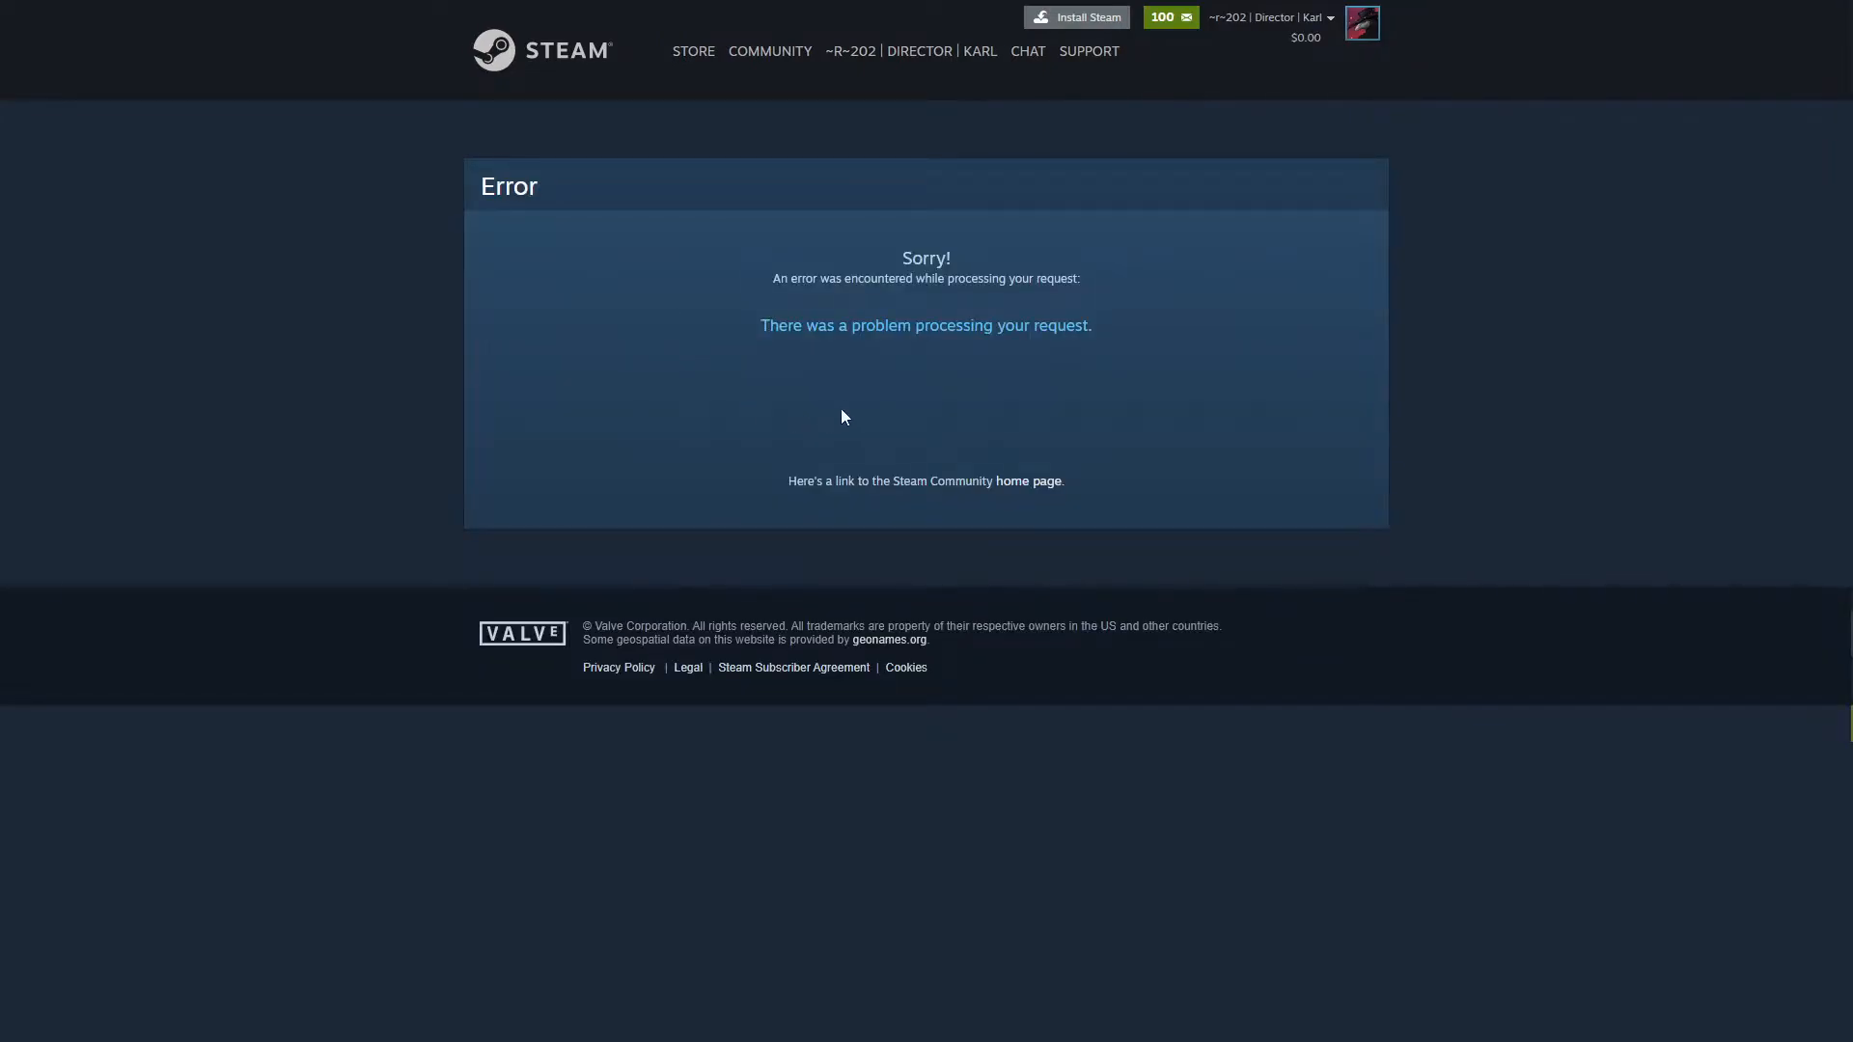
# Open the branding-image picker, page through recent downloads, and show all files.
pyautogui.click(539, 541)
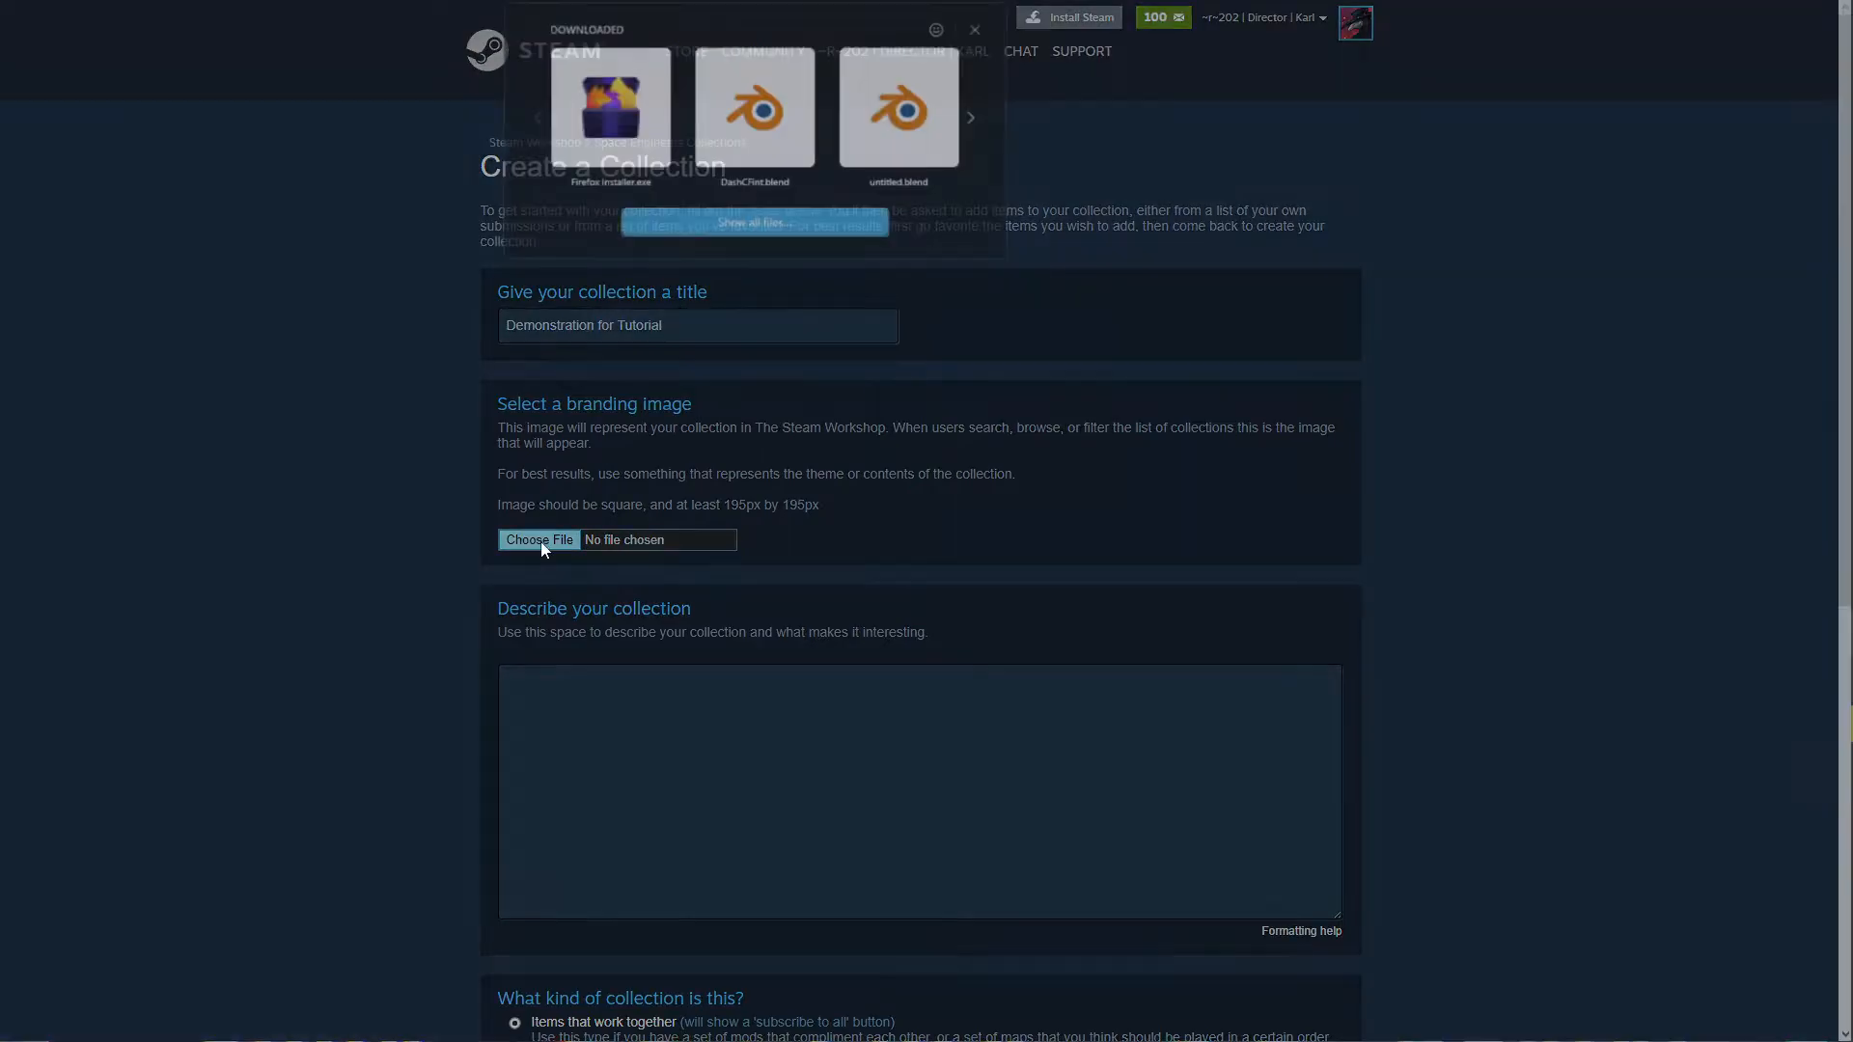
pyautogui.click(974, 30)
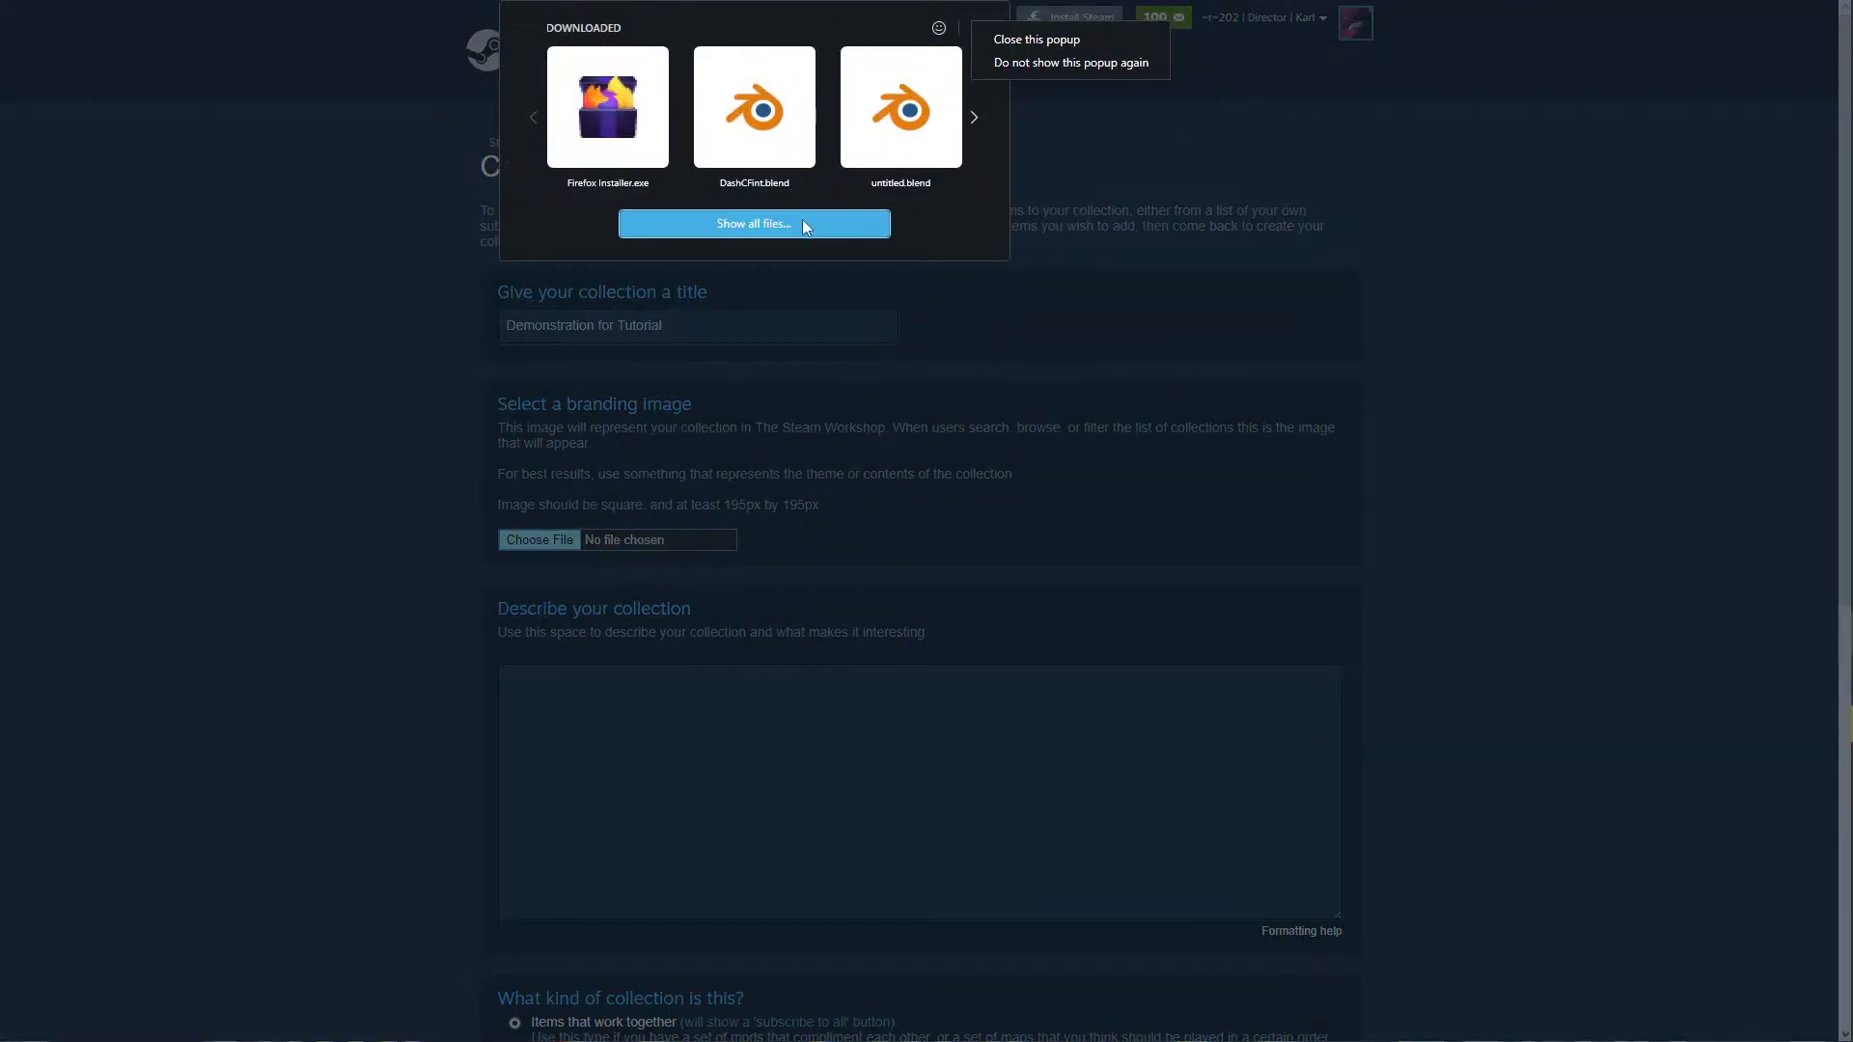
pyautogui.click(973, 117)
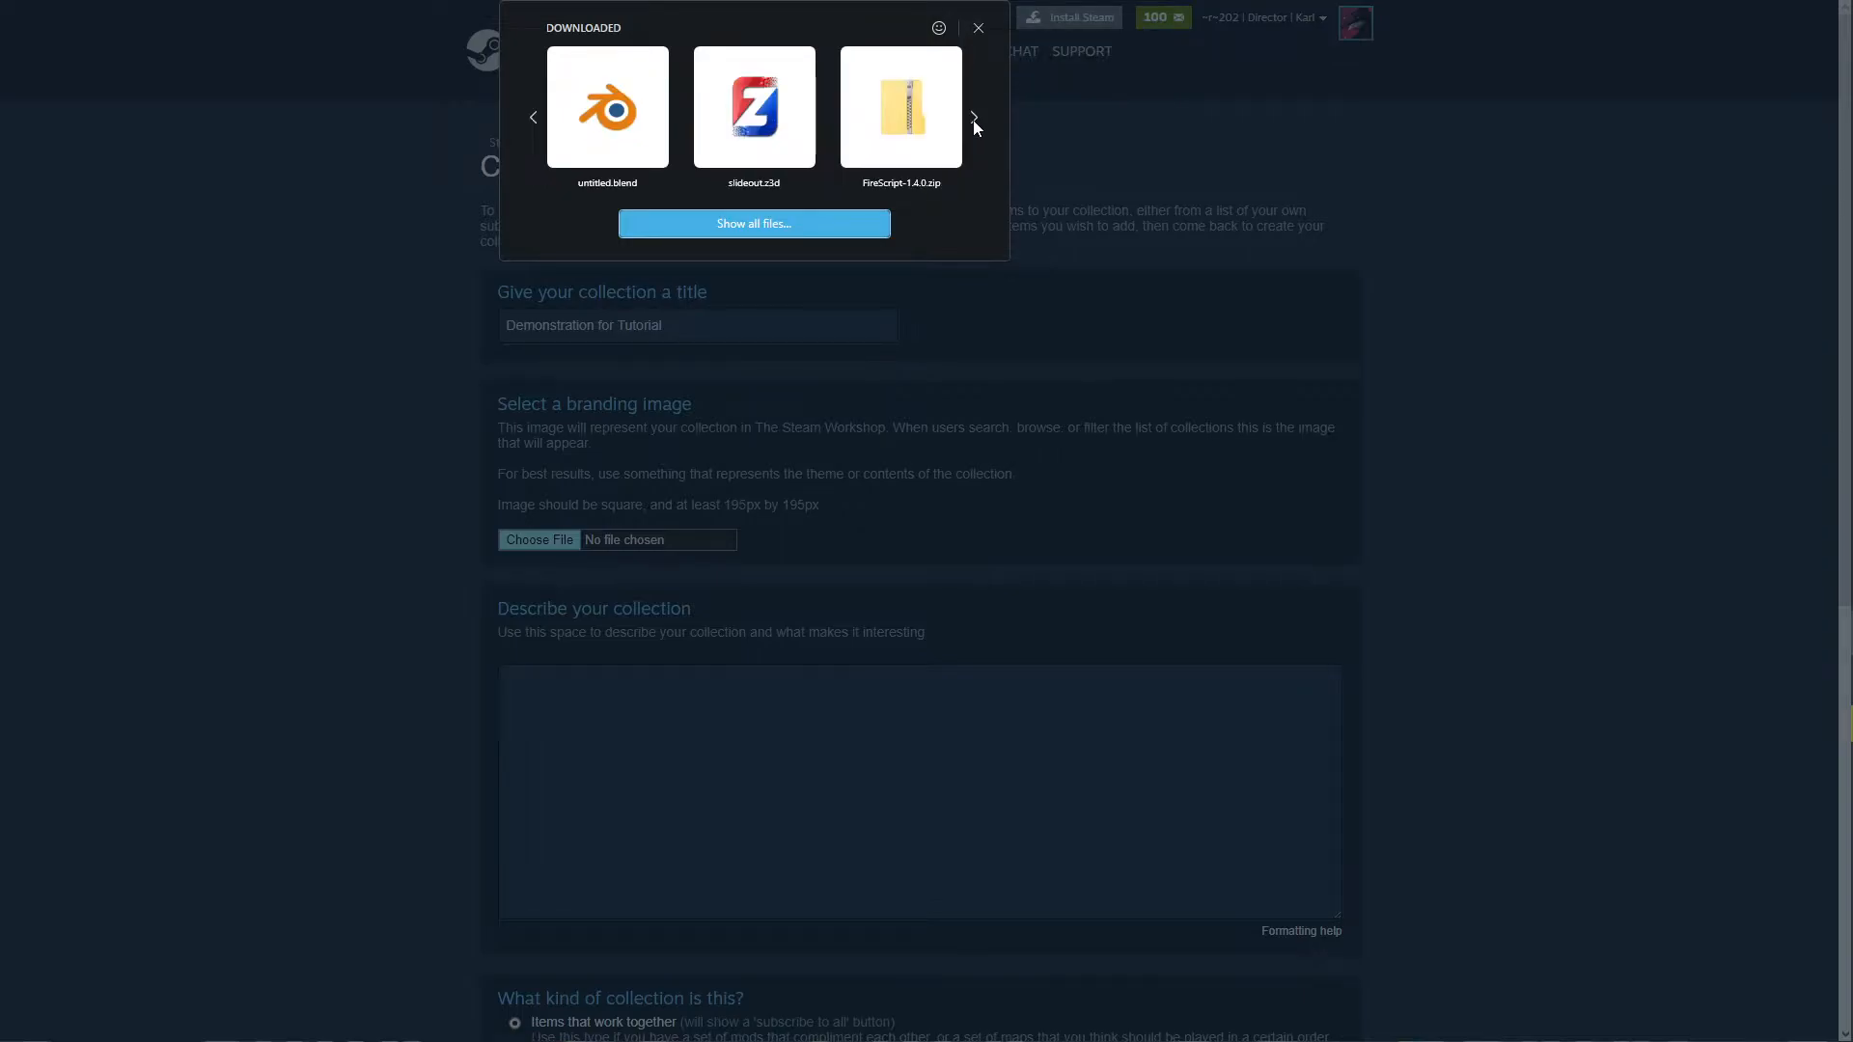
pyautogui.click(972, 117)
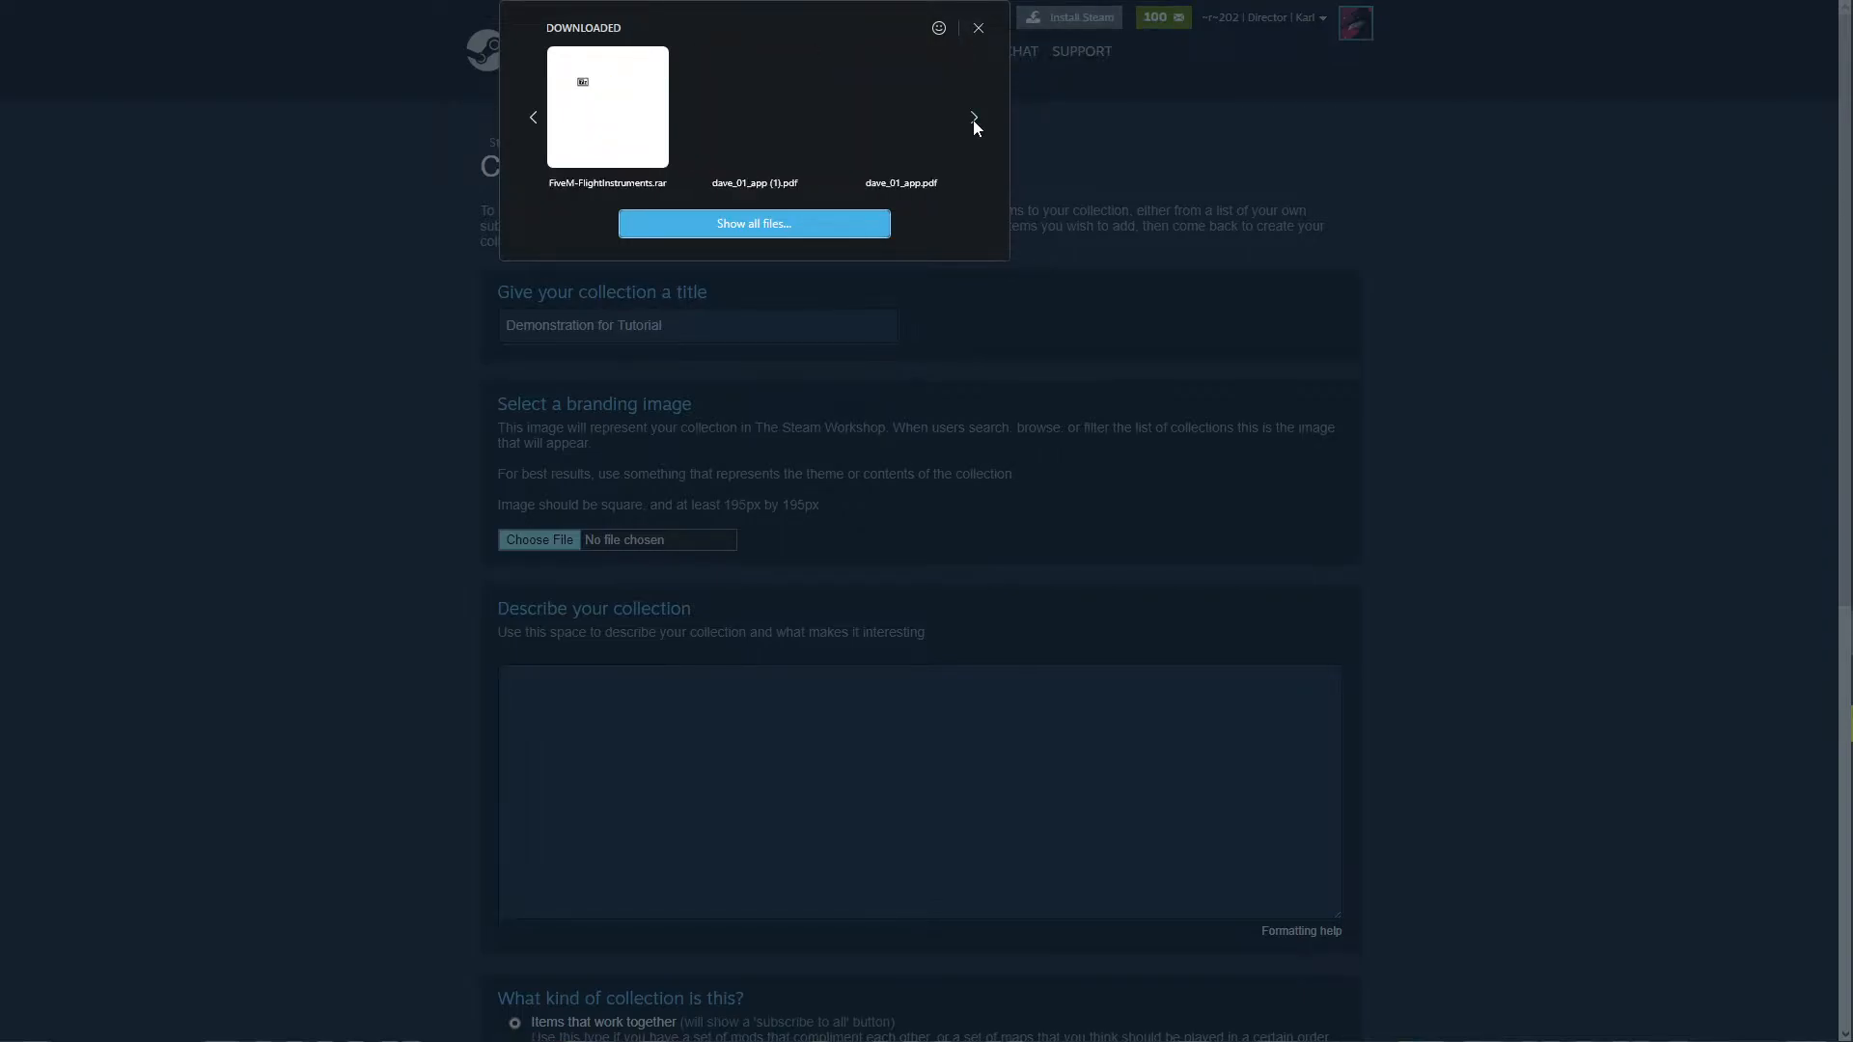
pyautogui.click(972, 117)
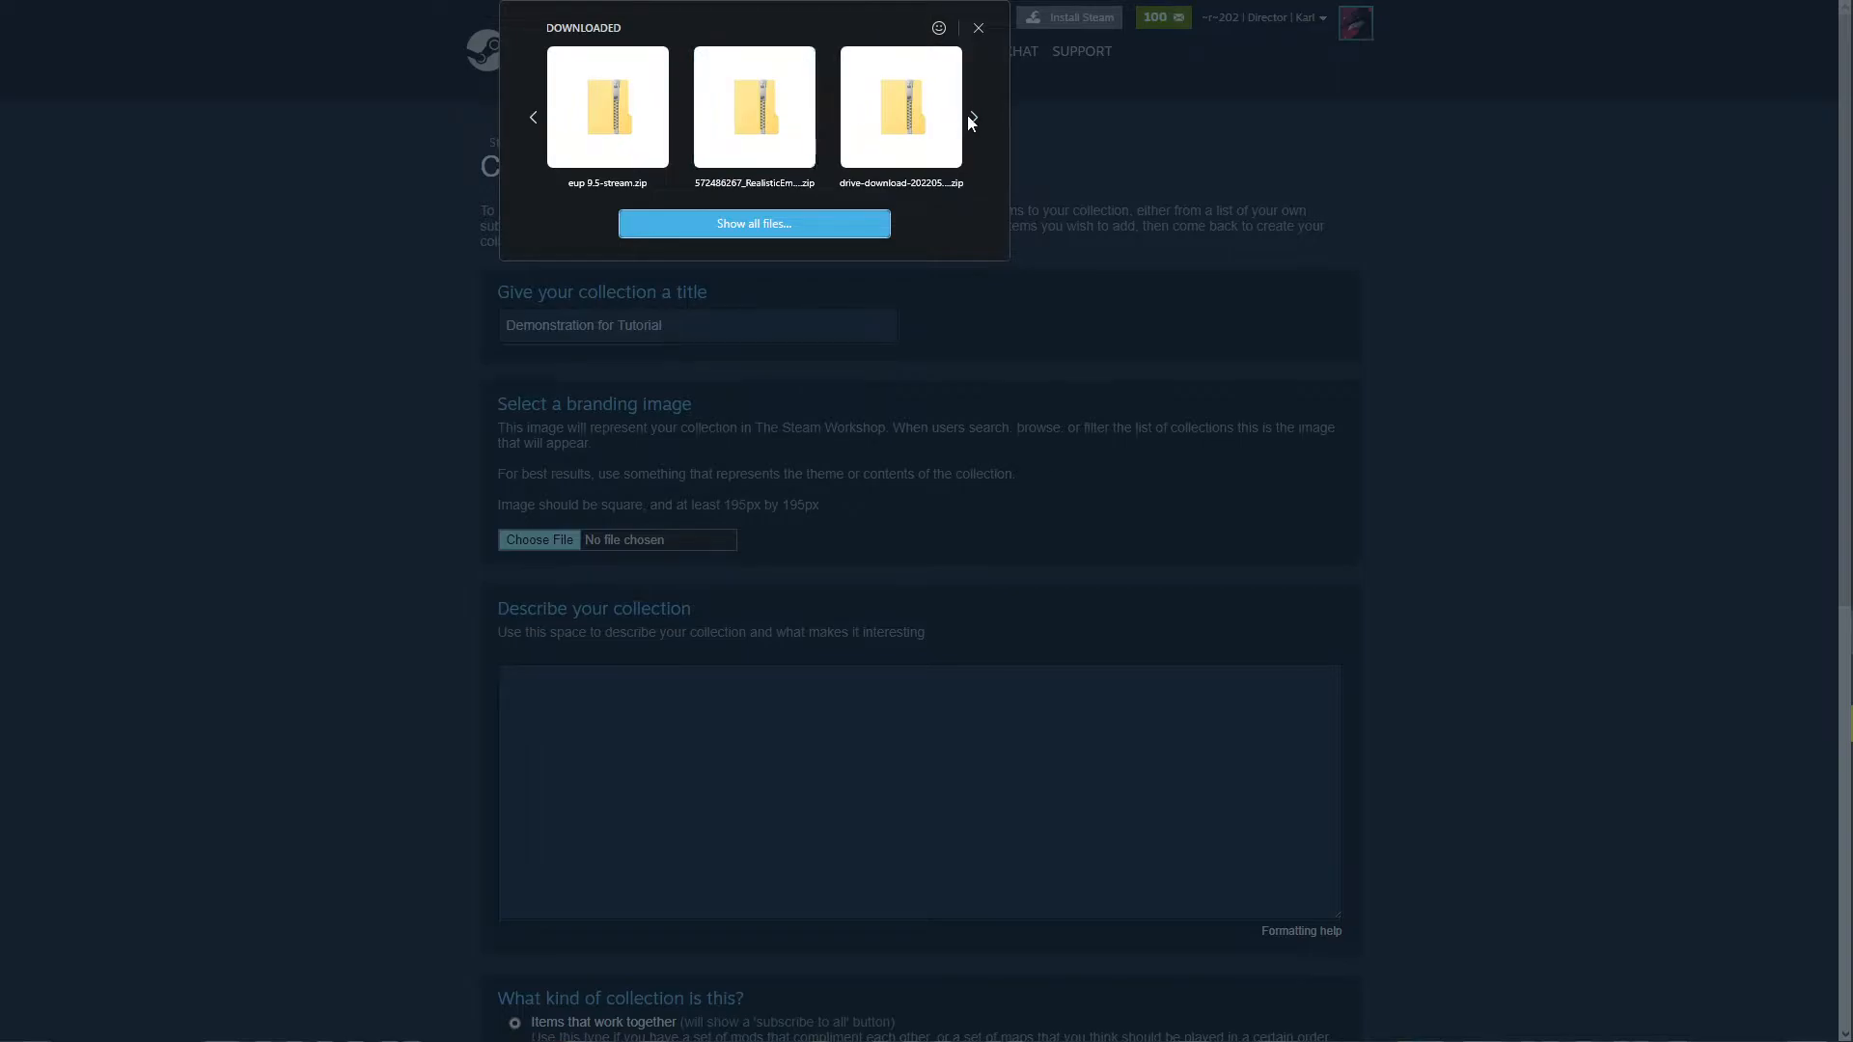
pyautogui.click(968, 116)
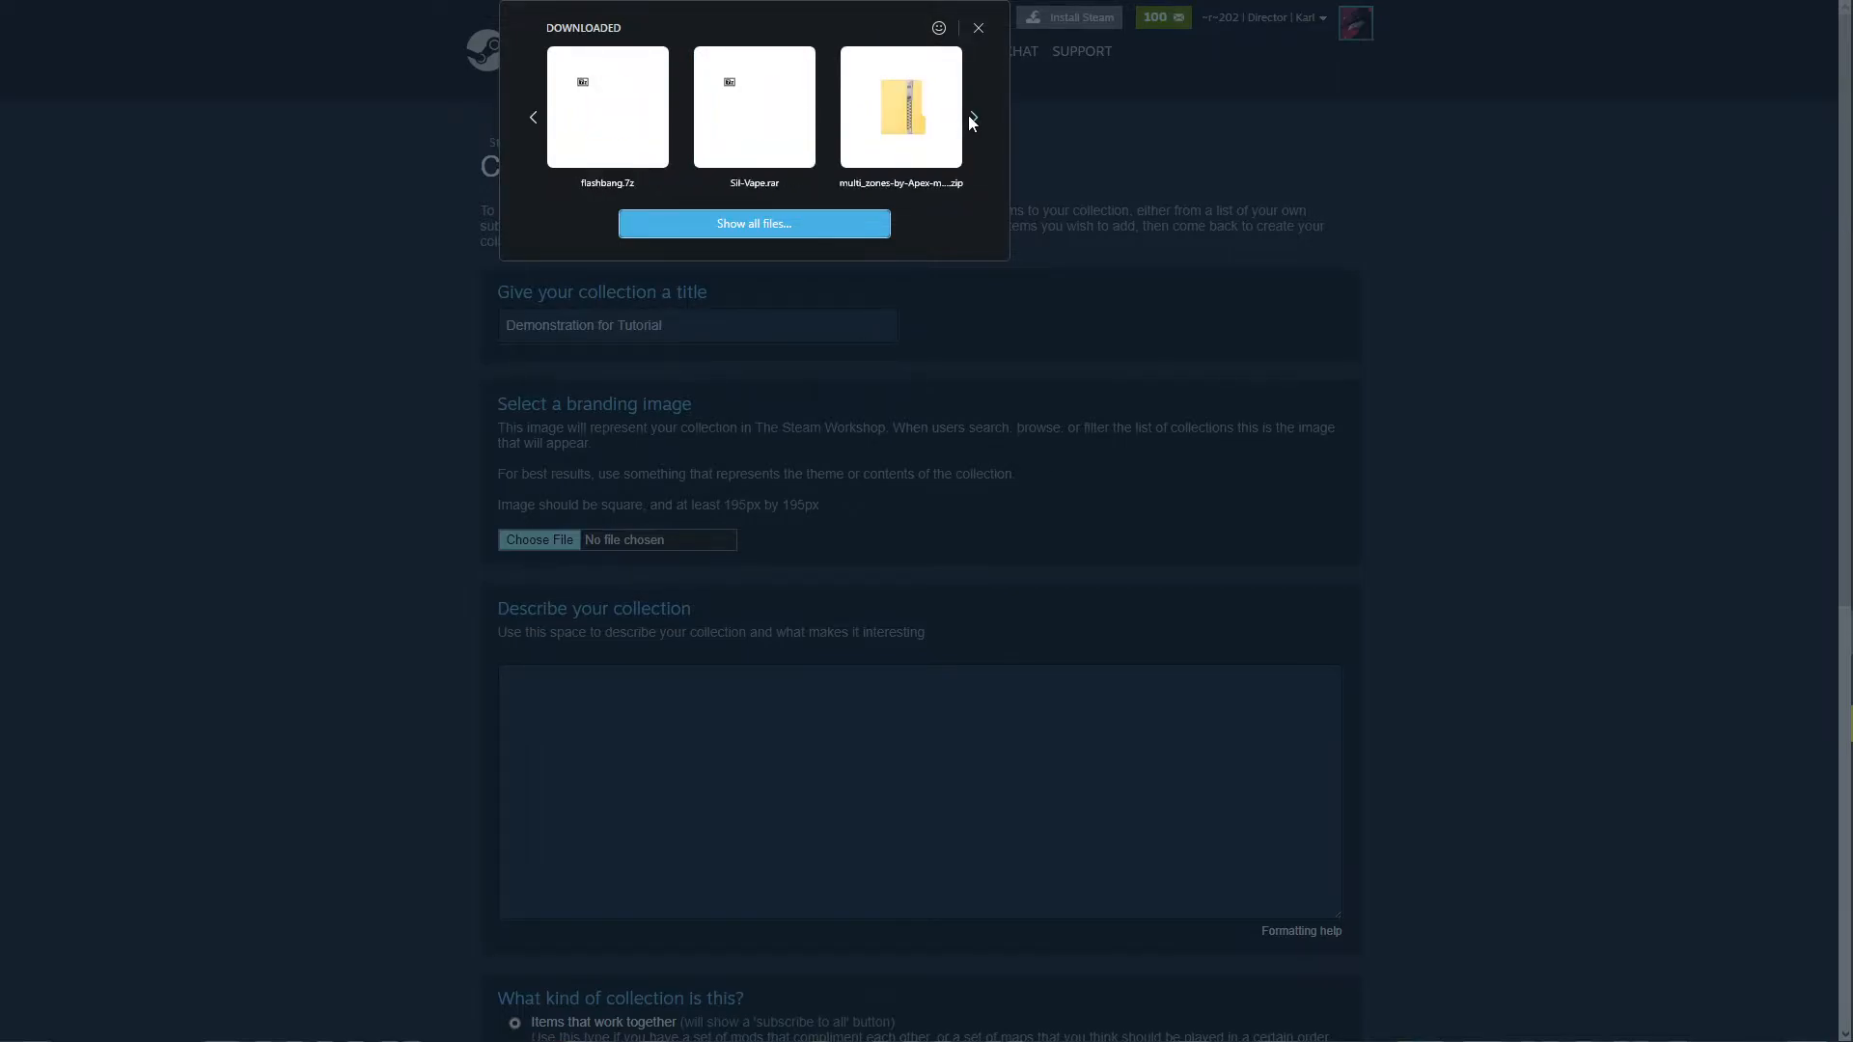
pyautogui.click(970, 116)
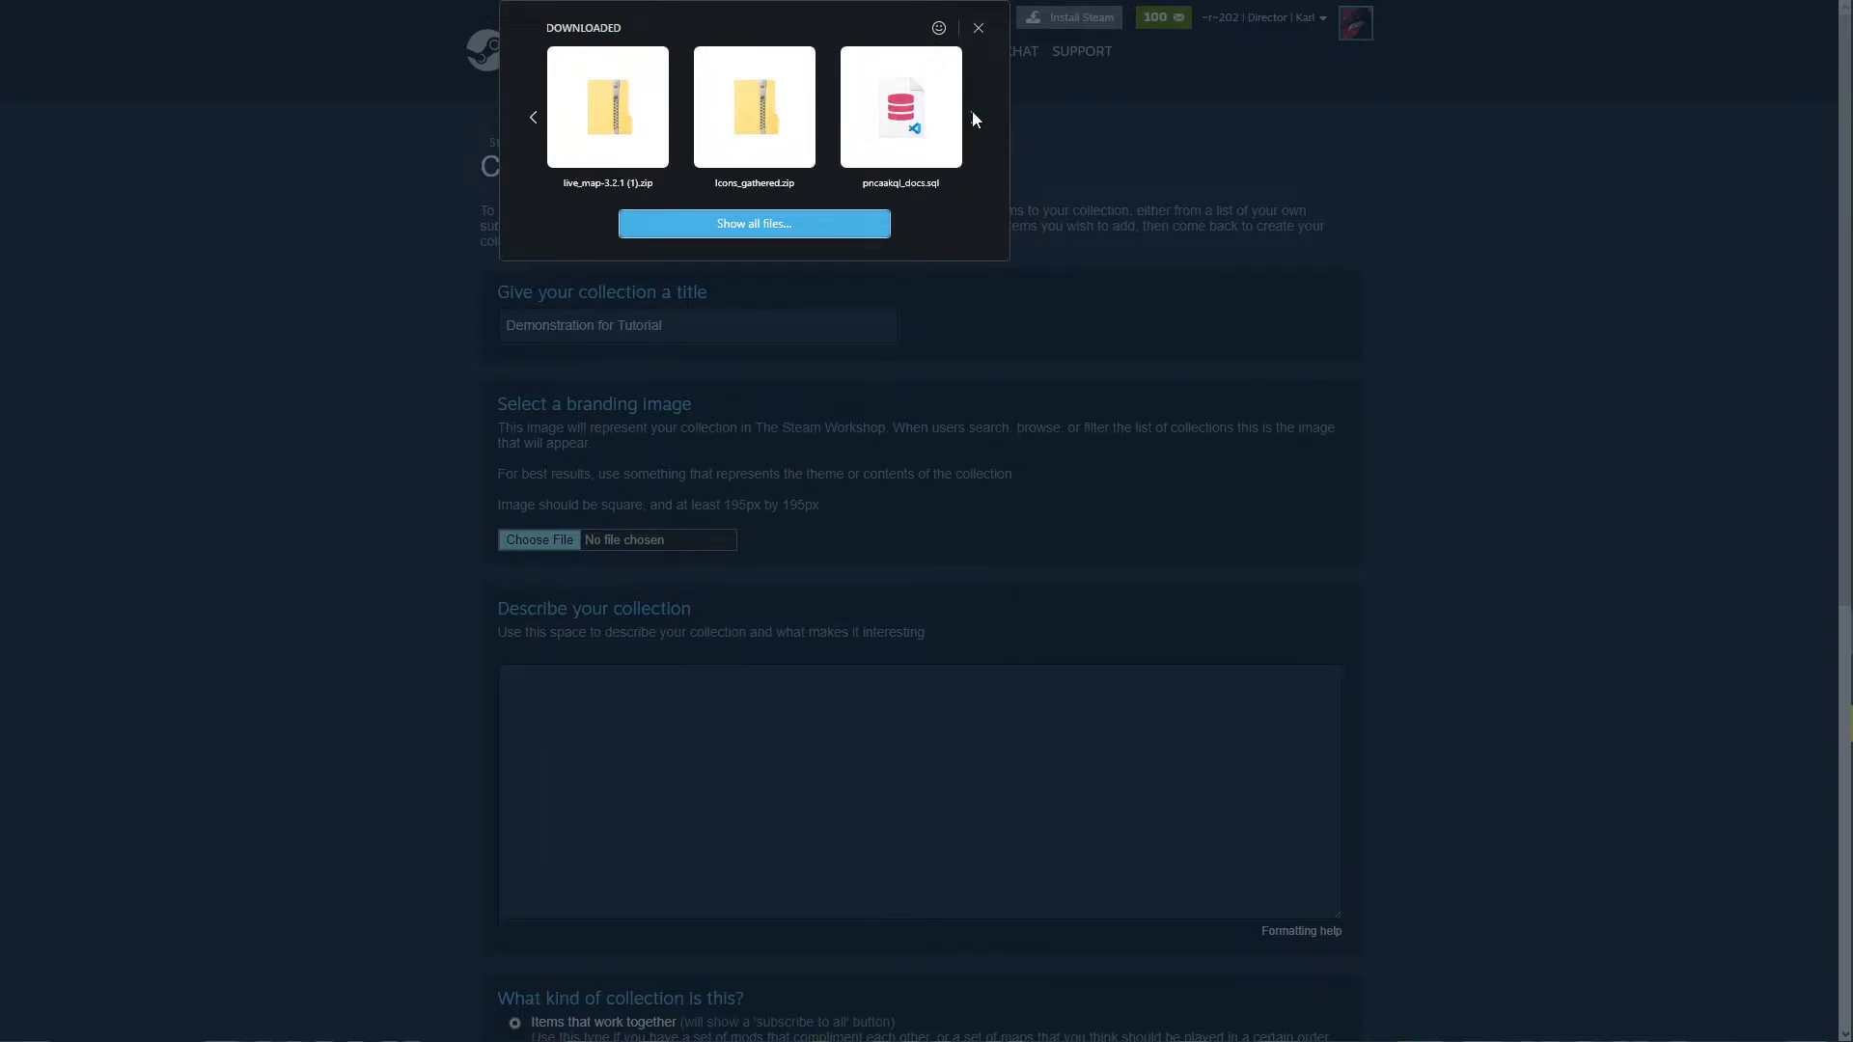
pyautogui.click(972, 117)
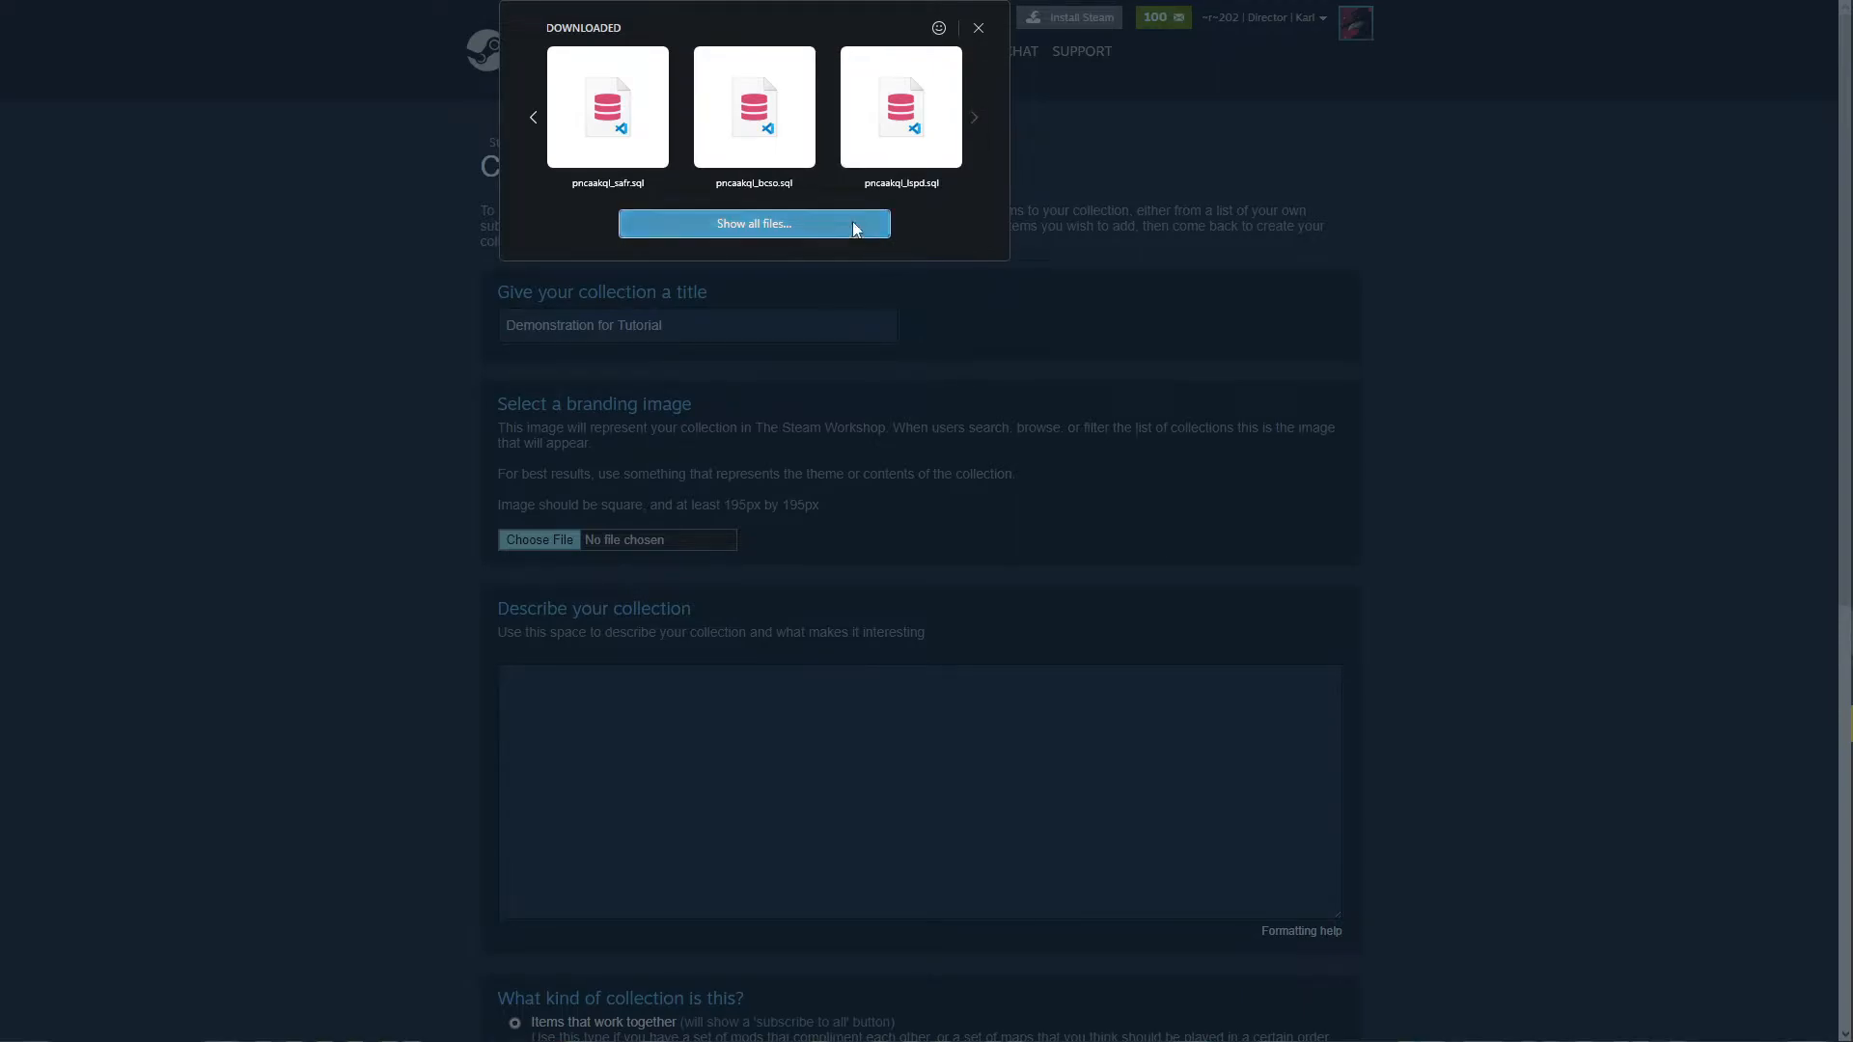
pyautogui.click(977, 27)
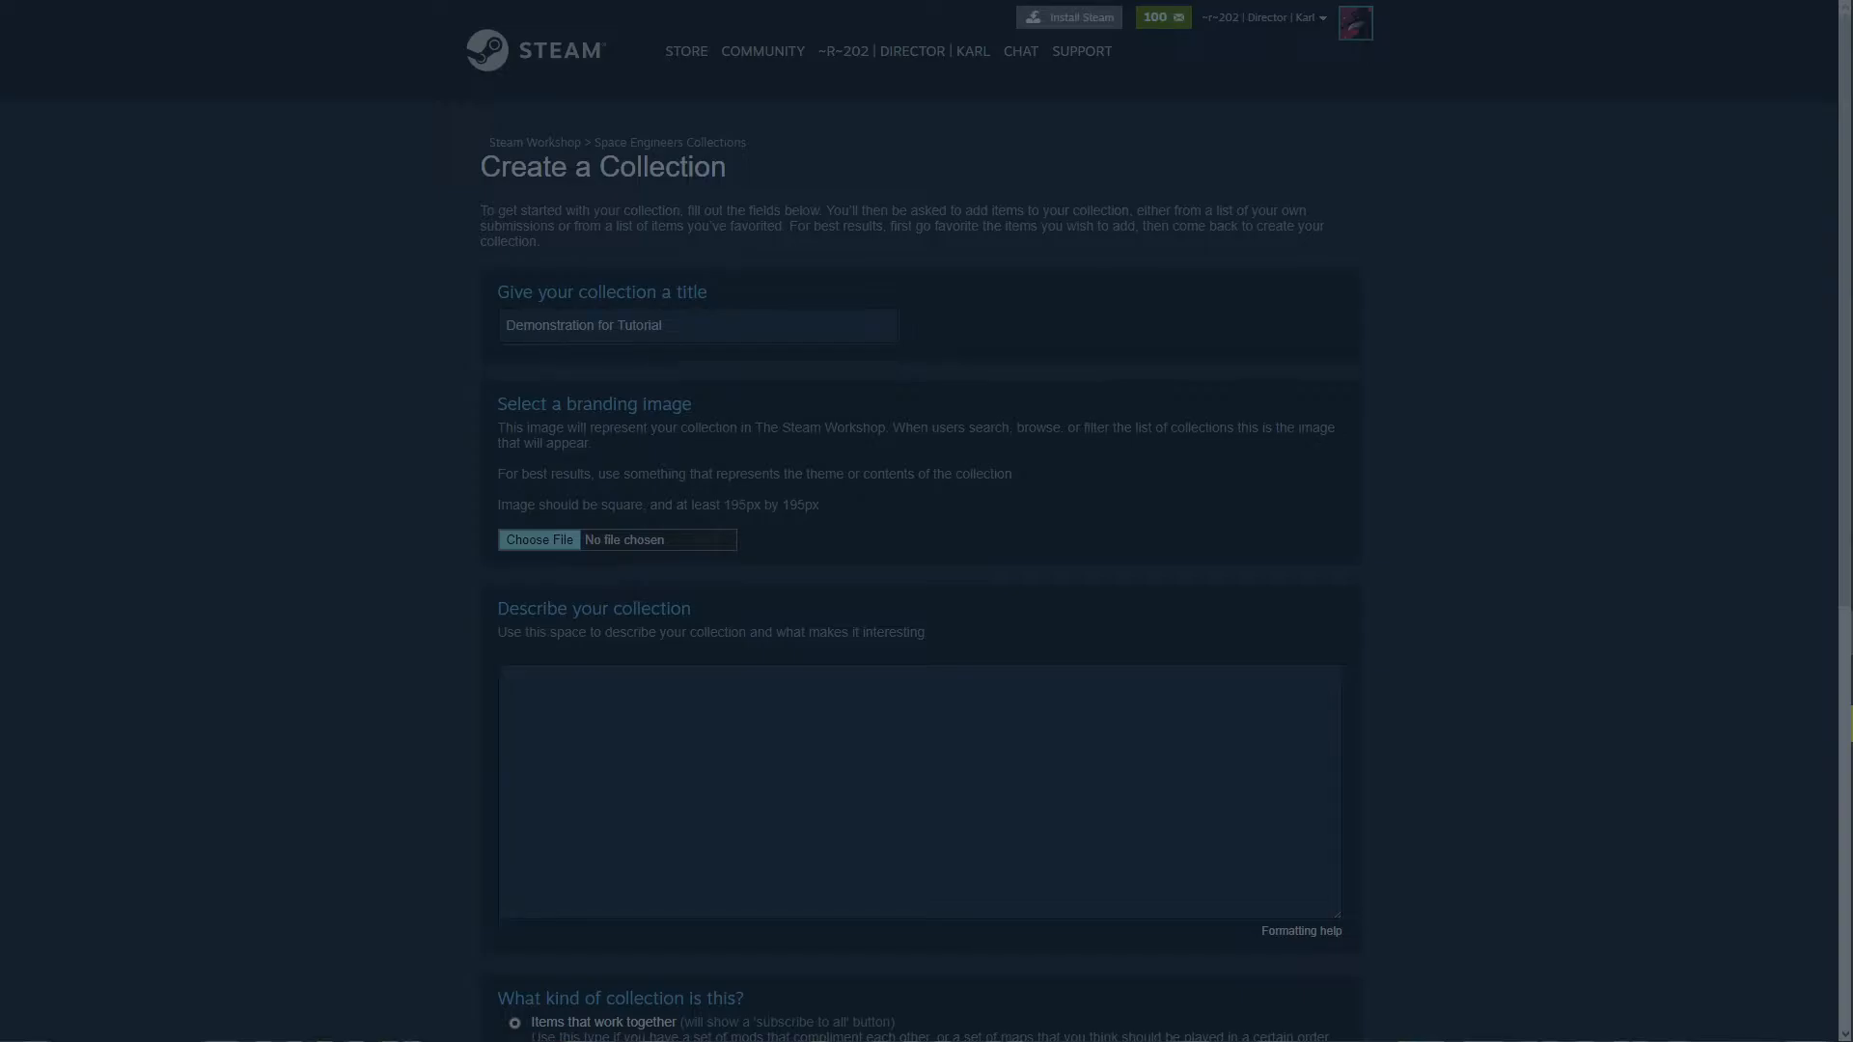
# Use FM_Transparent.png, add description 'This is for a Tutorial Only', and save.
pyautogui.click(538, 541)
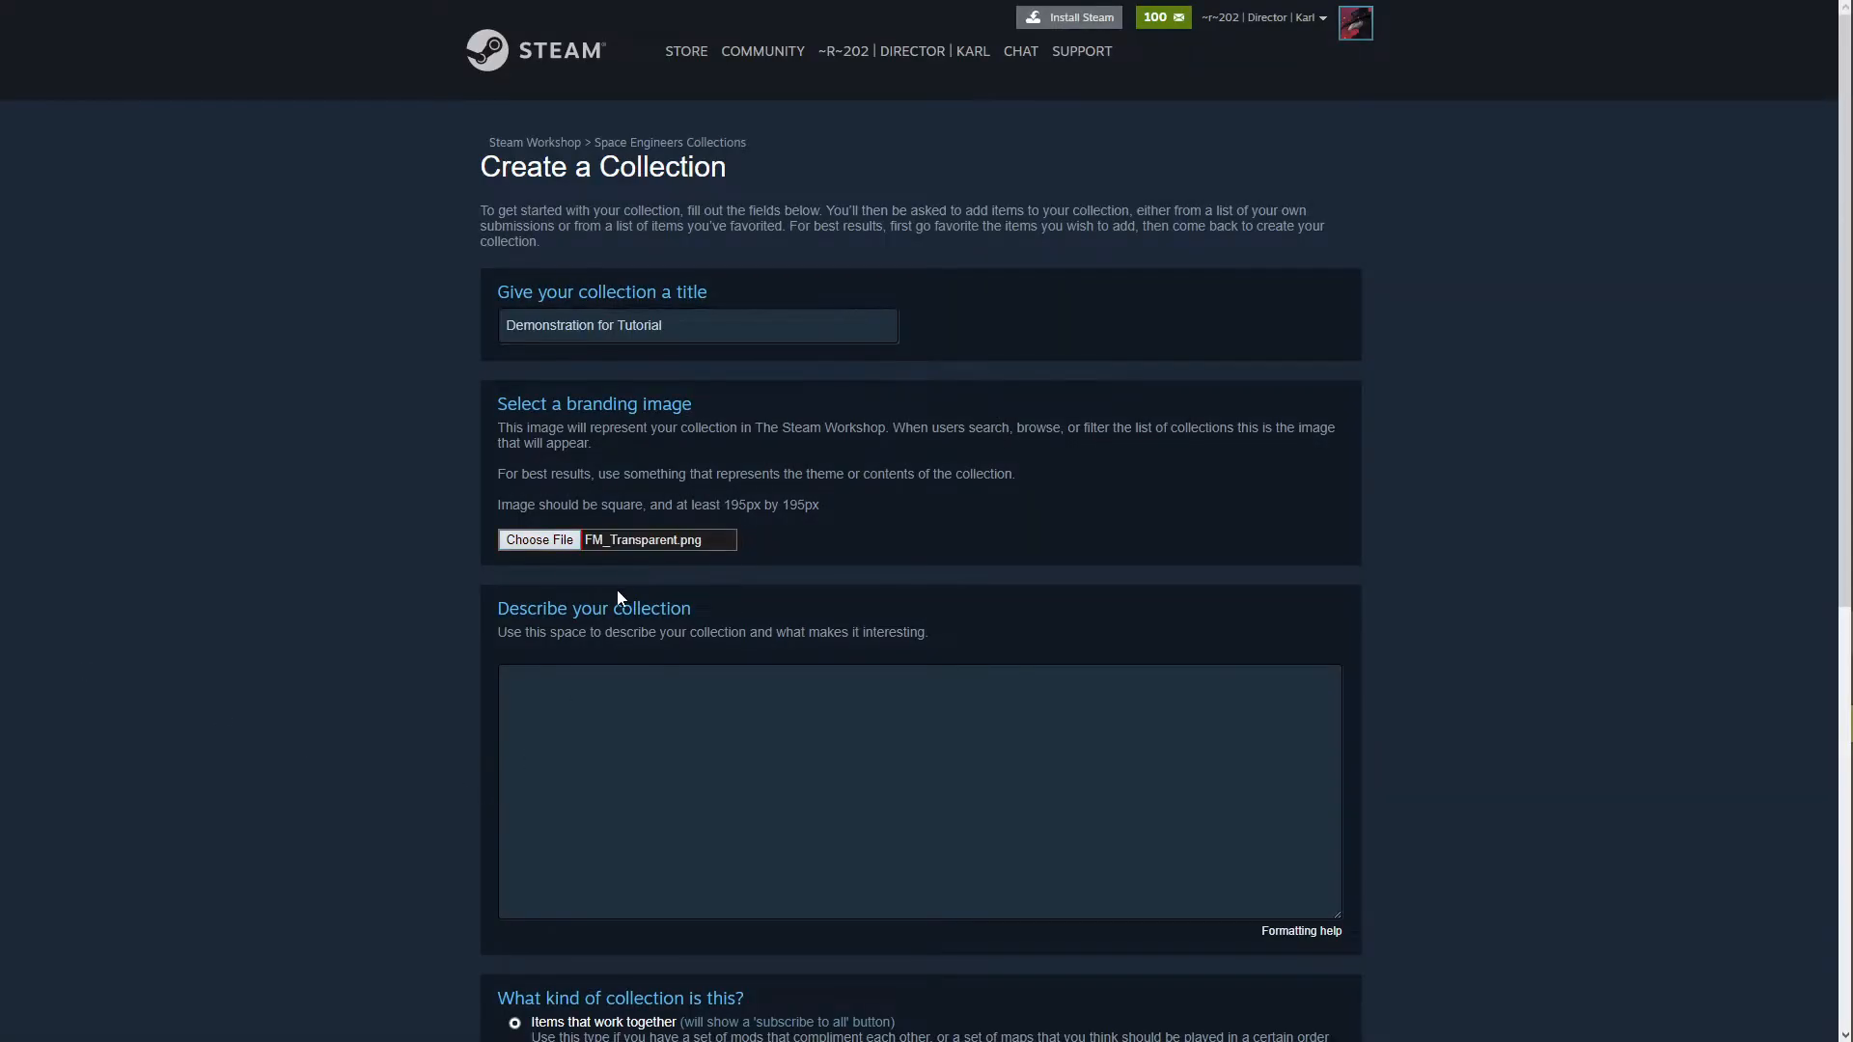
pyautogui.scroll(-3)
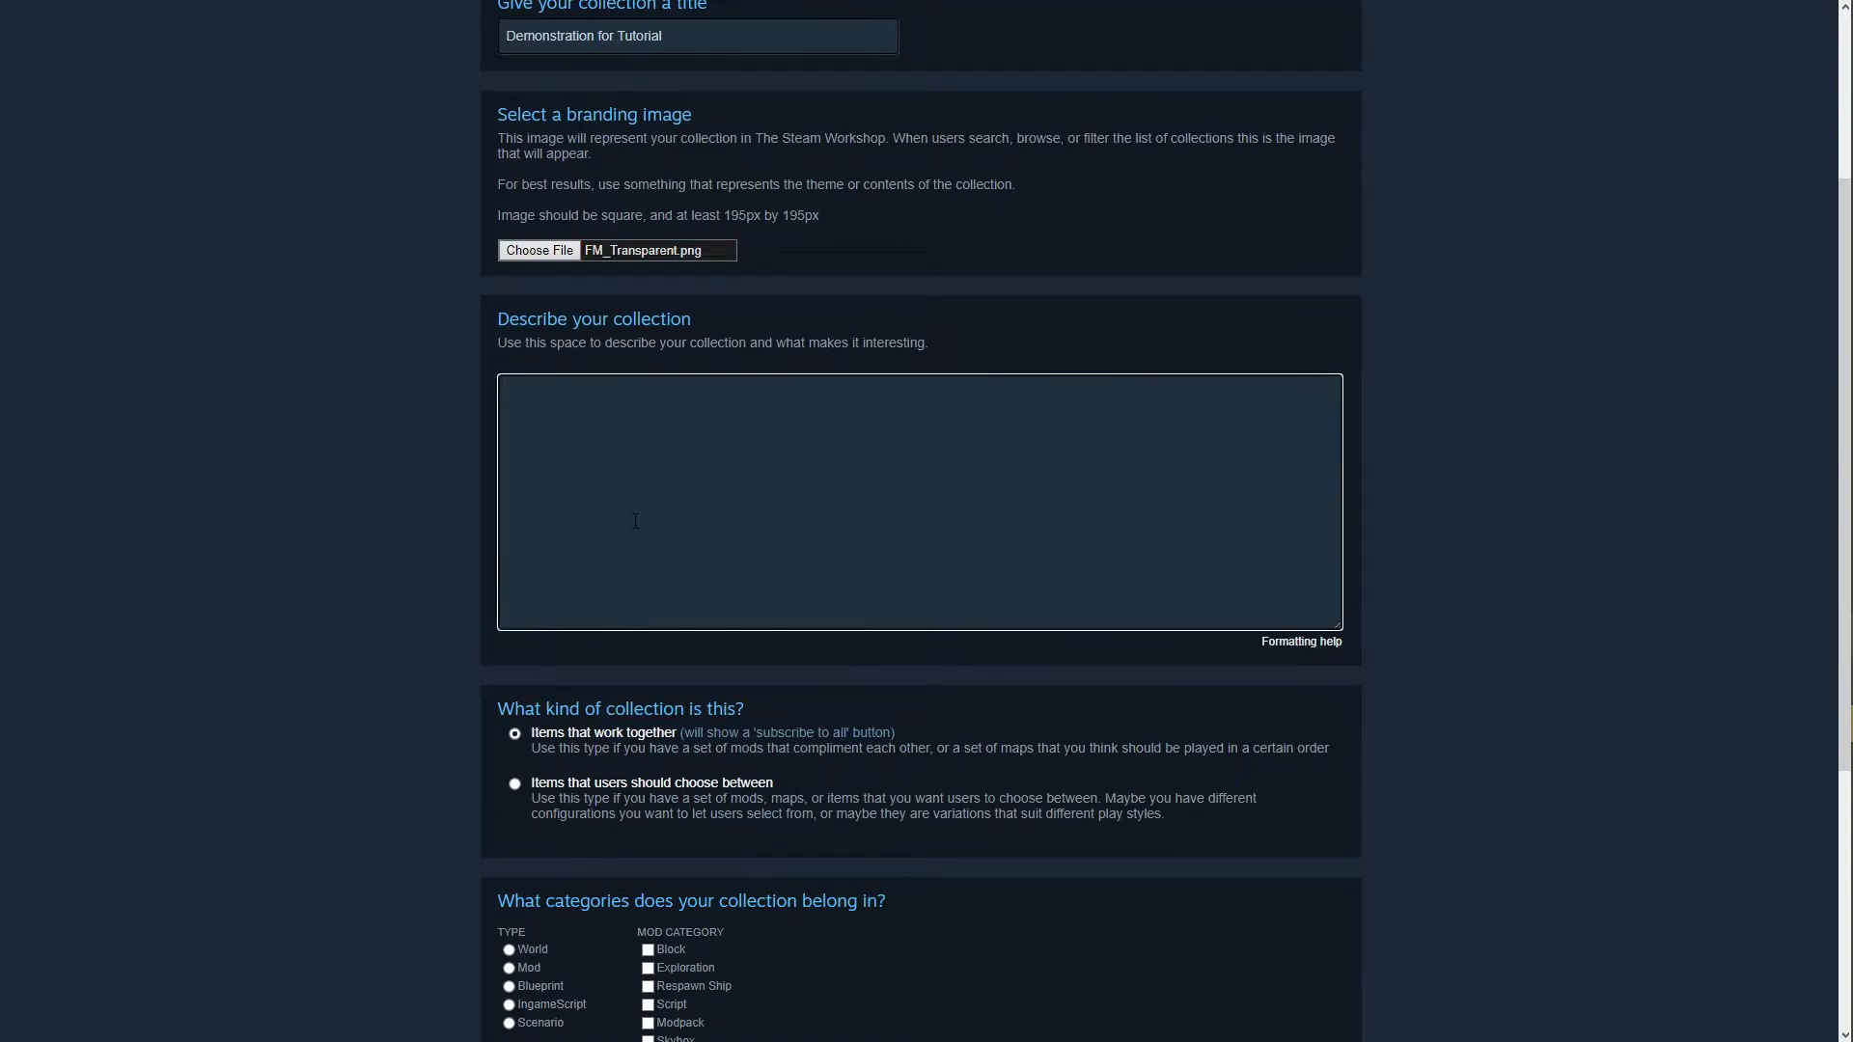
pyautogui.write('This is for a')
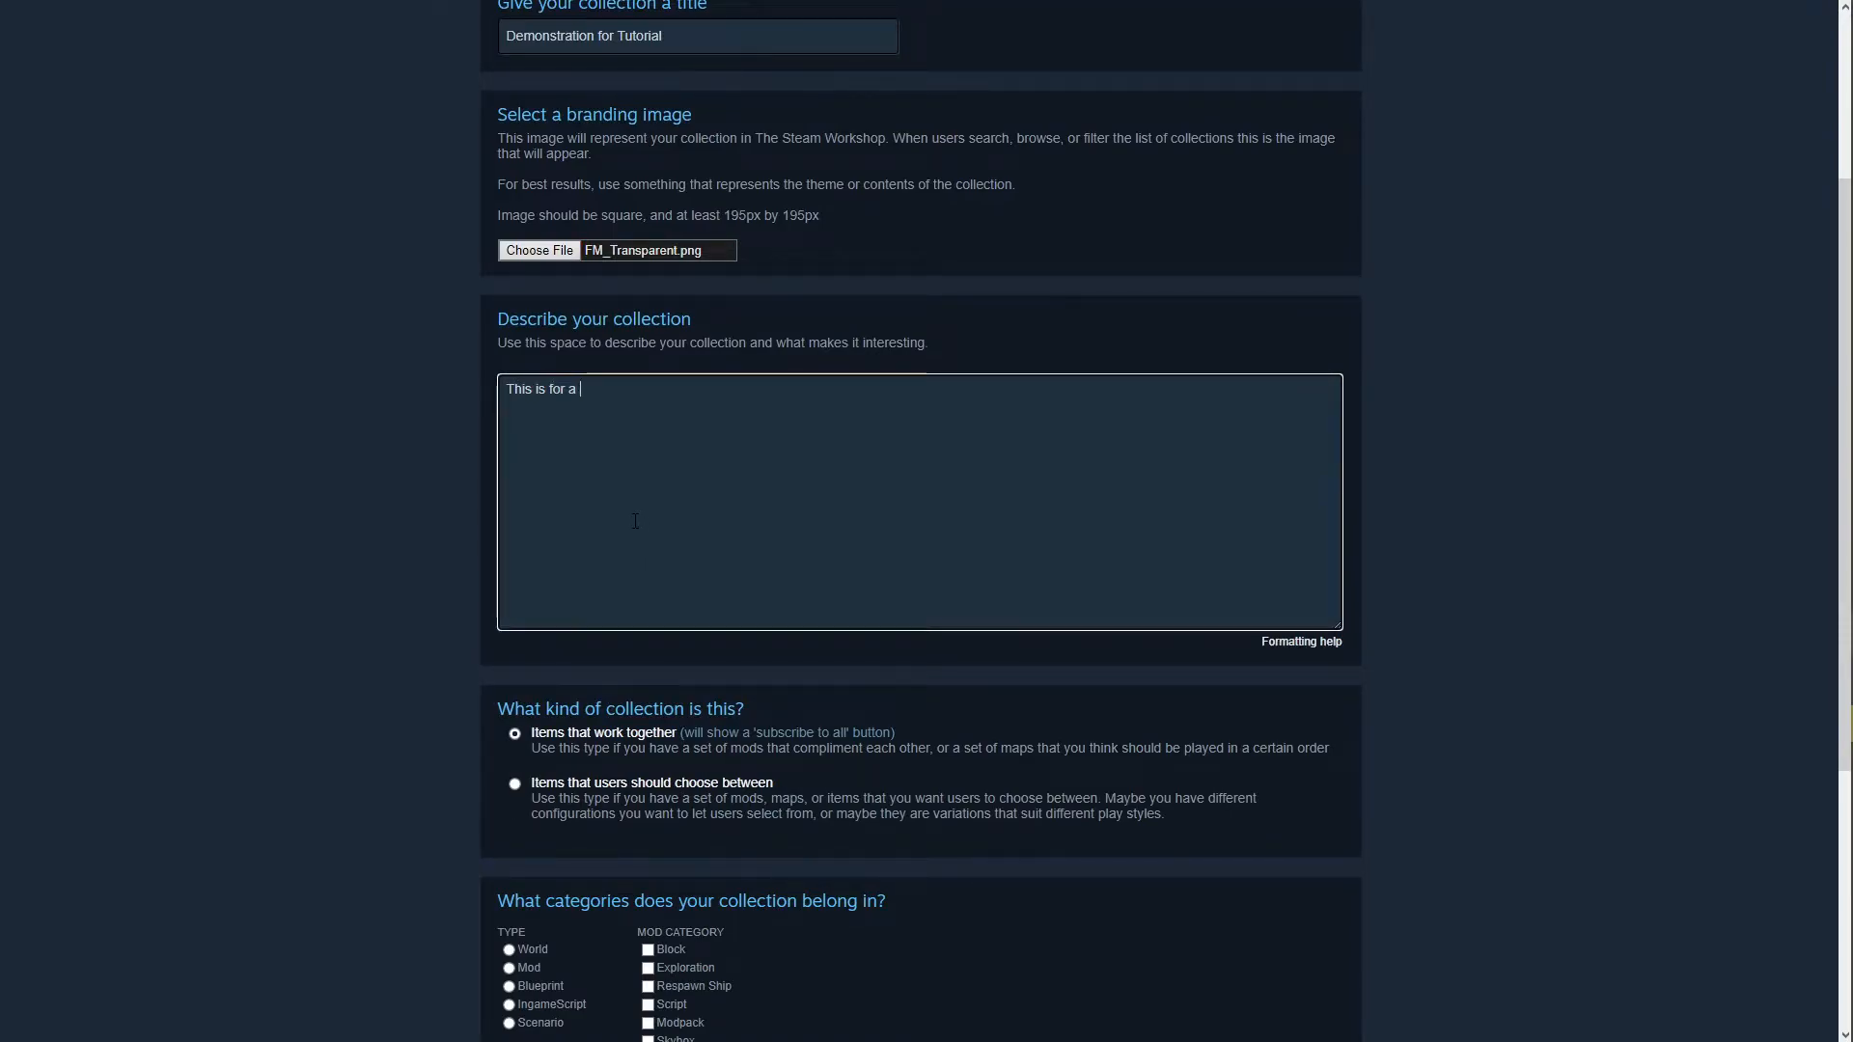
pyautogui.write('Tutorial Only')
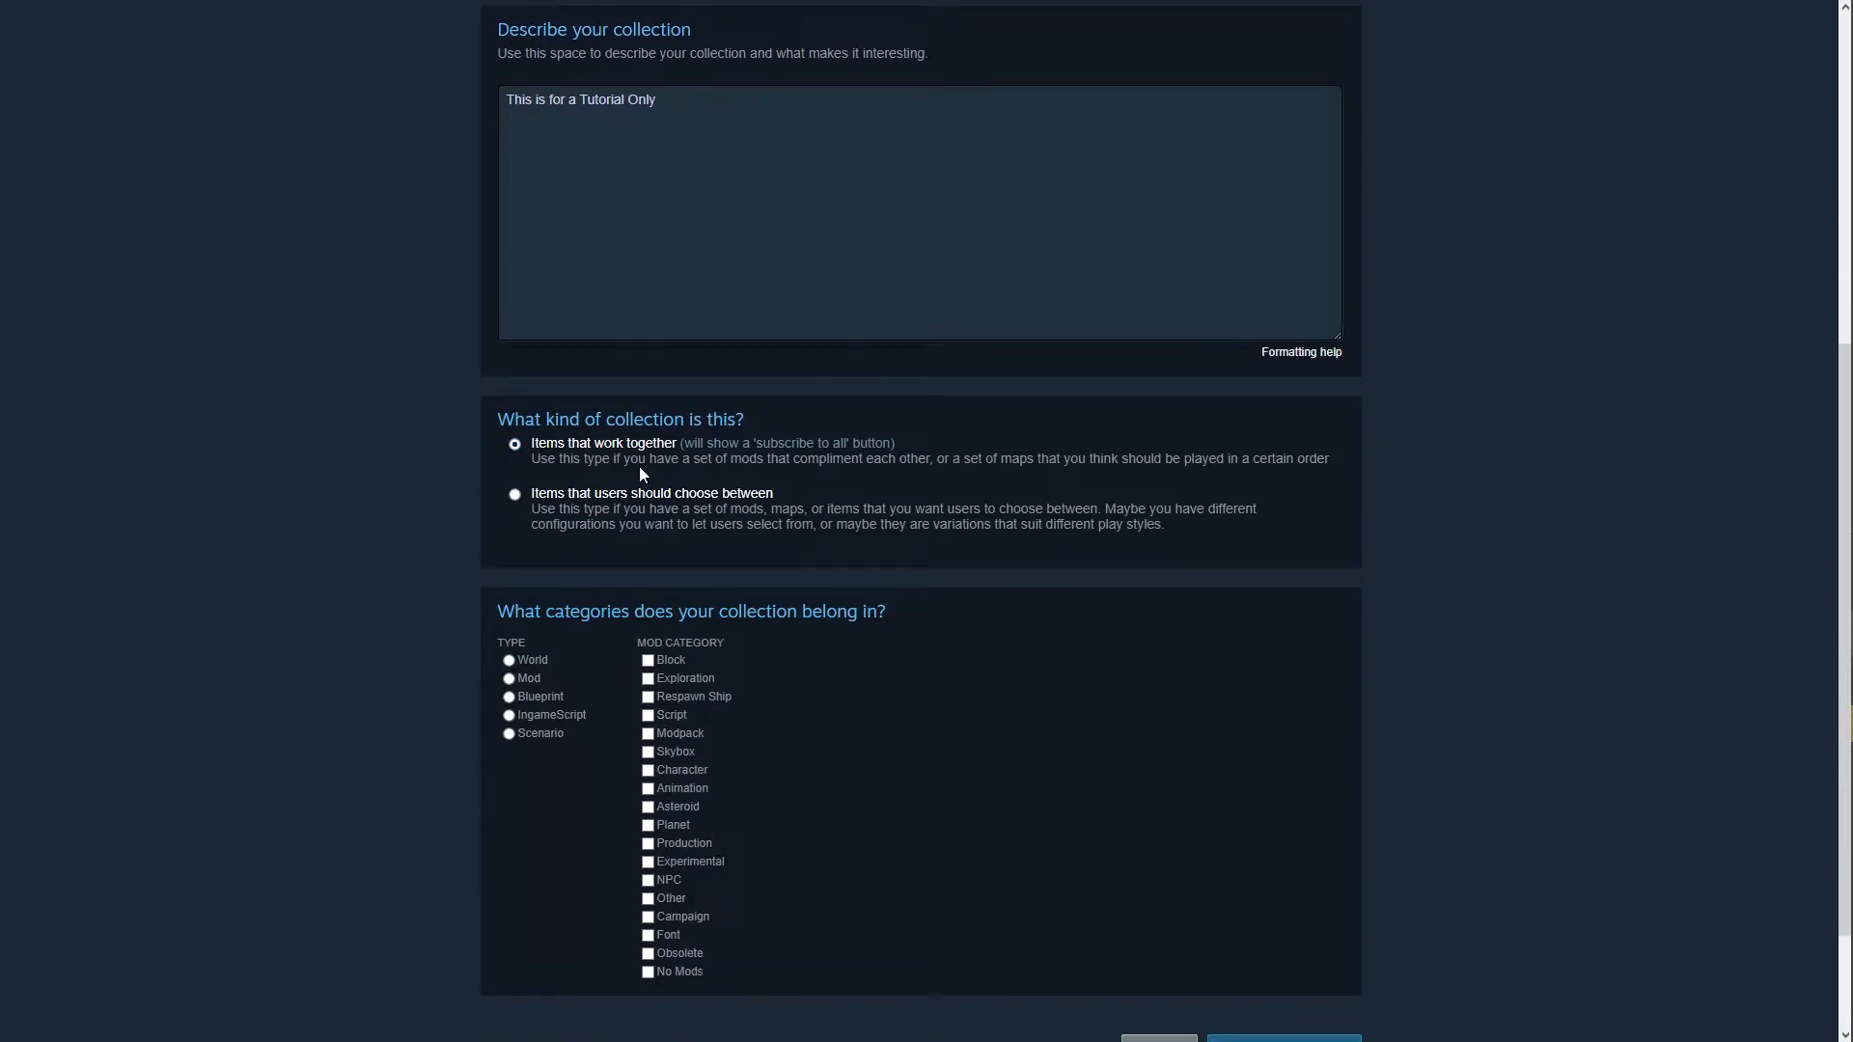
pyautogui.scroll(-3)
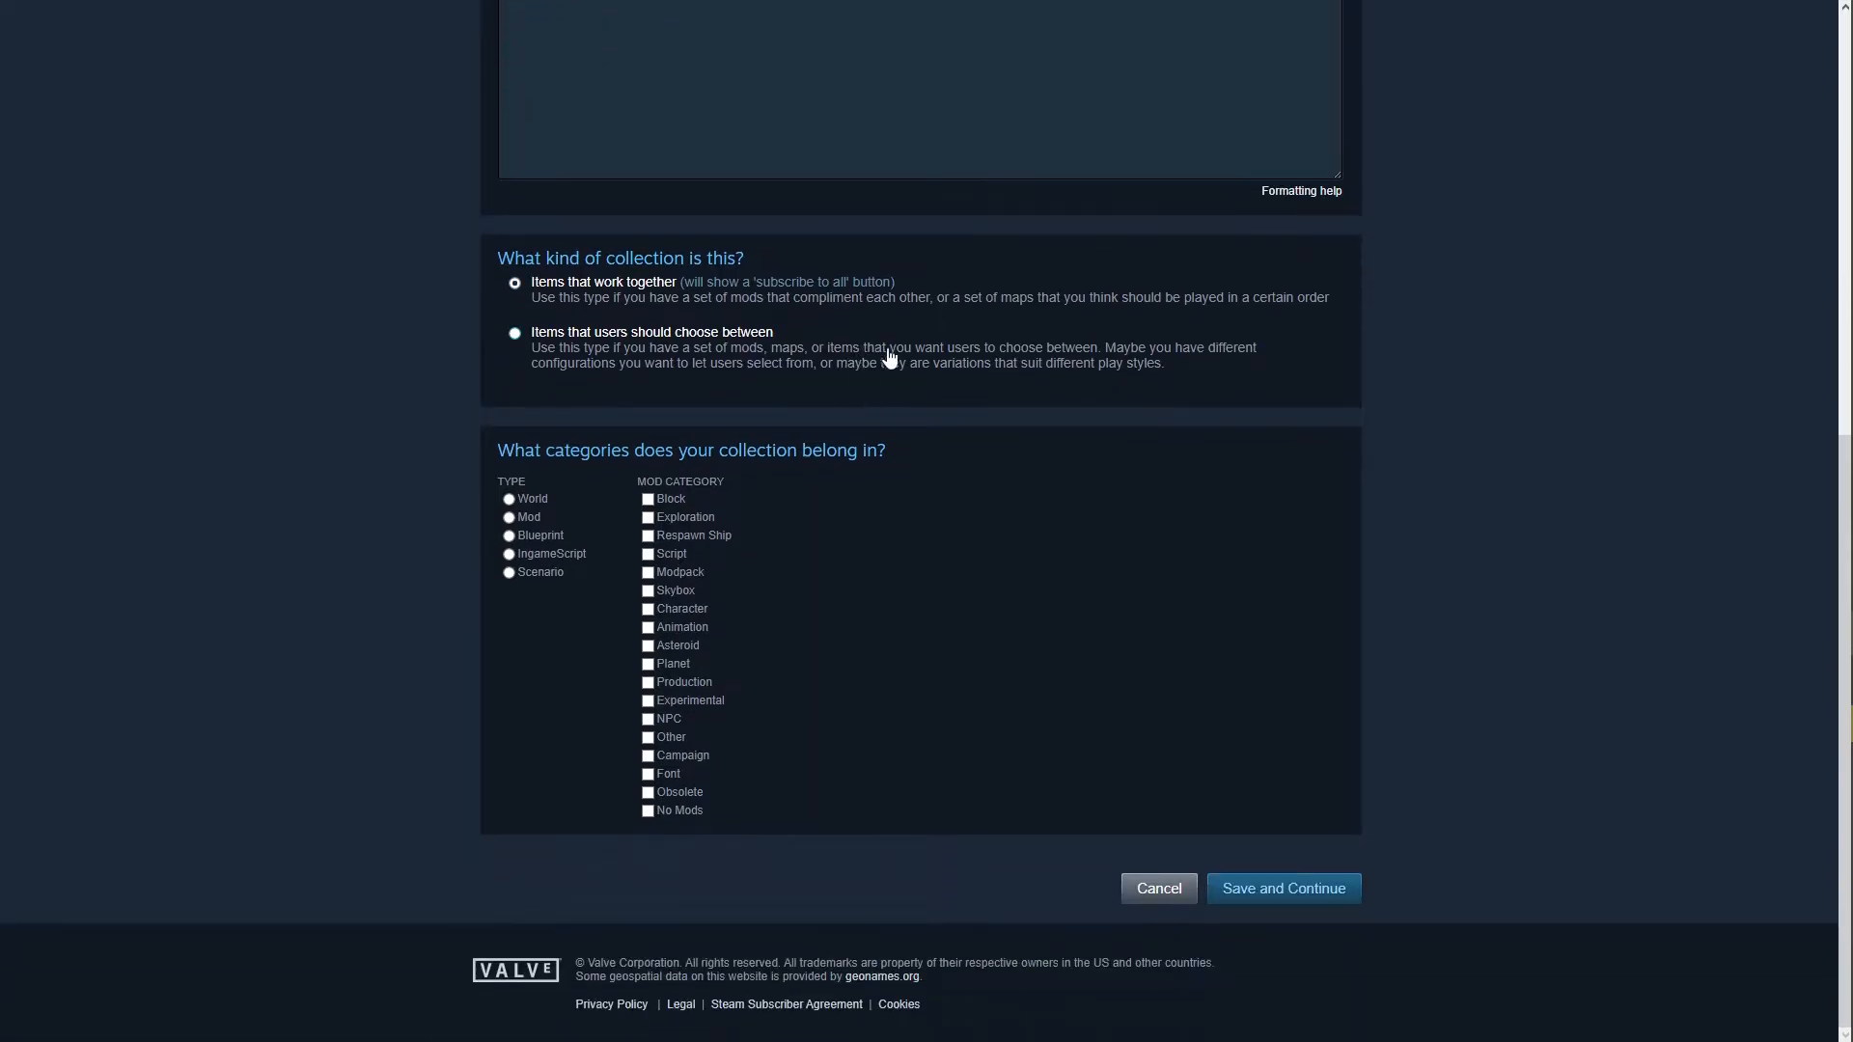
pyautogui.moveTo(1284, 888)
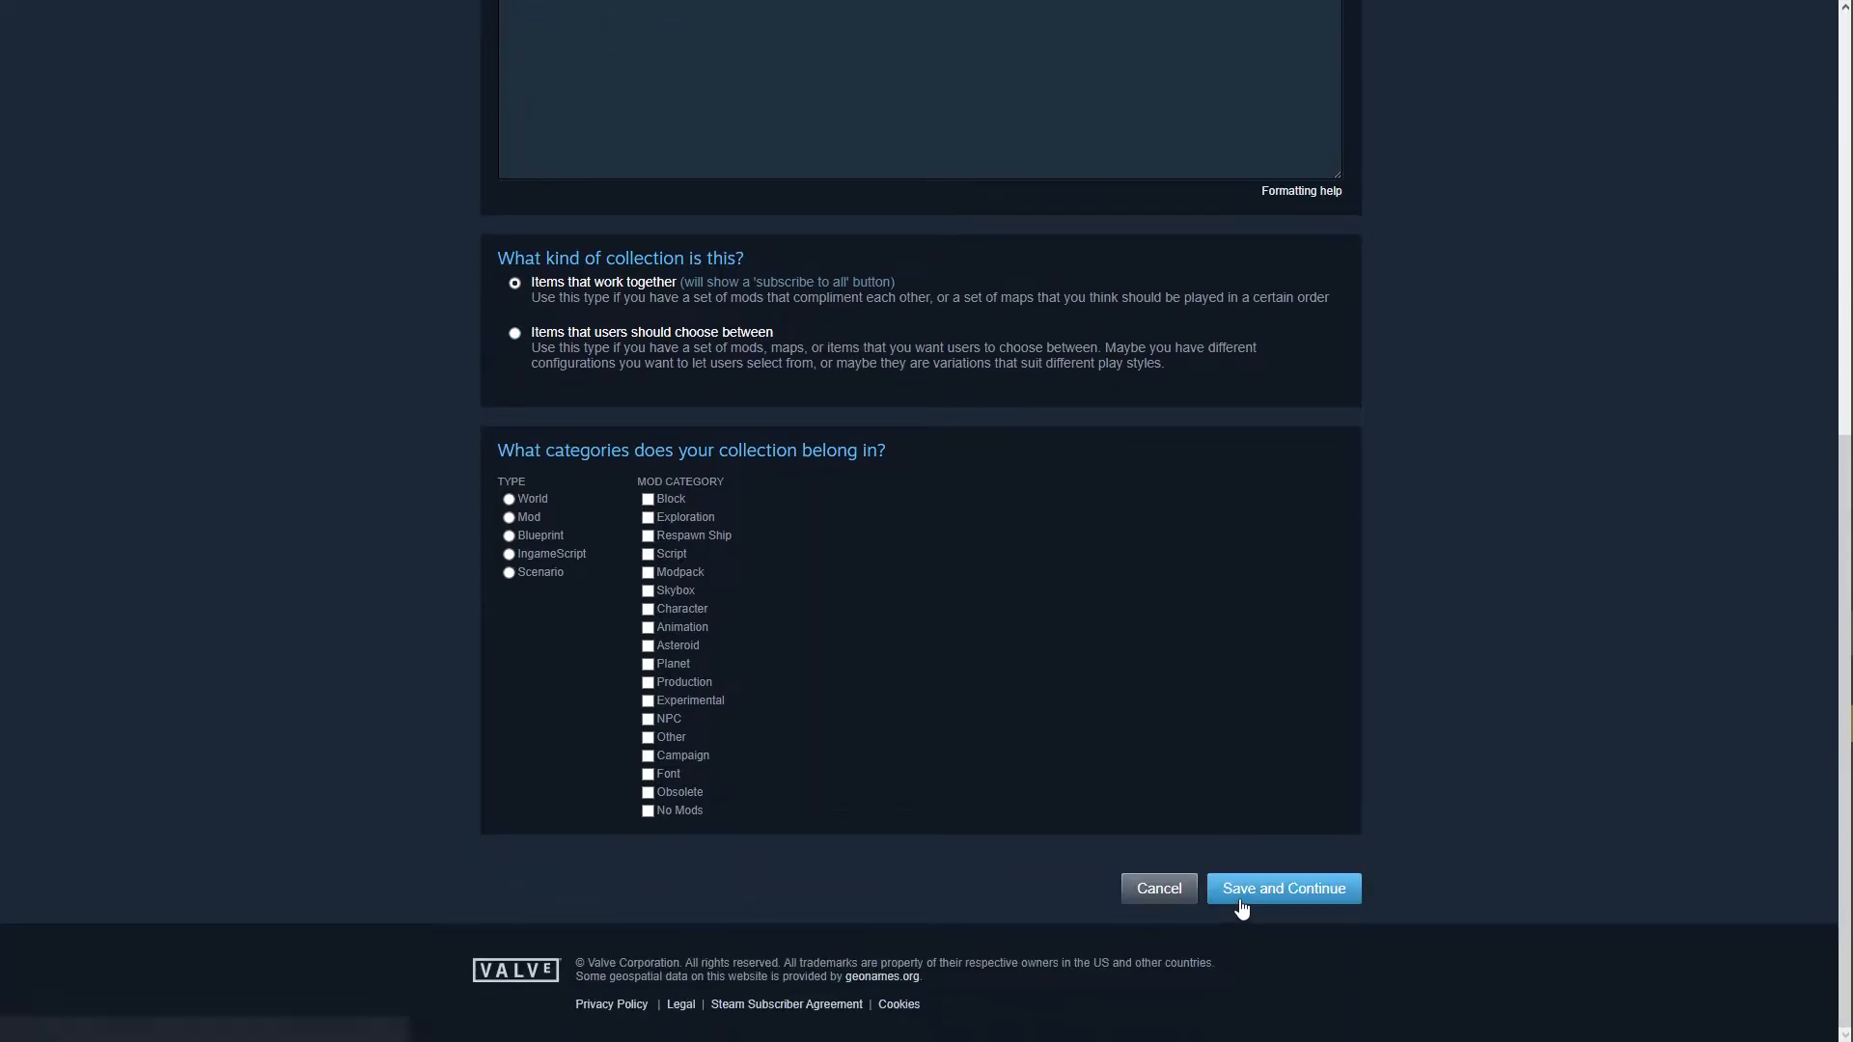
pyautogui.click(1282, 887)
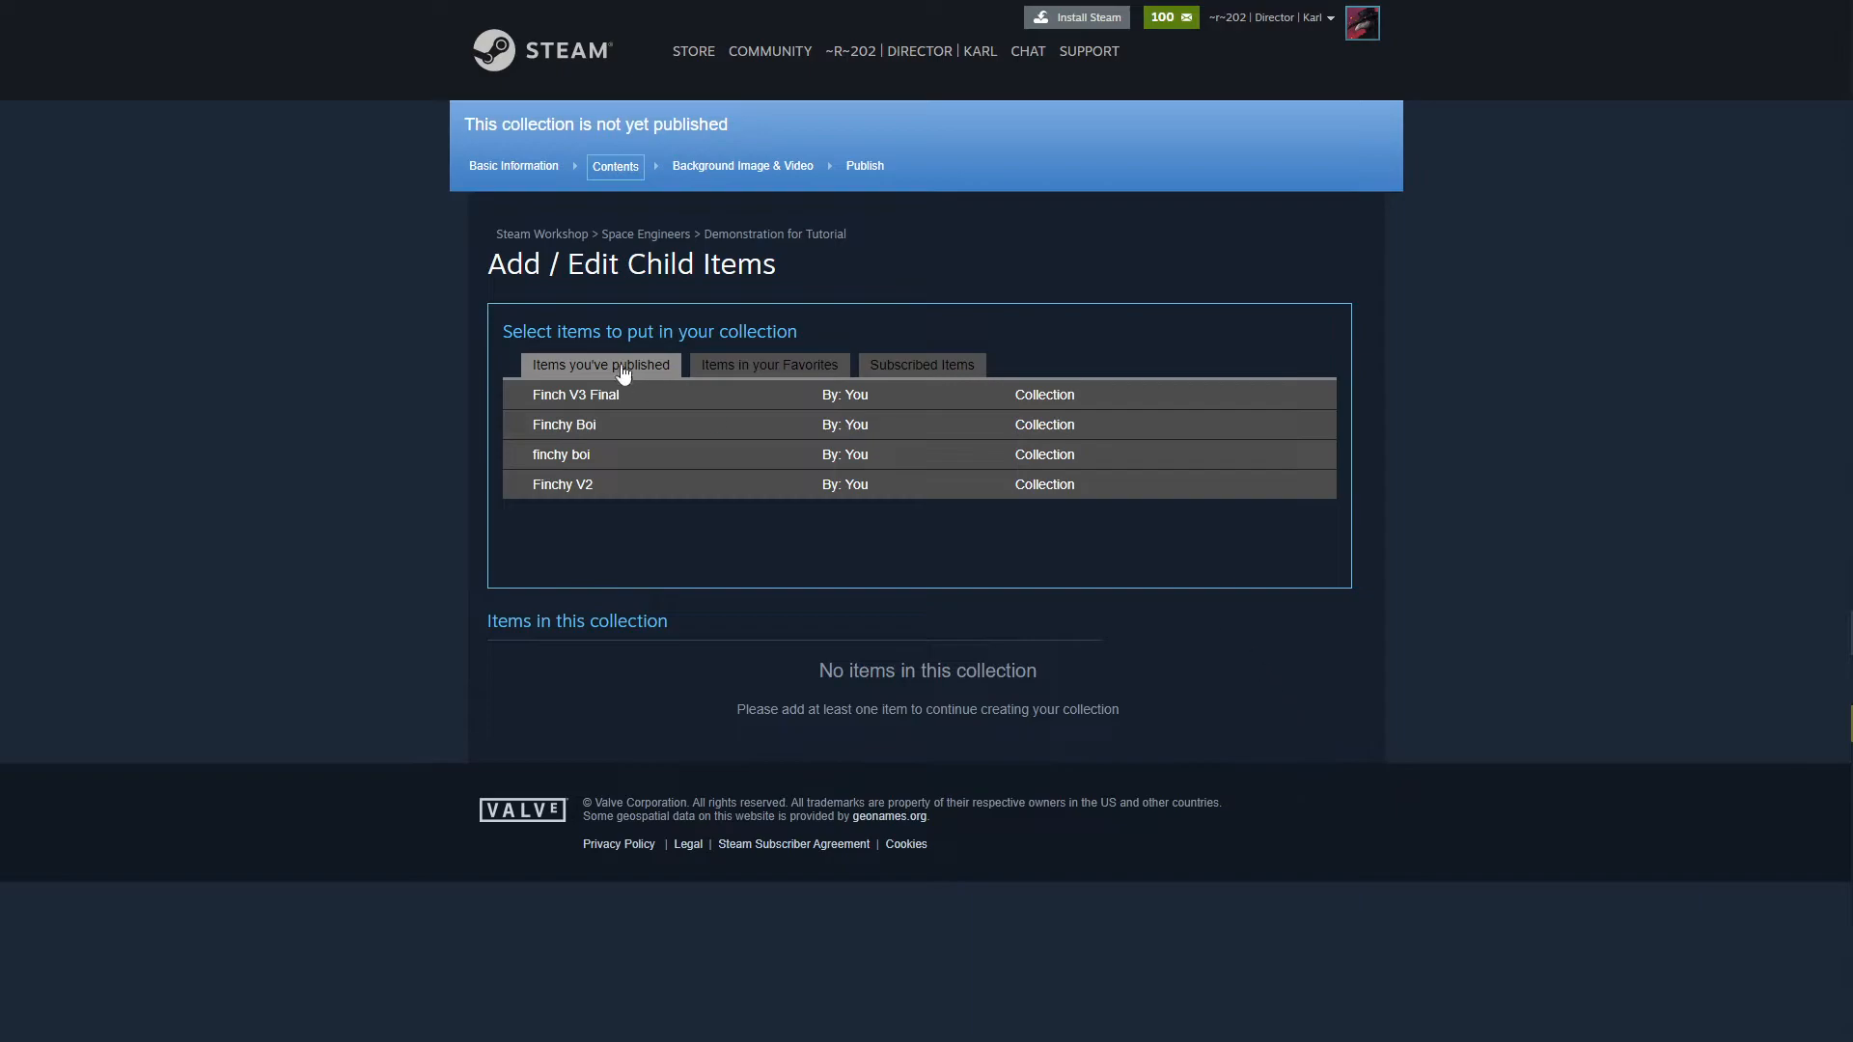
# List subscribed items, add Skyblade Helicopter & Plane Propellers, then remove it.
pyautogui.click(921, 364)
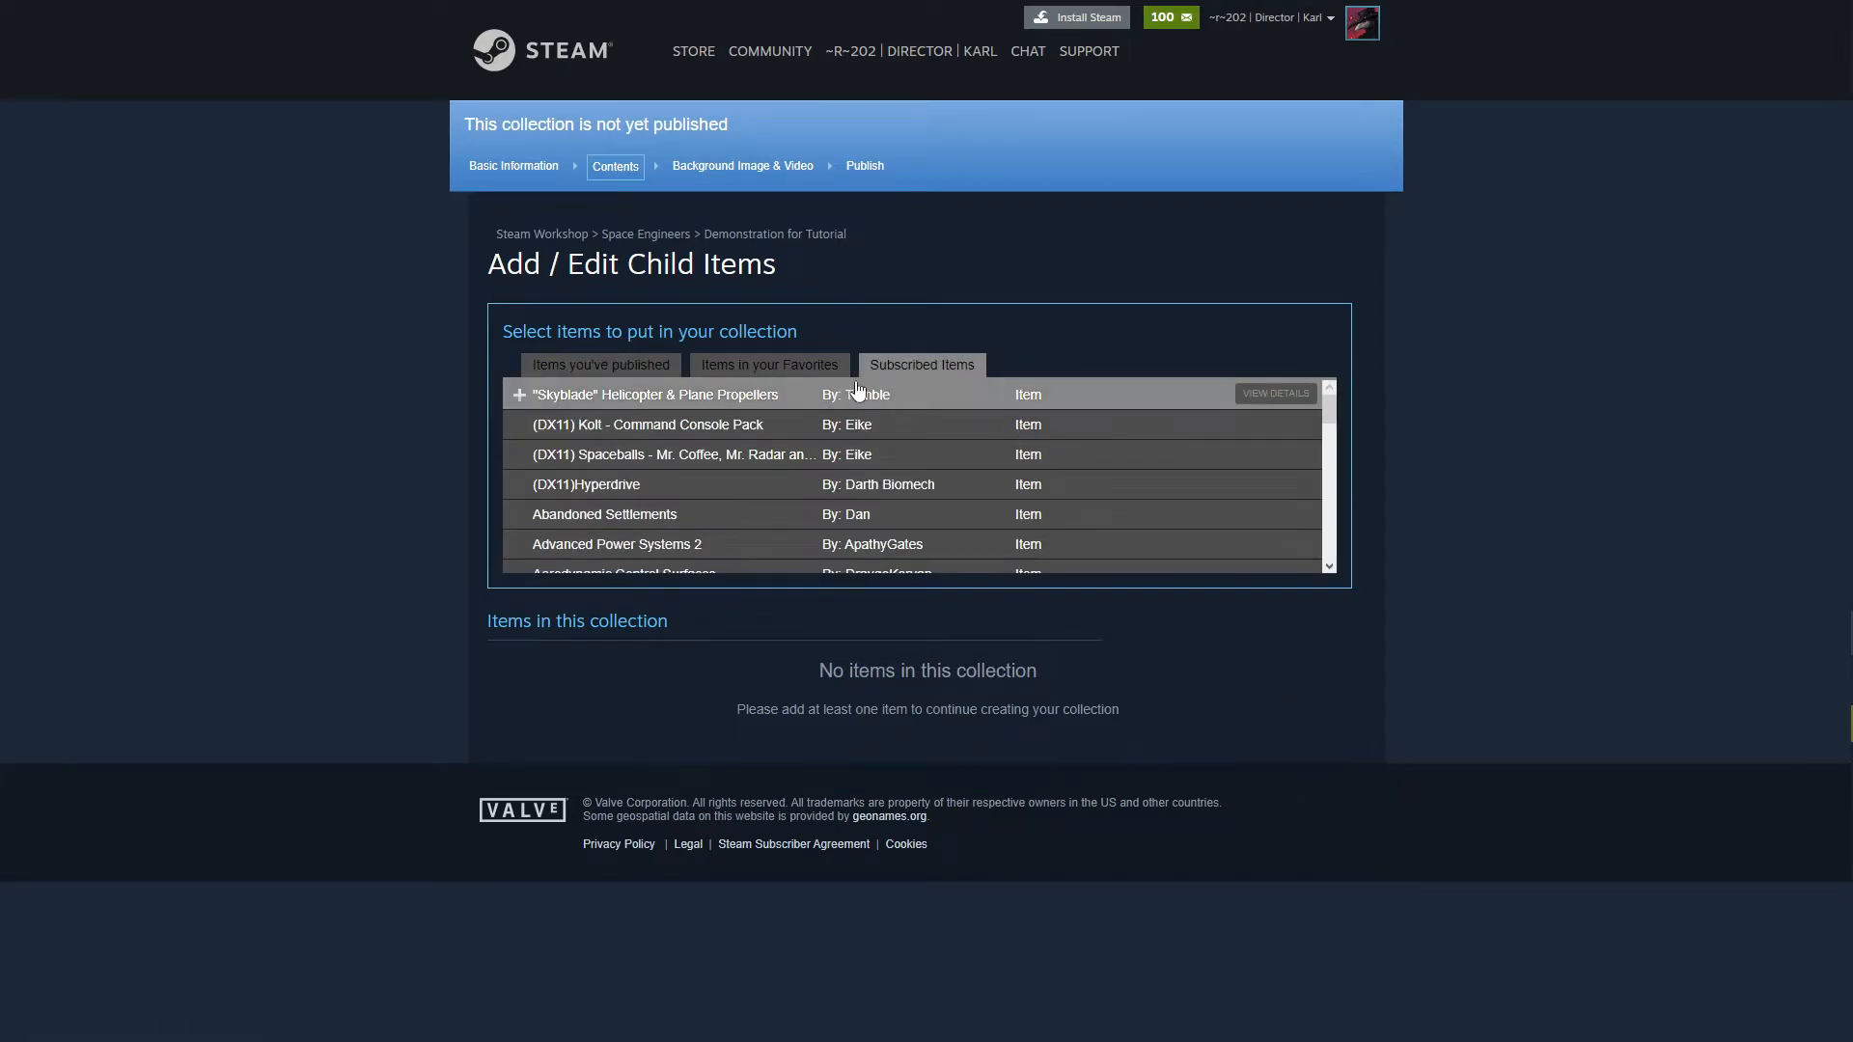
pyautogui.moveTo(789, 520)
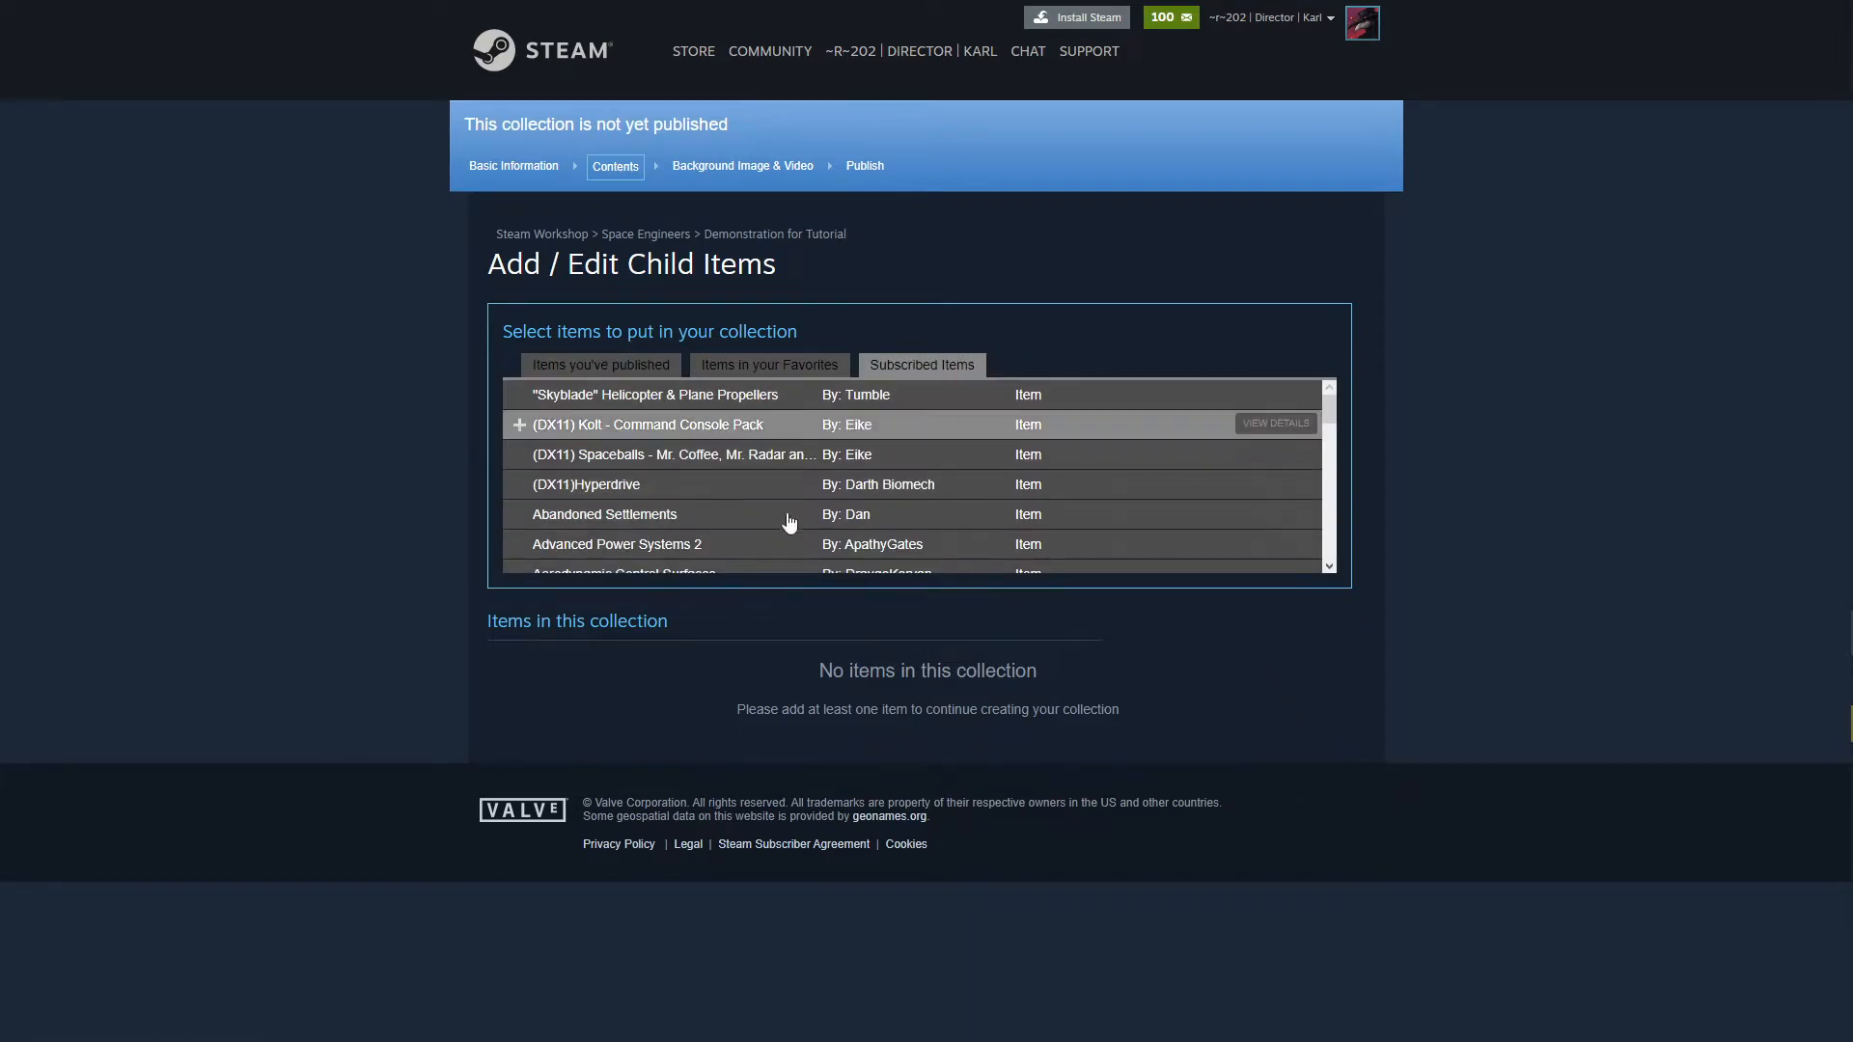
pyautogui.click(653, 395)
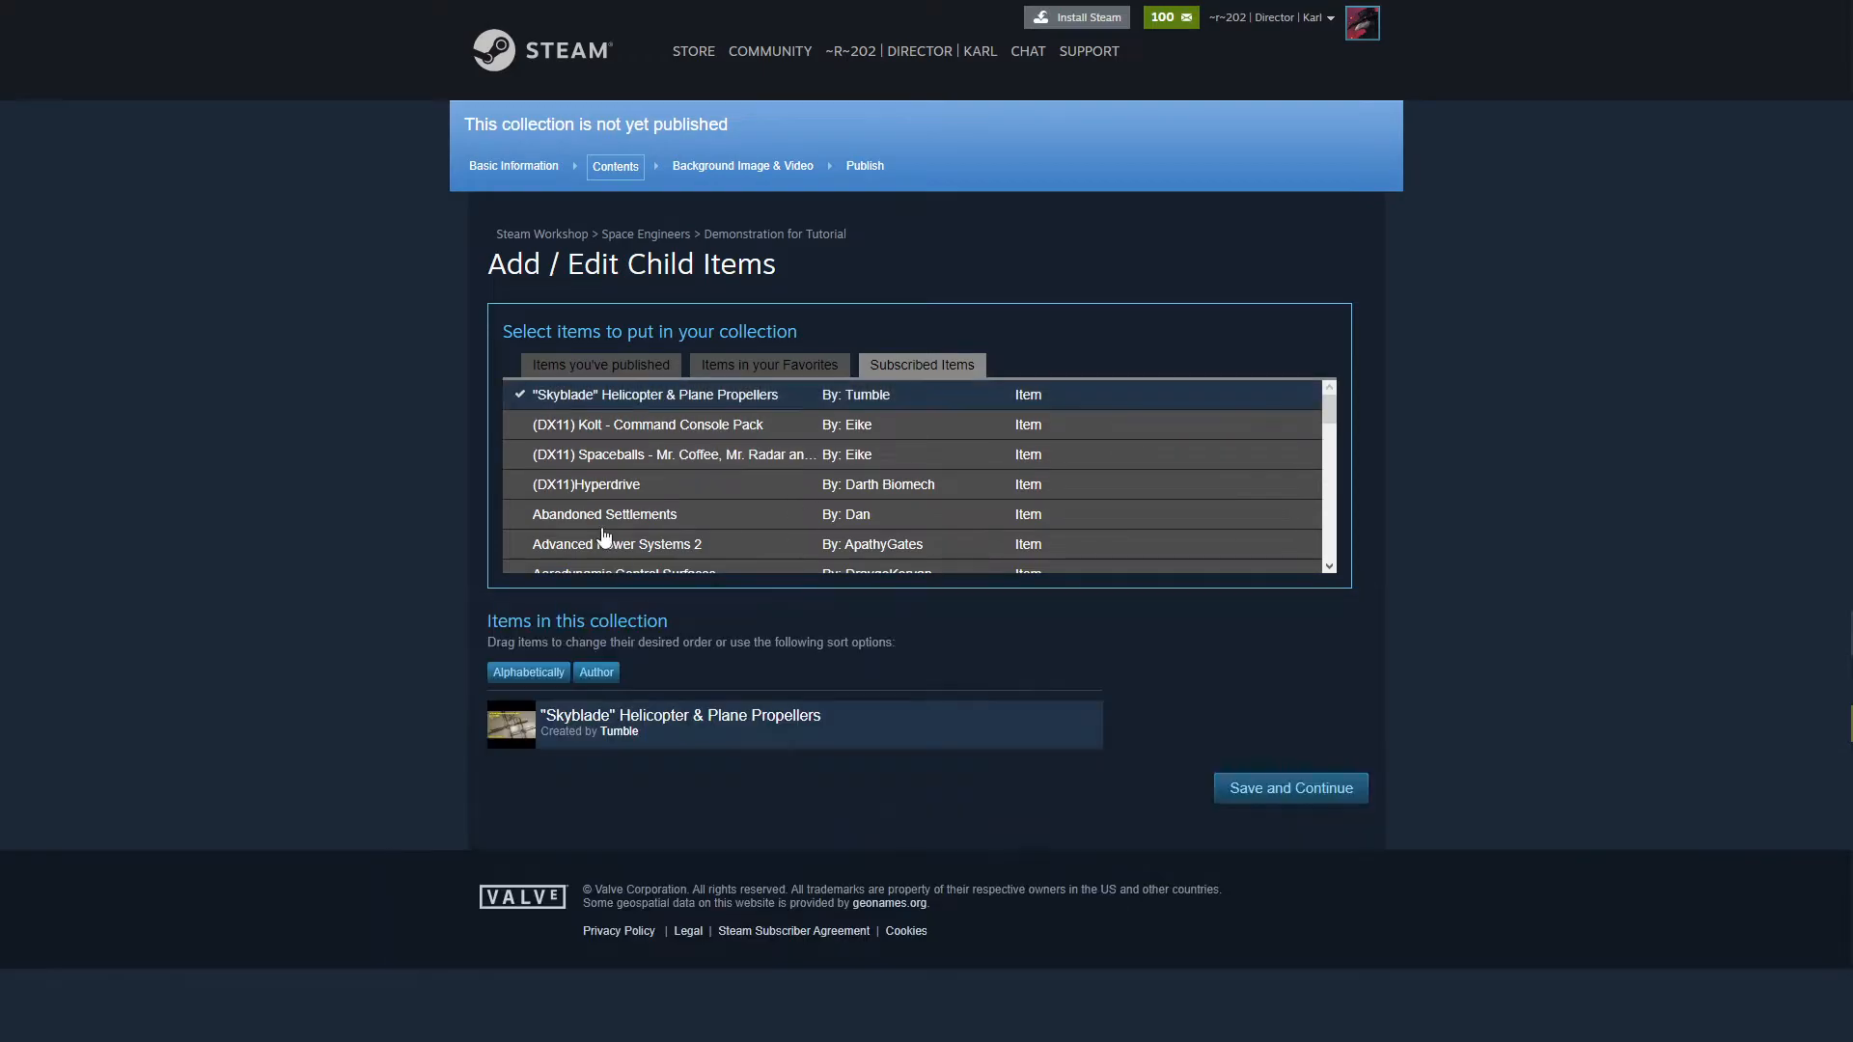
pyautogui.moveTo(520, 401)
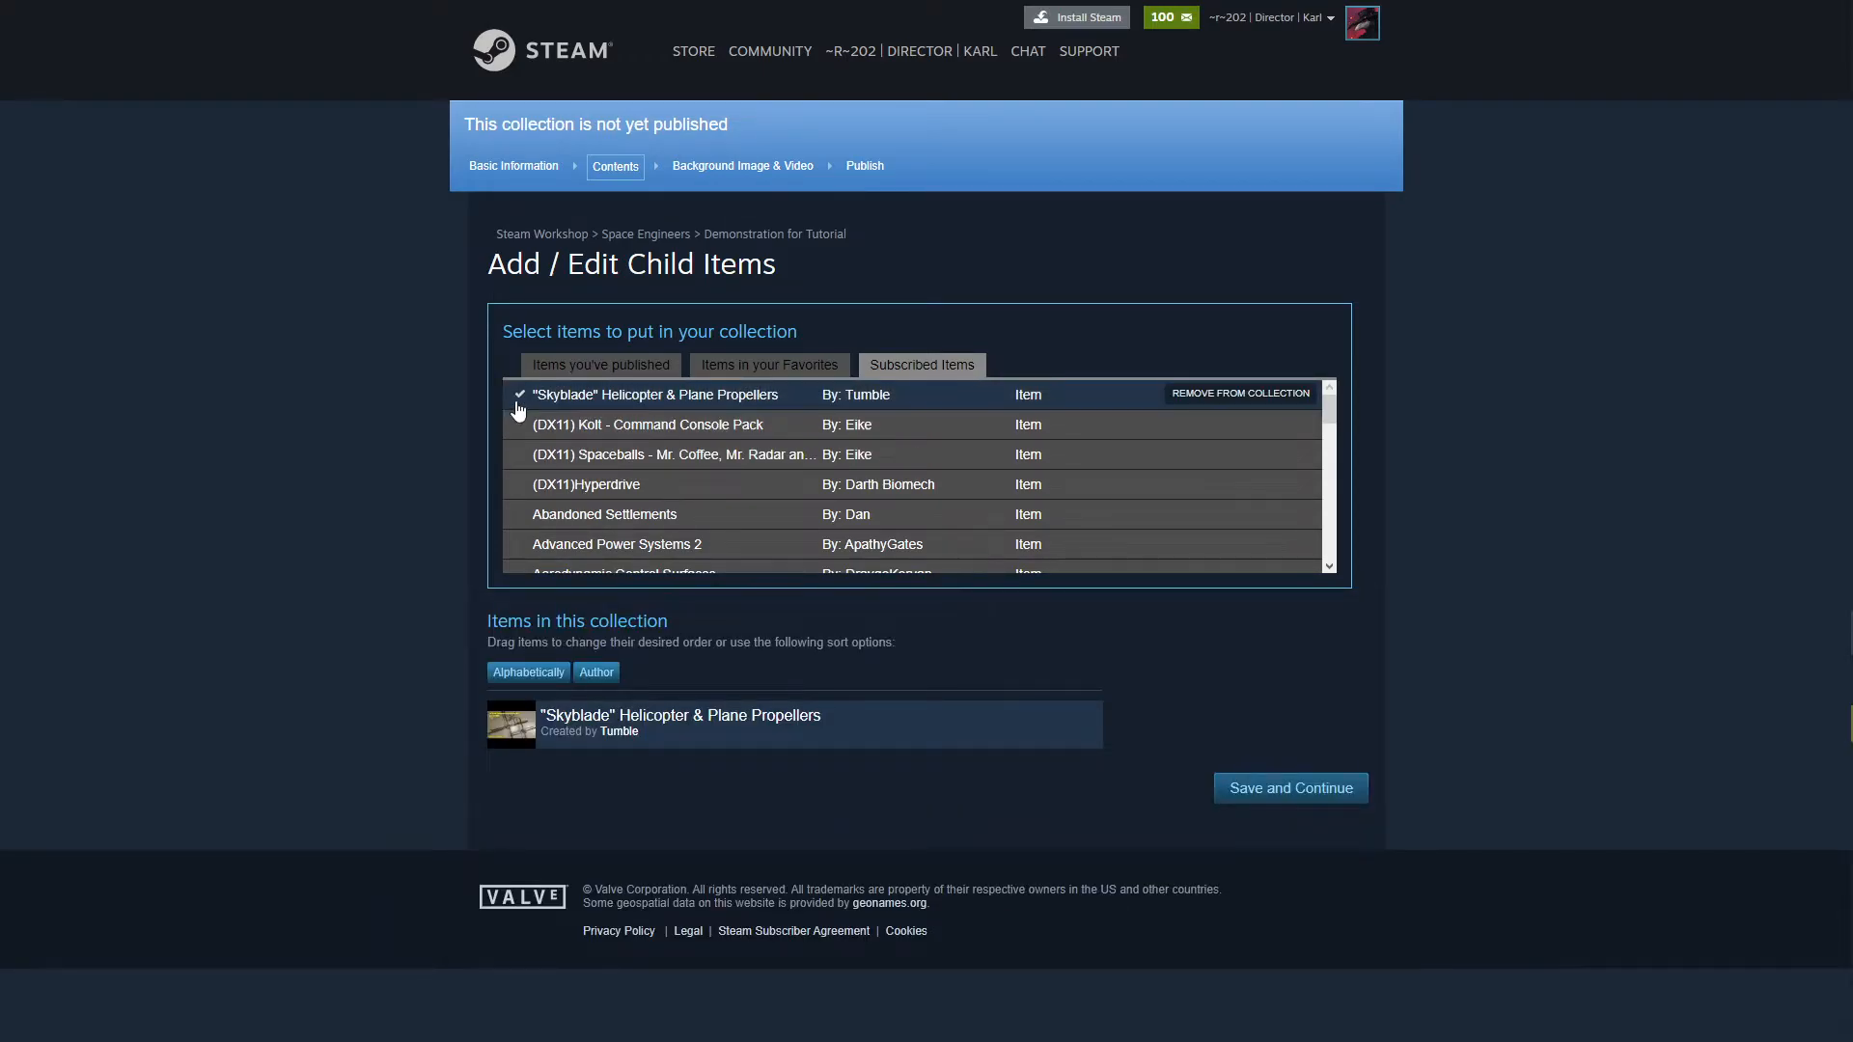
pyautogui.click(1239, 394)
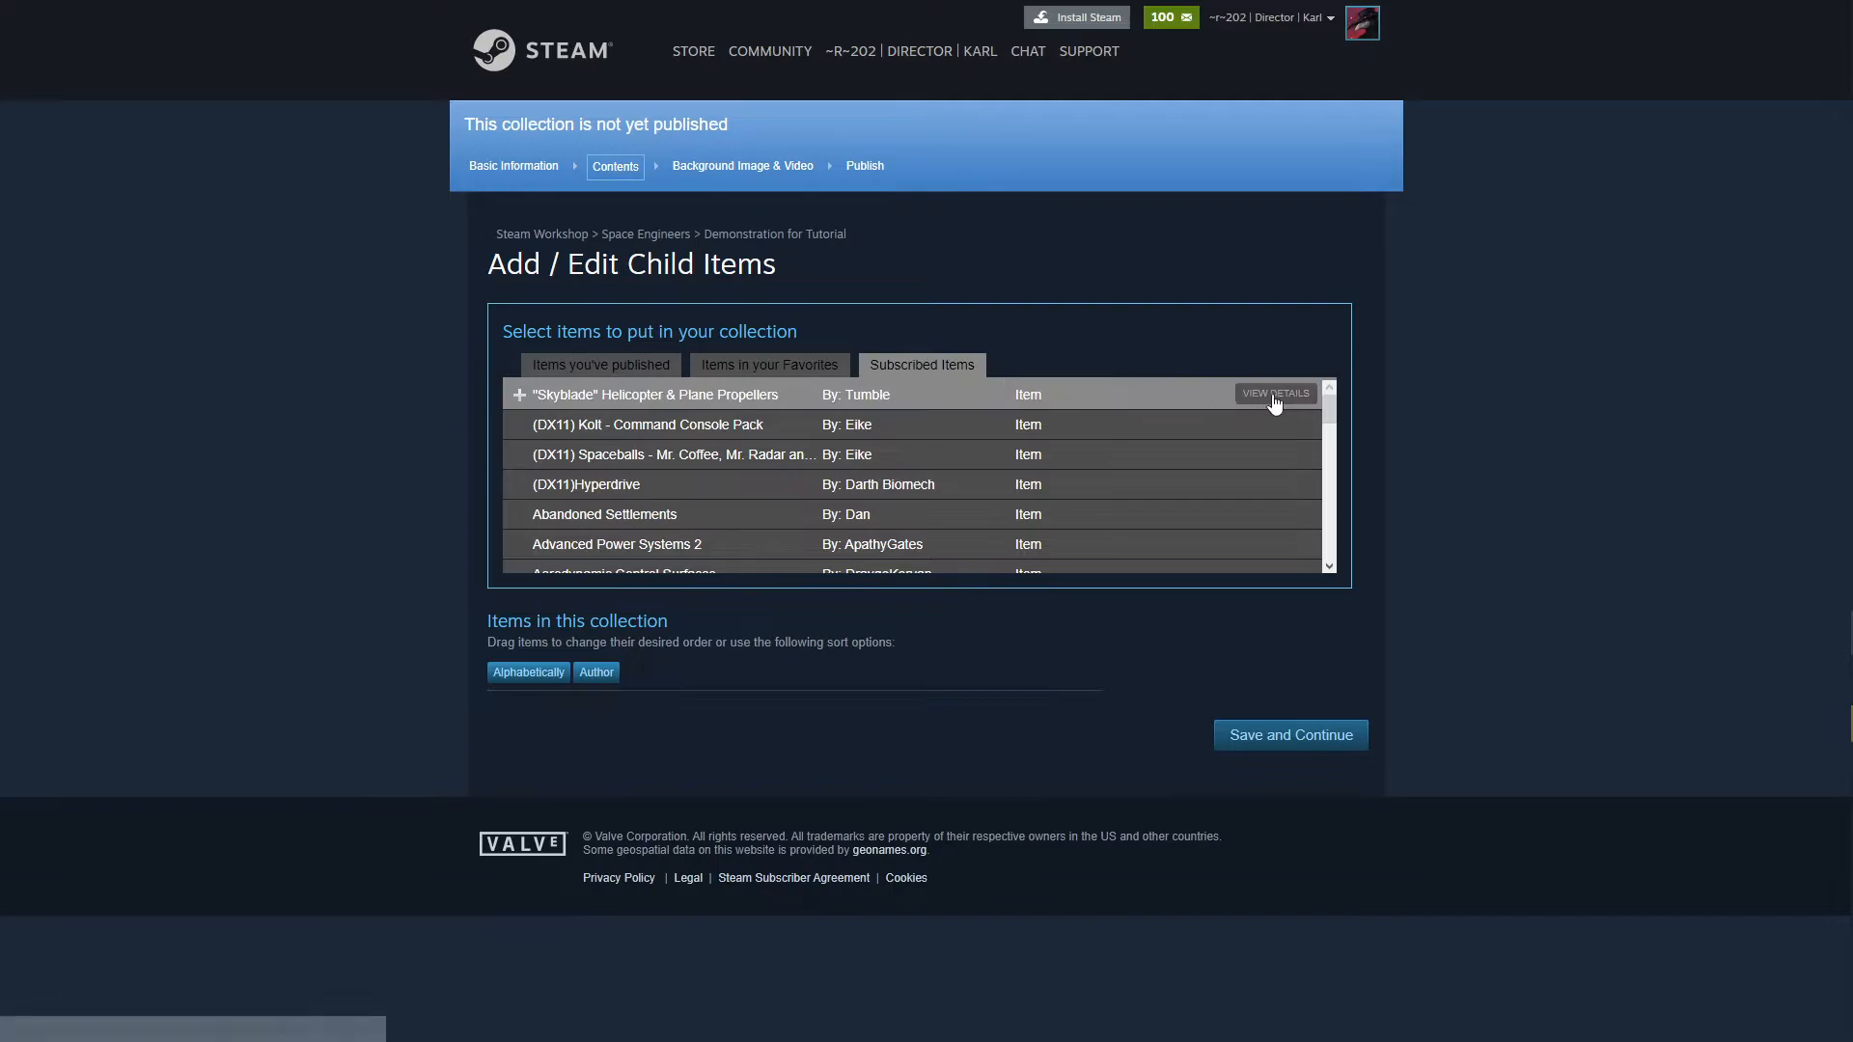
pyautogui.moveTo(1143, 320)
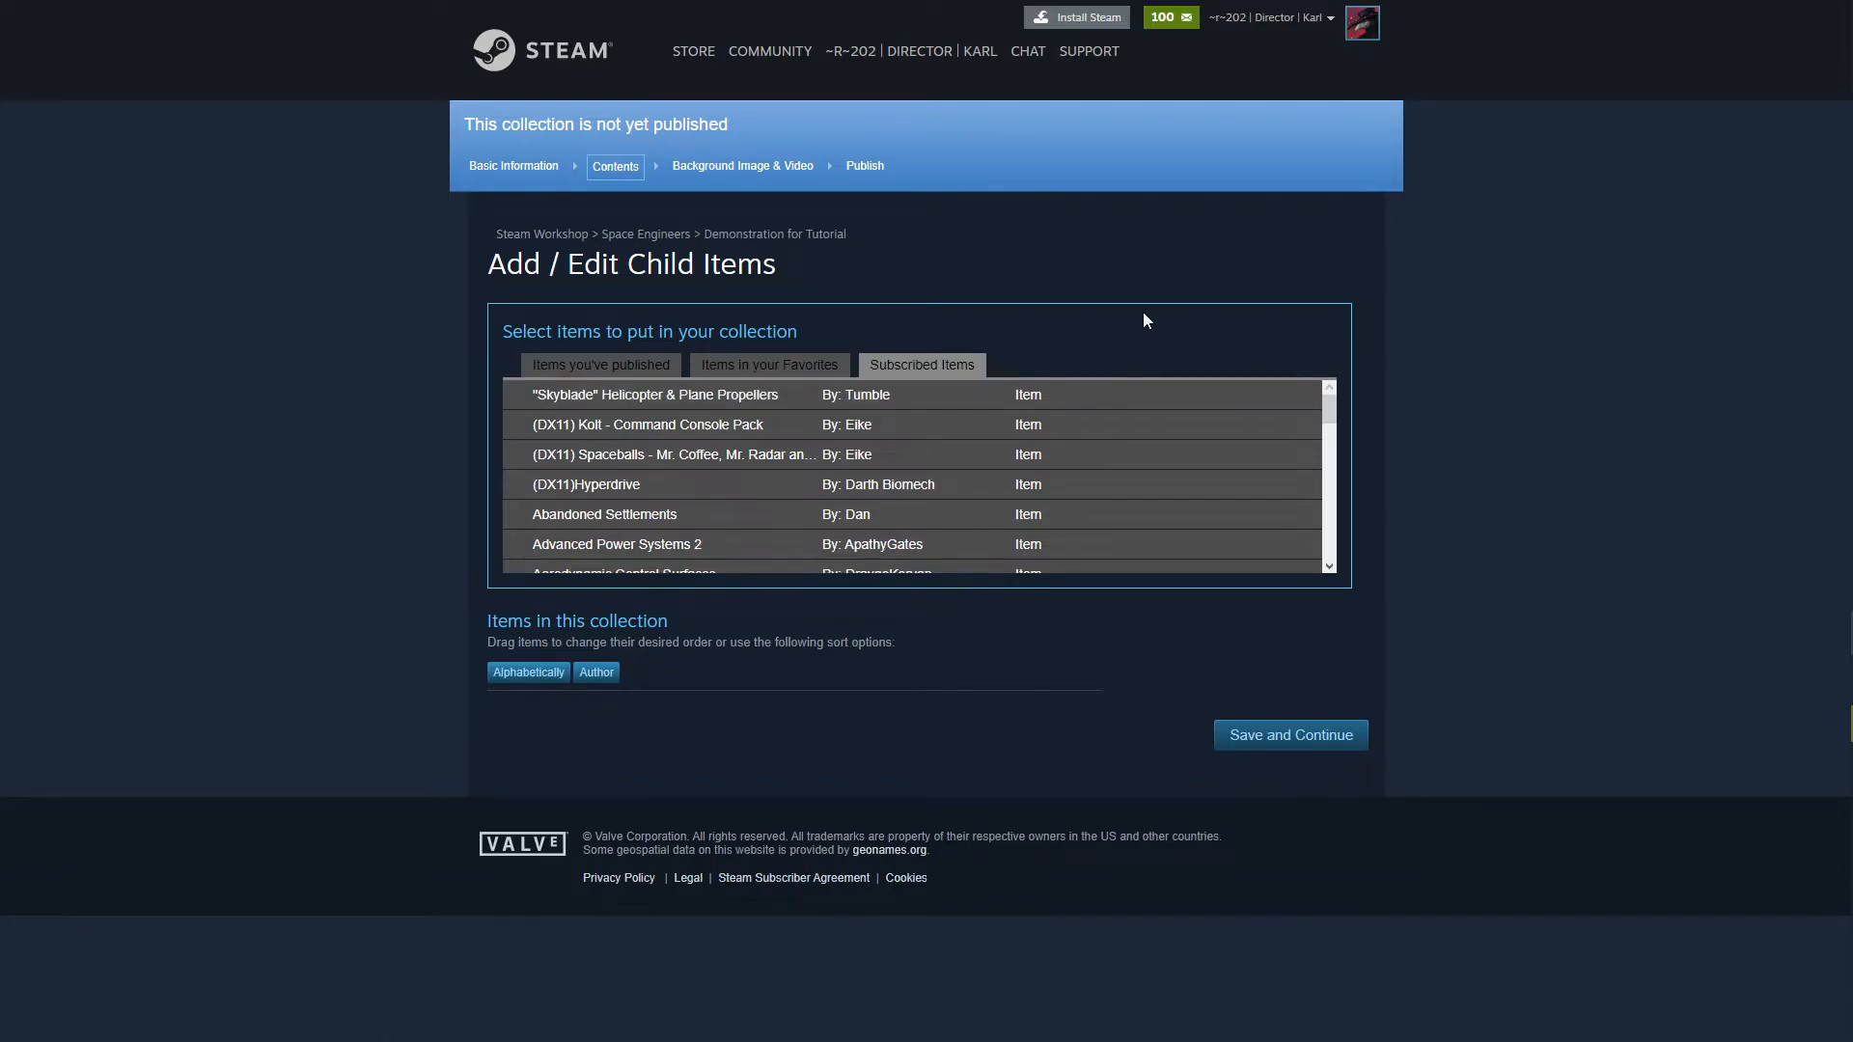
# Open the browser developer tools on the Console panel.
pyautogui.press('F12')
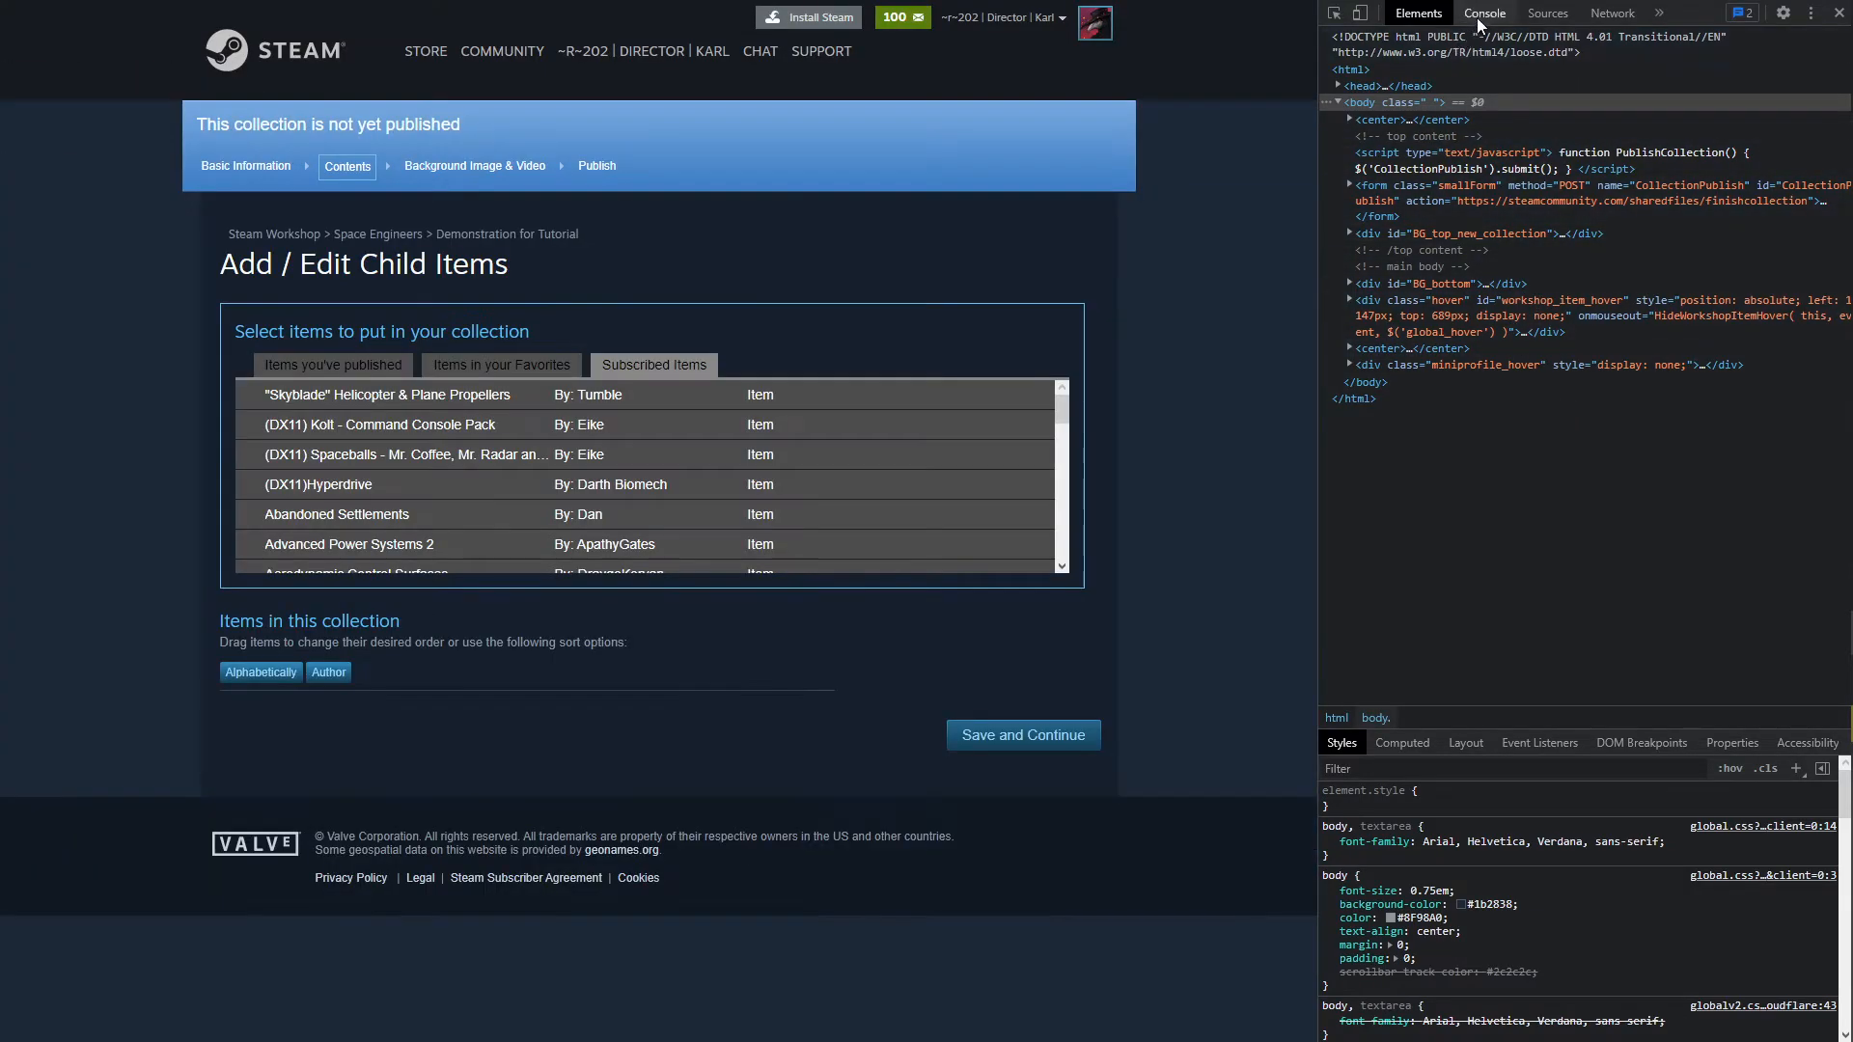
pyautogui.click(1484, 13)
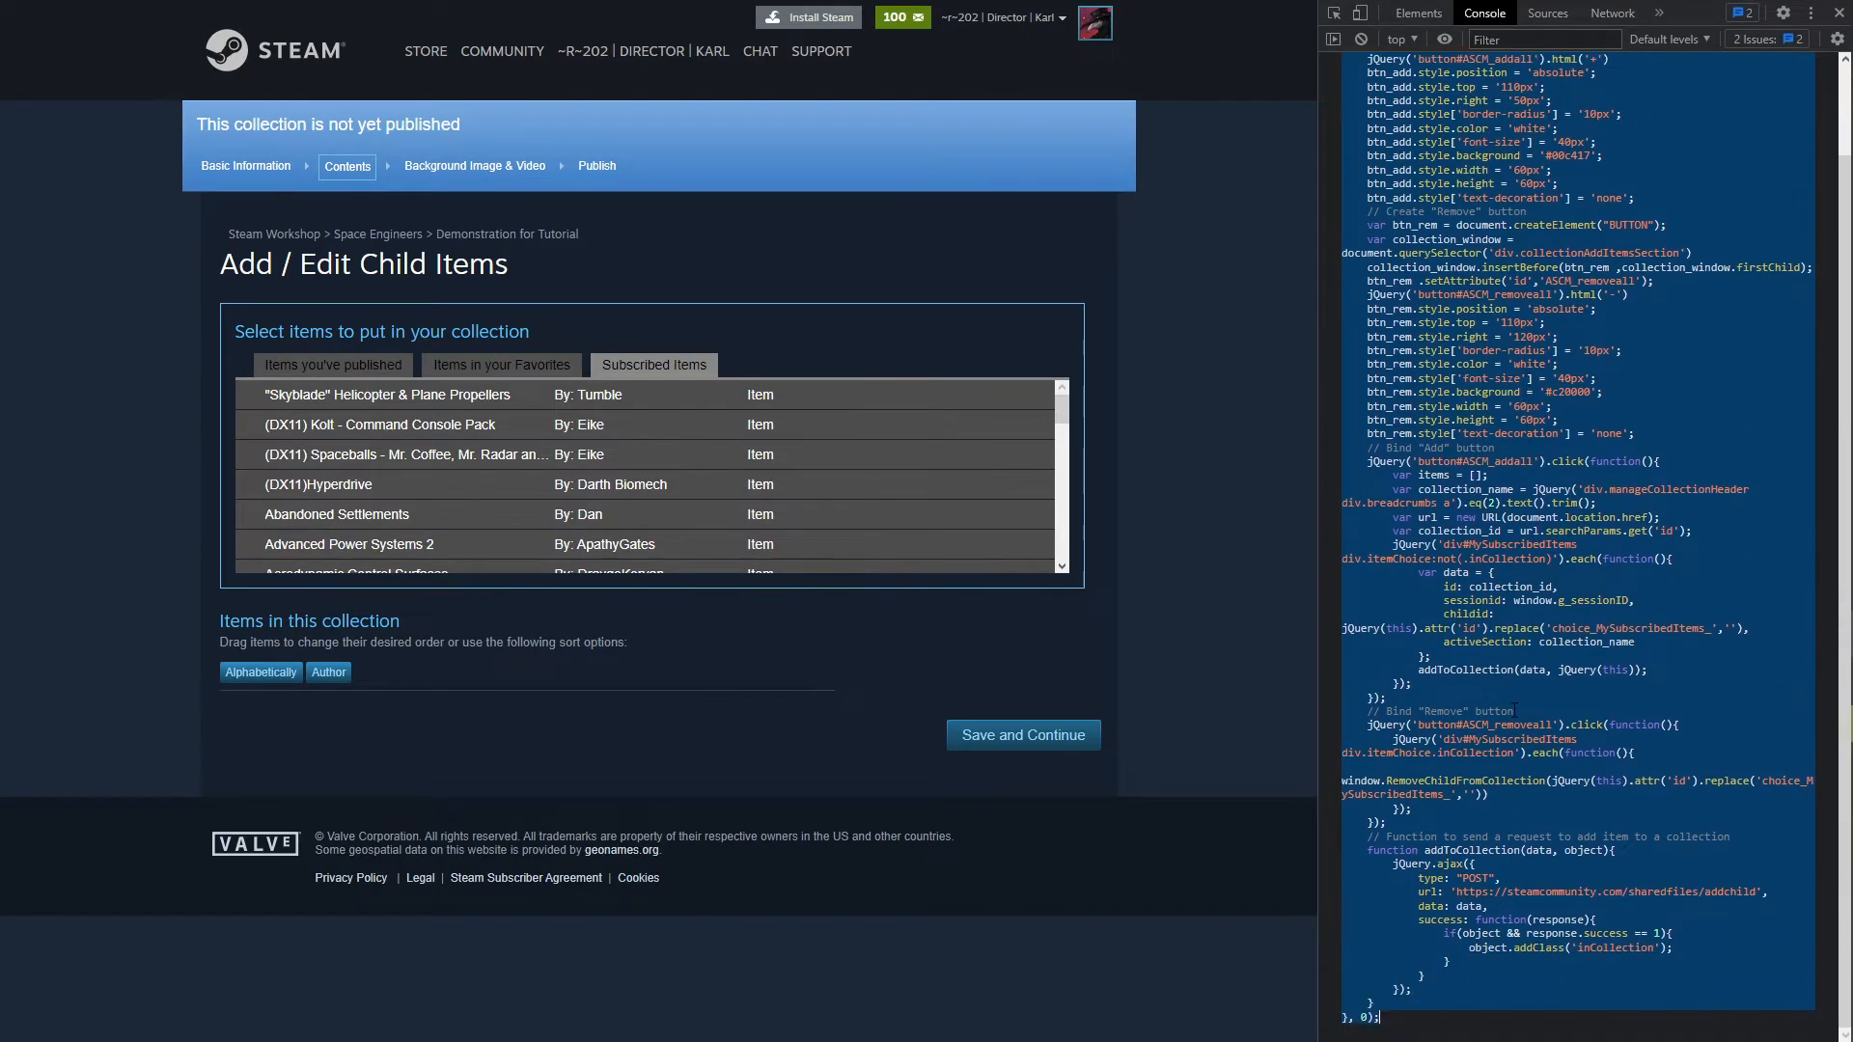
# Run the bulk script, then add all, remove all, and re-add all subscribed mods.
pyautogui.press('Return')
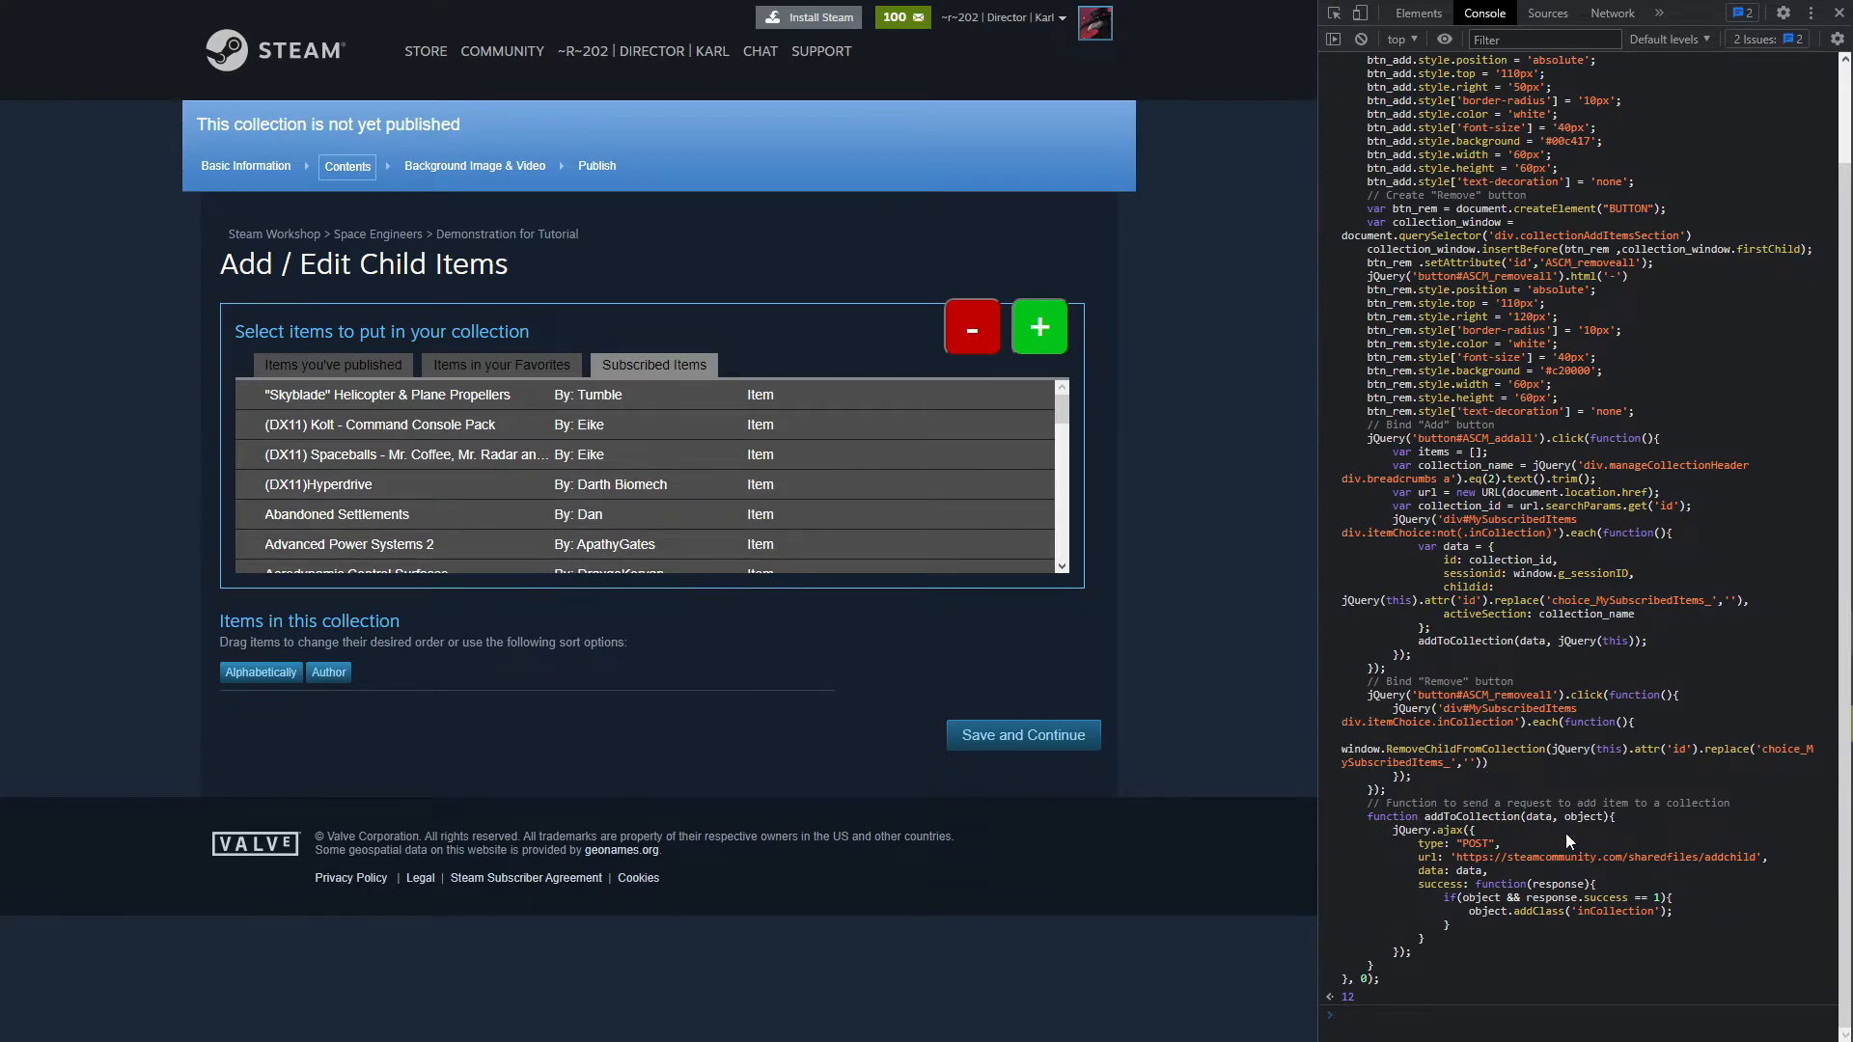
pyautogui.moveTo(1099, 331)
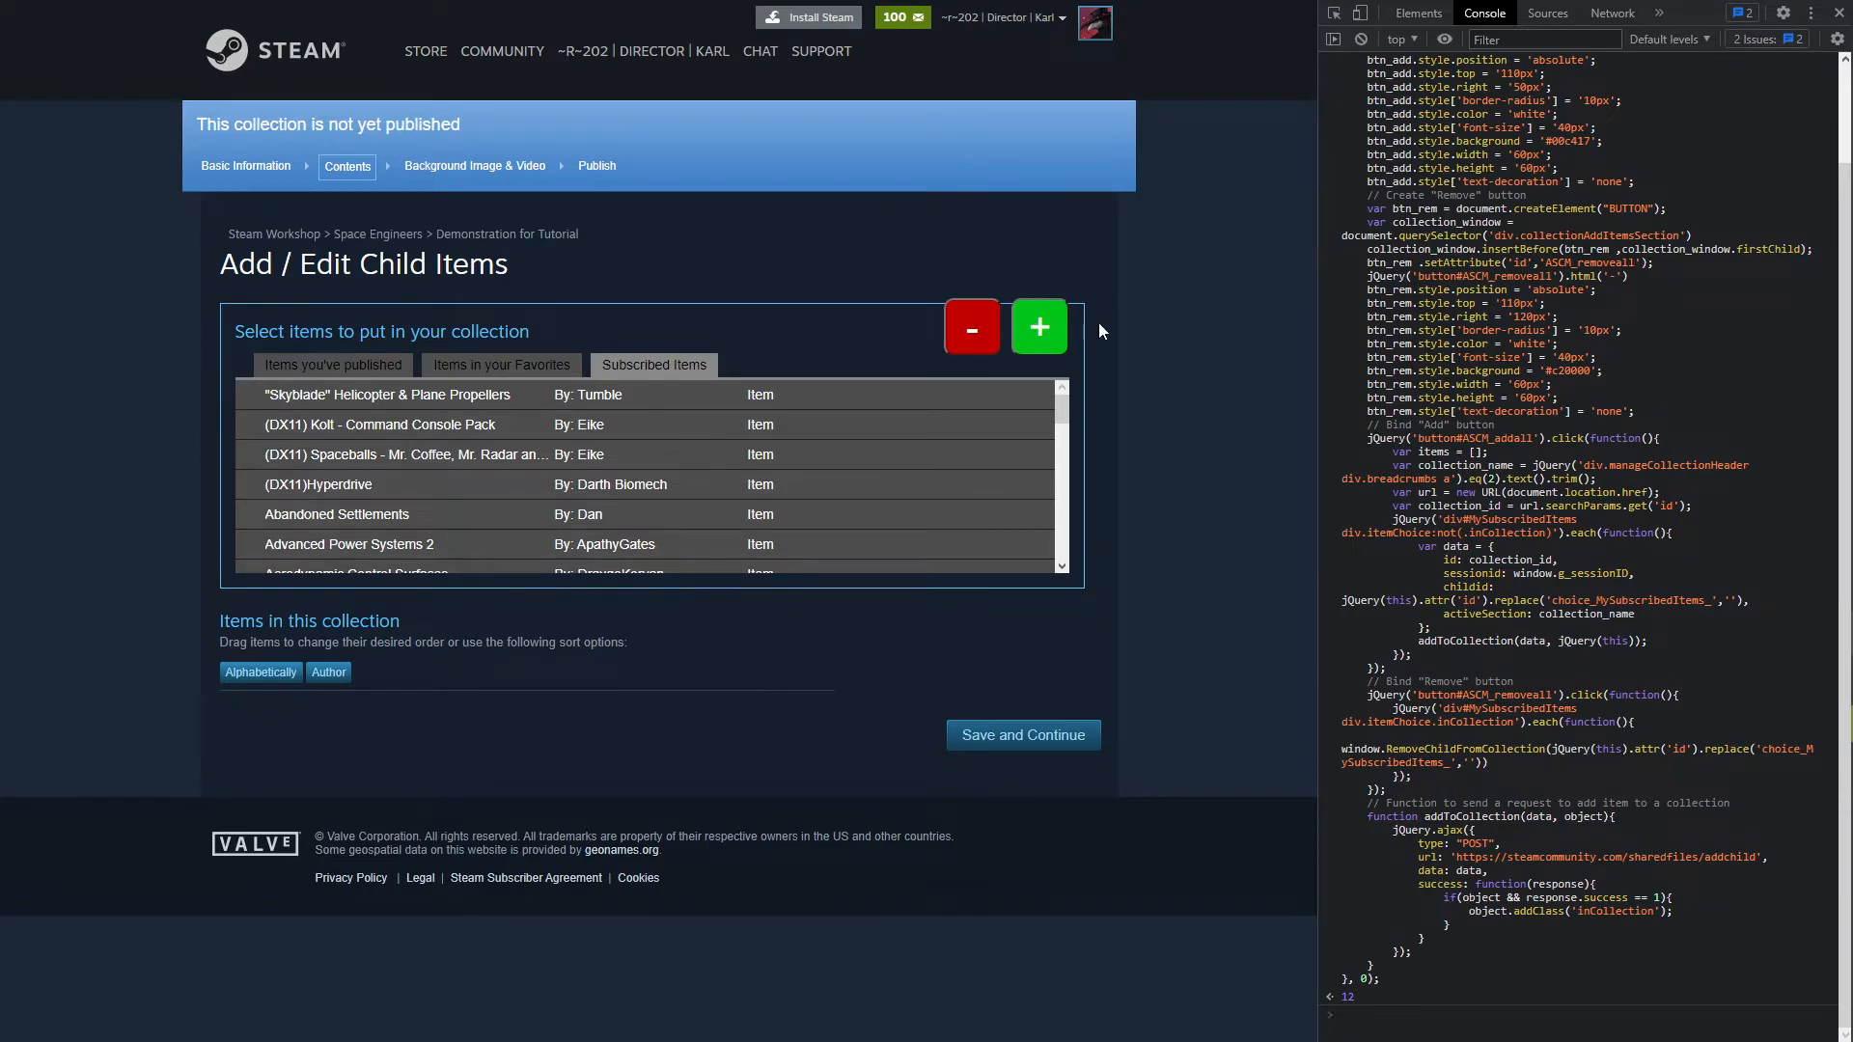
pyautogui.moveTo(1233, 183)
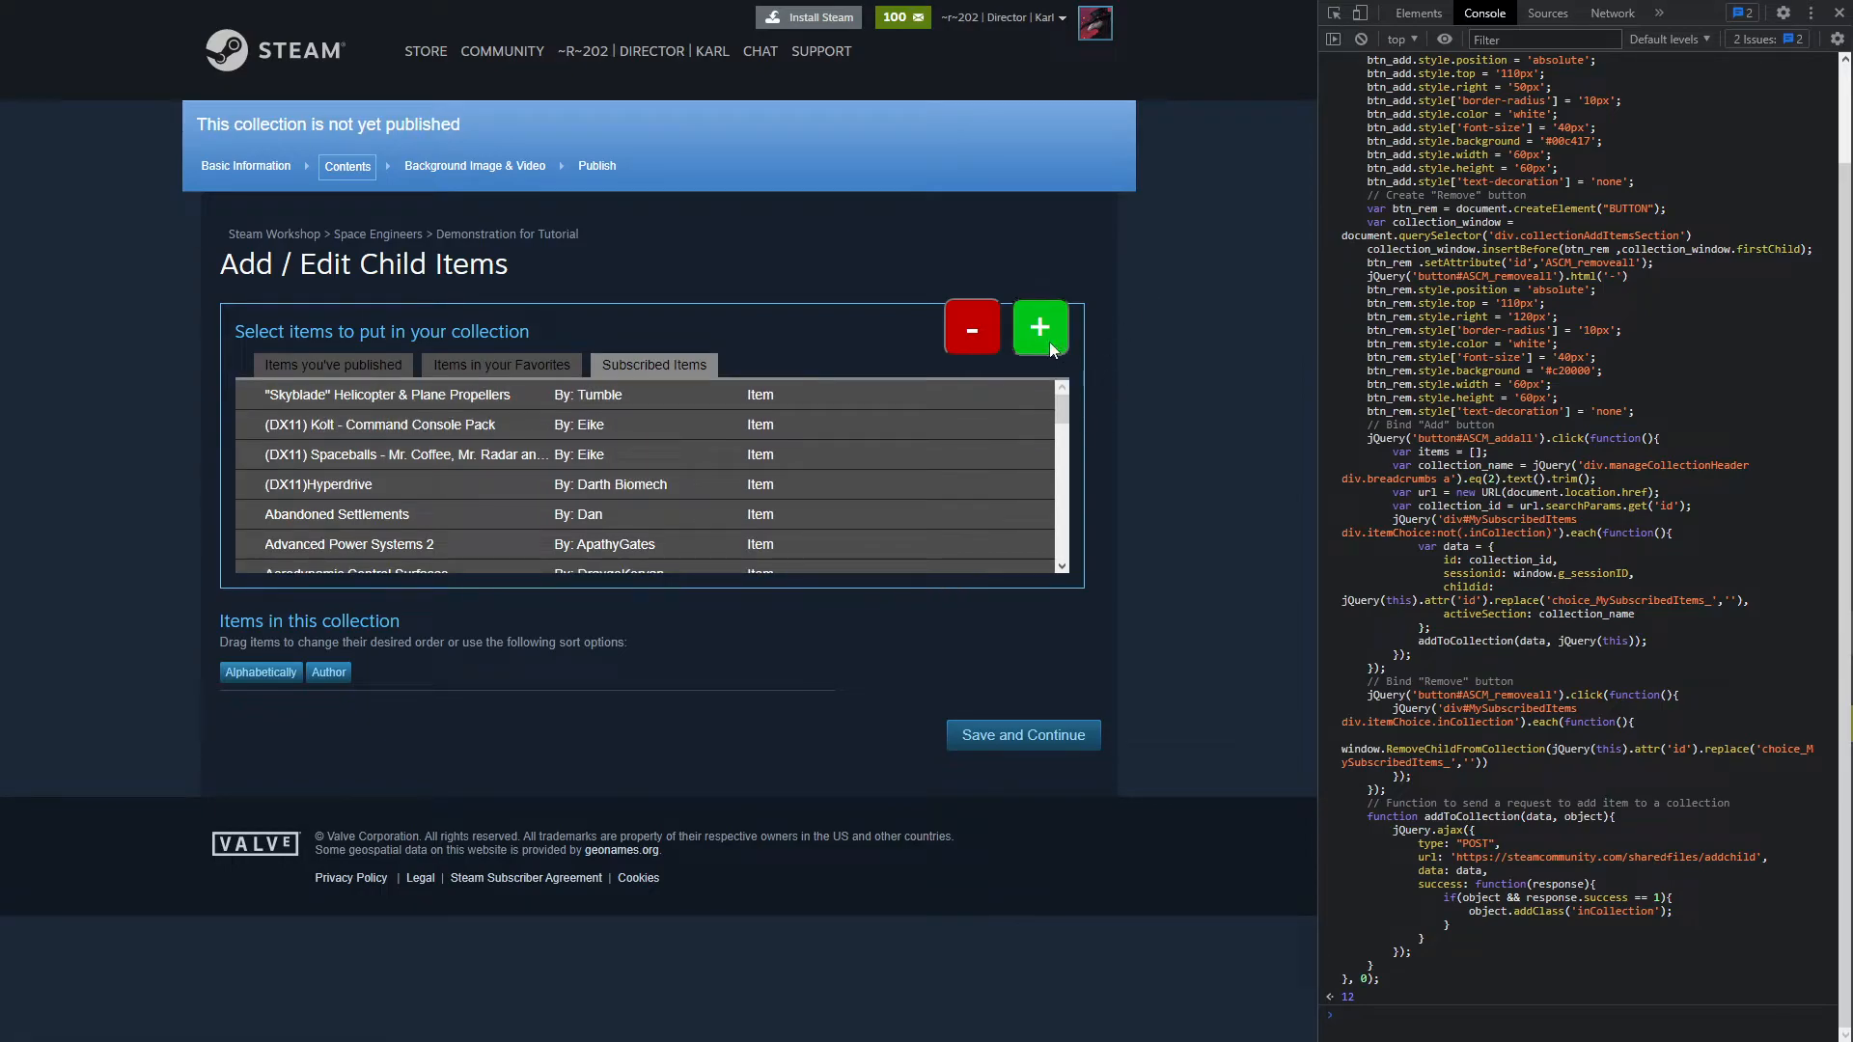
pyautogui.click(1038, 327)
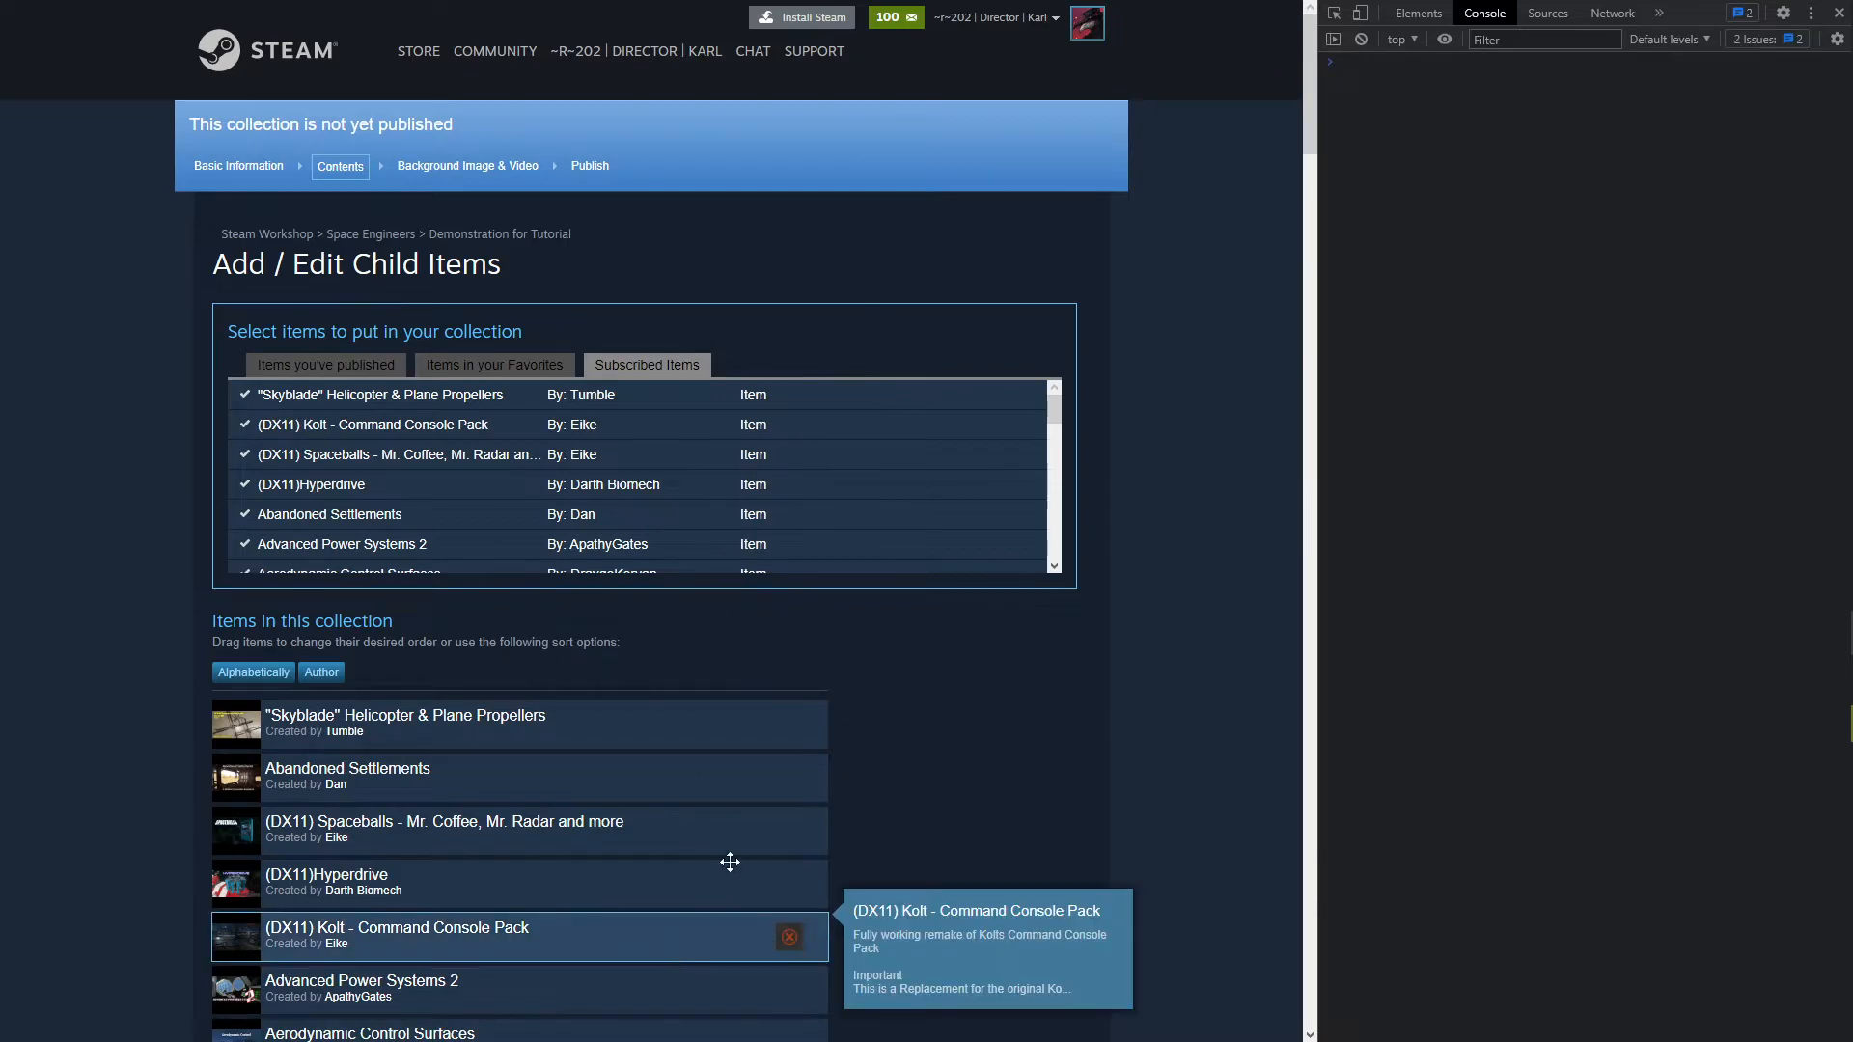
pyautogui.moveTo(1405, 123)
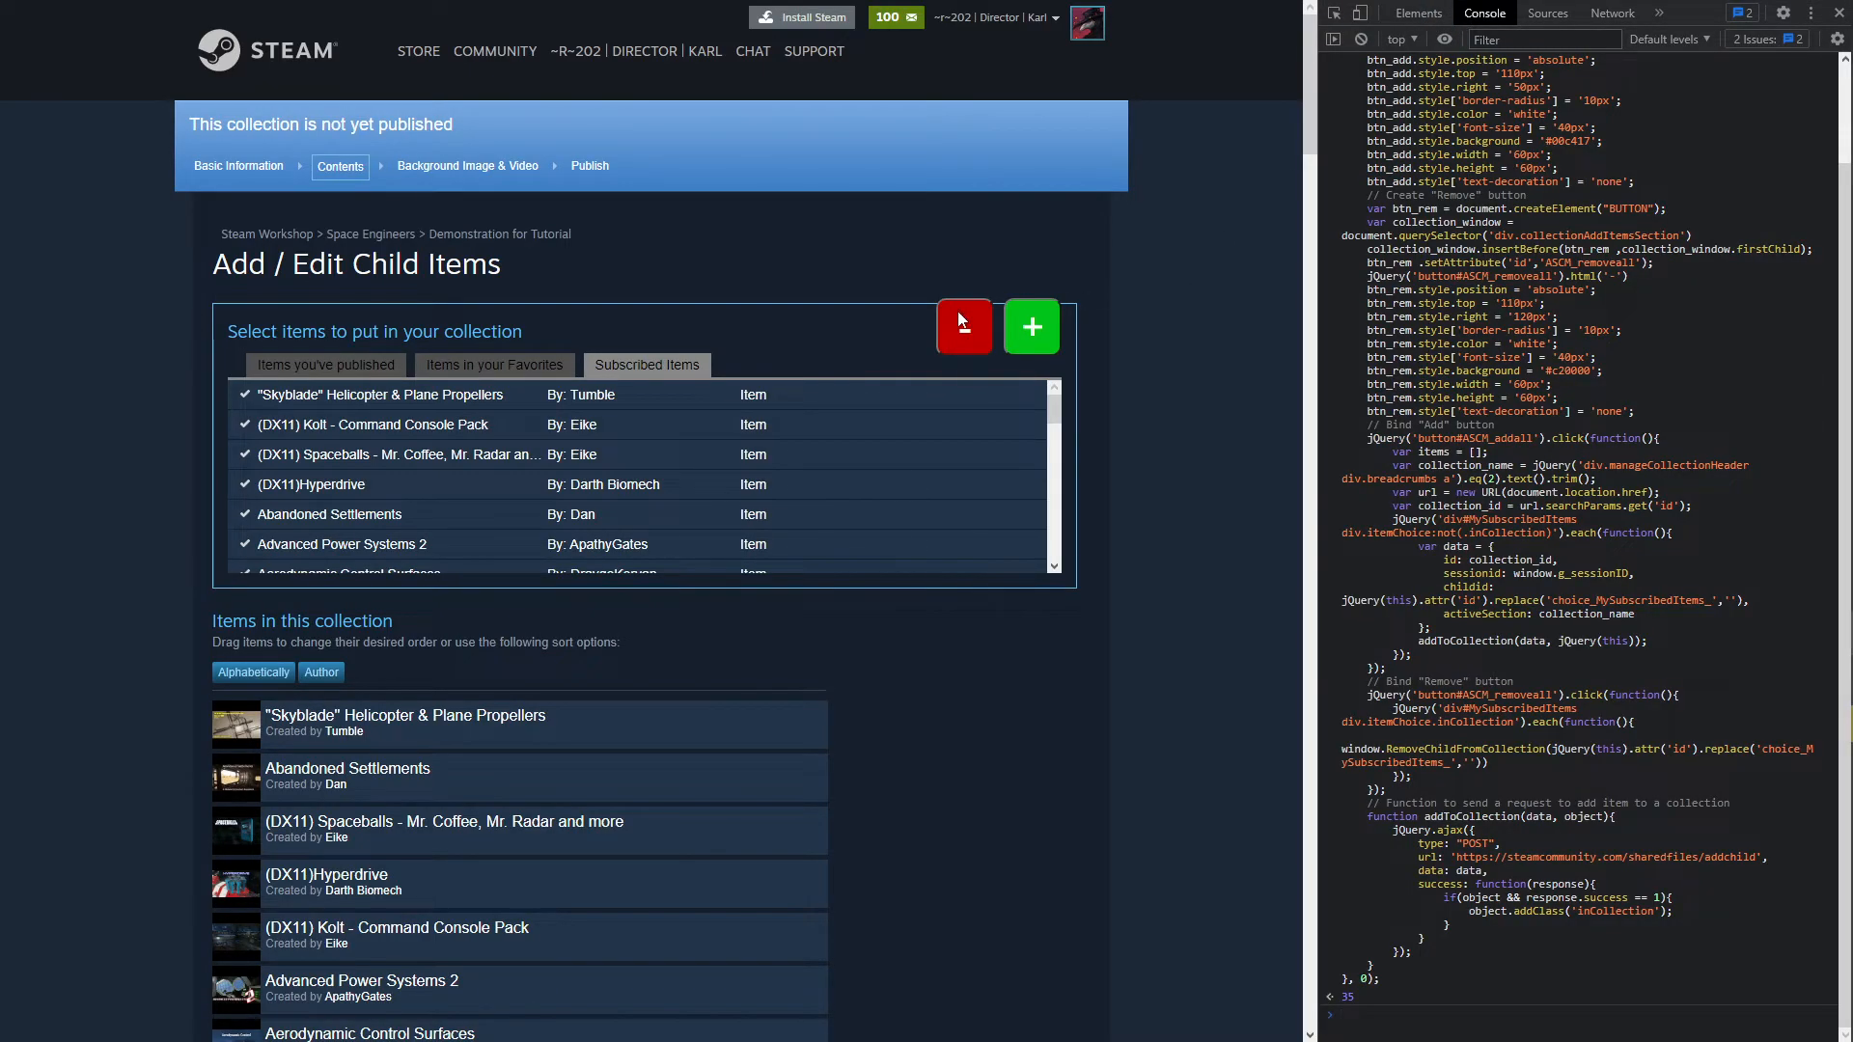
pyautogui.click(963, 327)
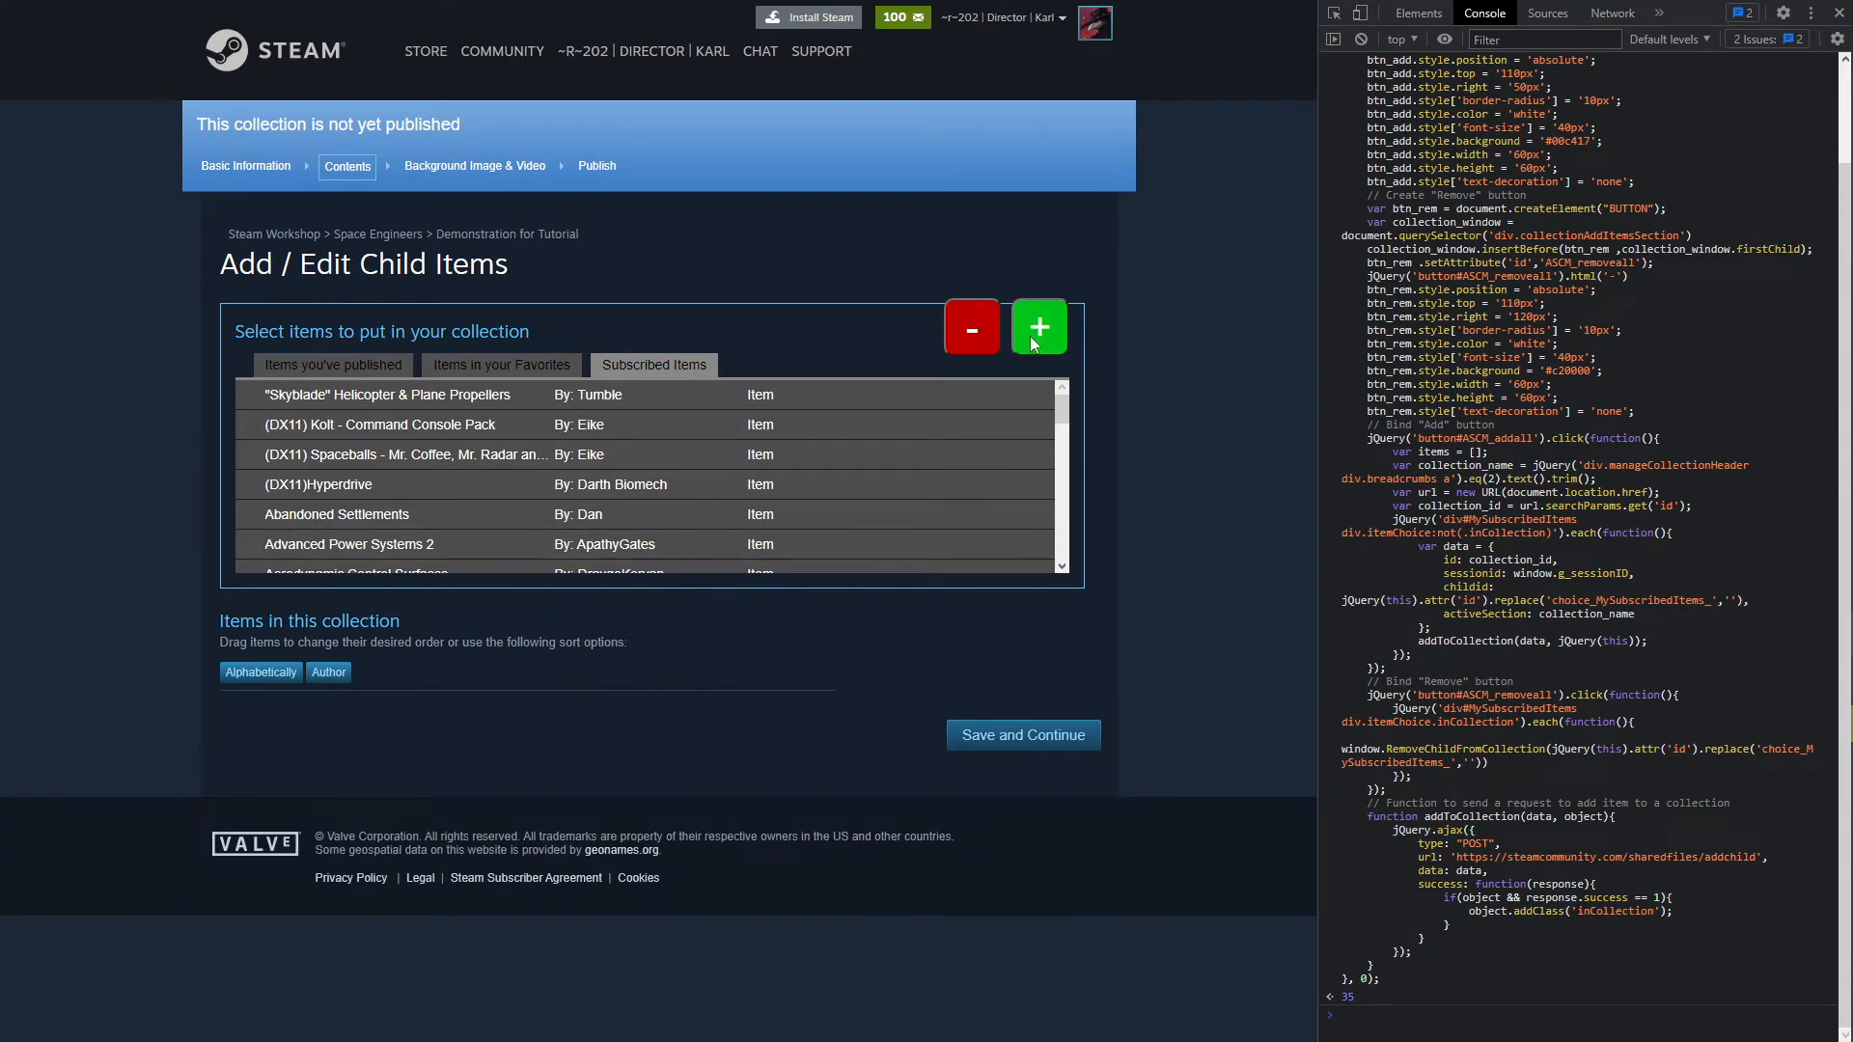
pyautogui.click(1037, 327)
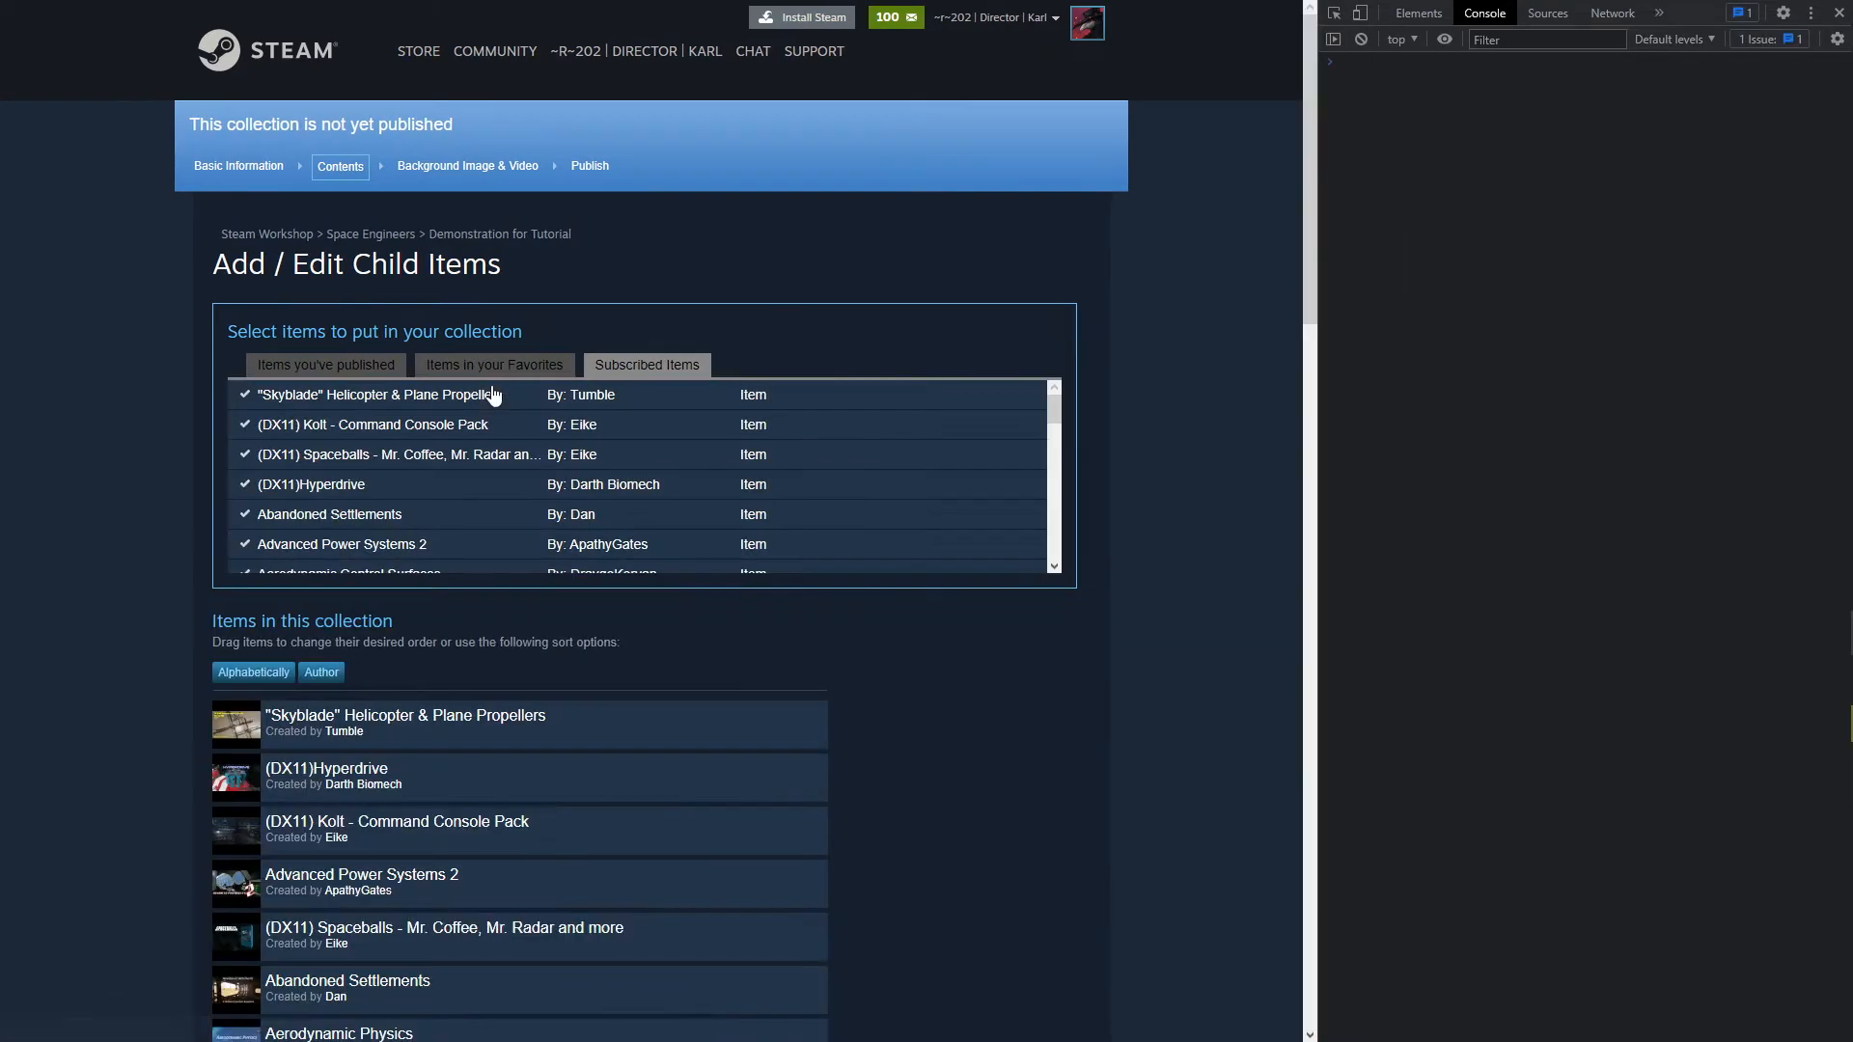
# Save the collection contents and browse its 52-item collection page.
pyautogui.scroll(-3)
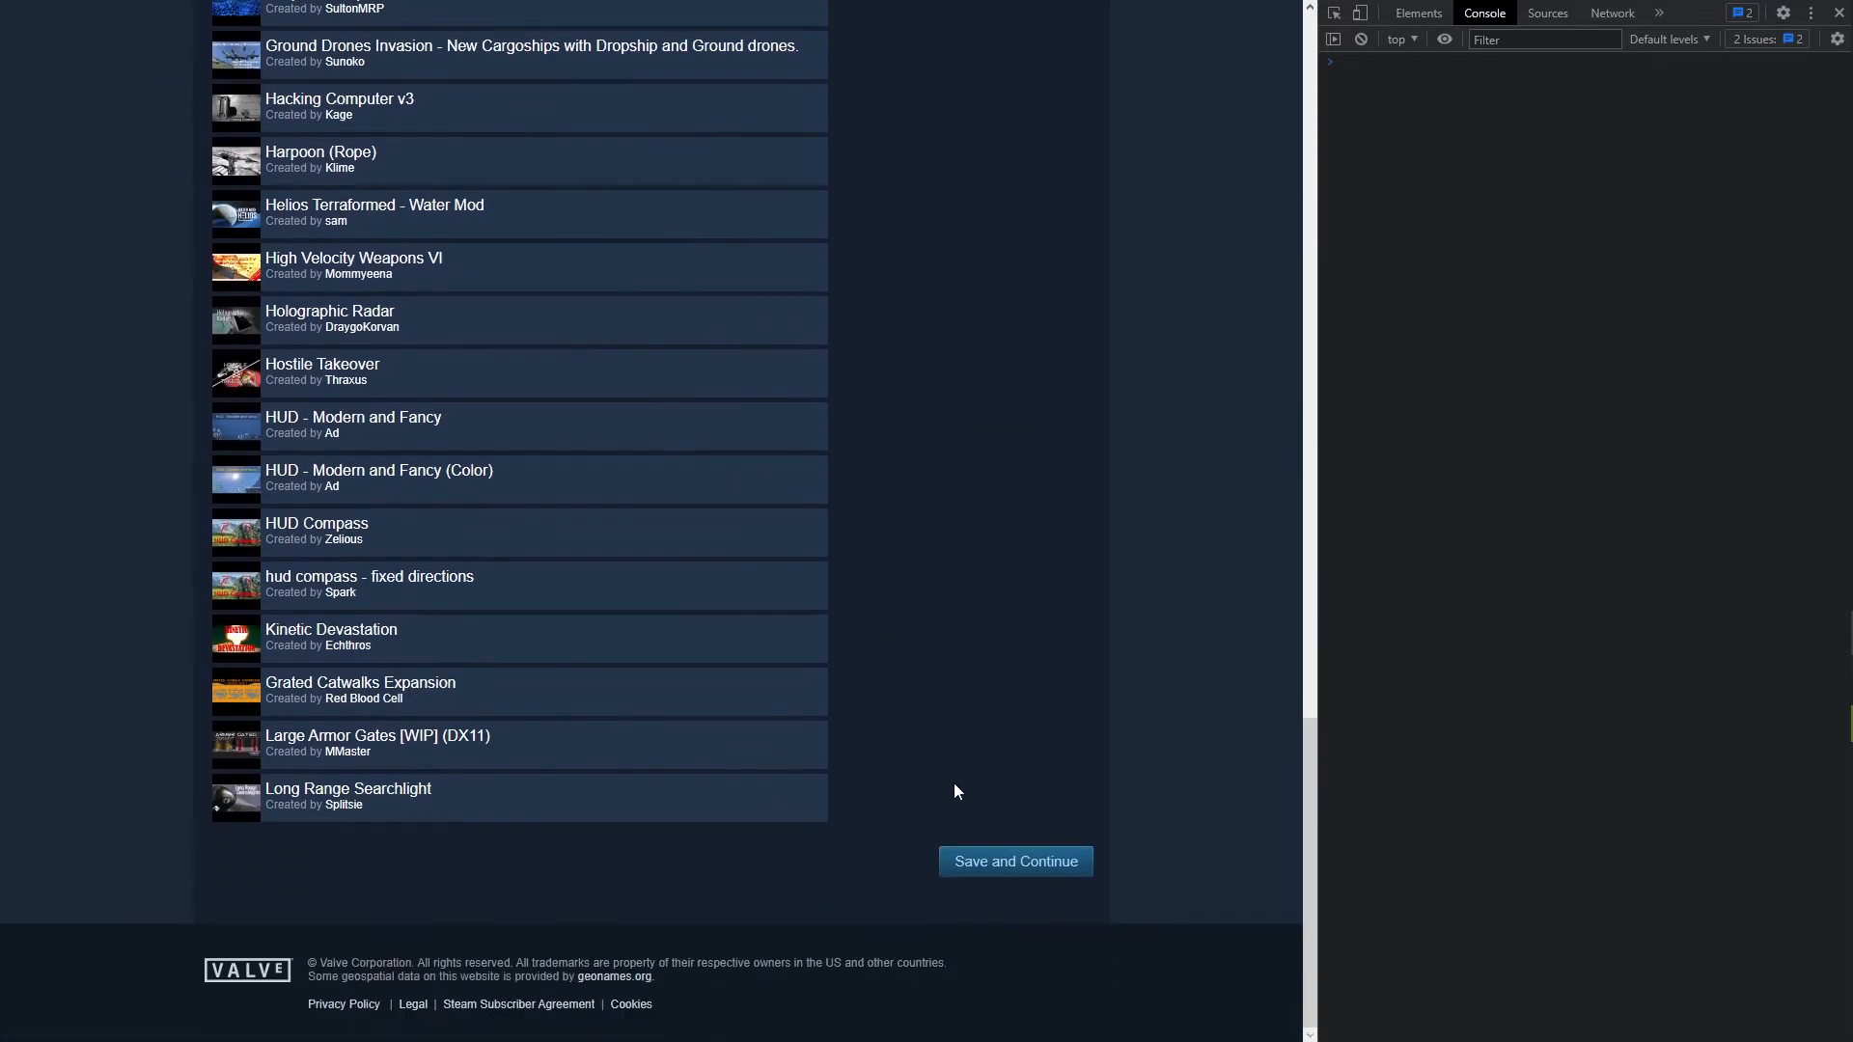
pyautogui.click(1014, 860)
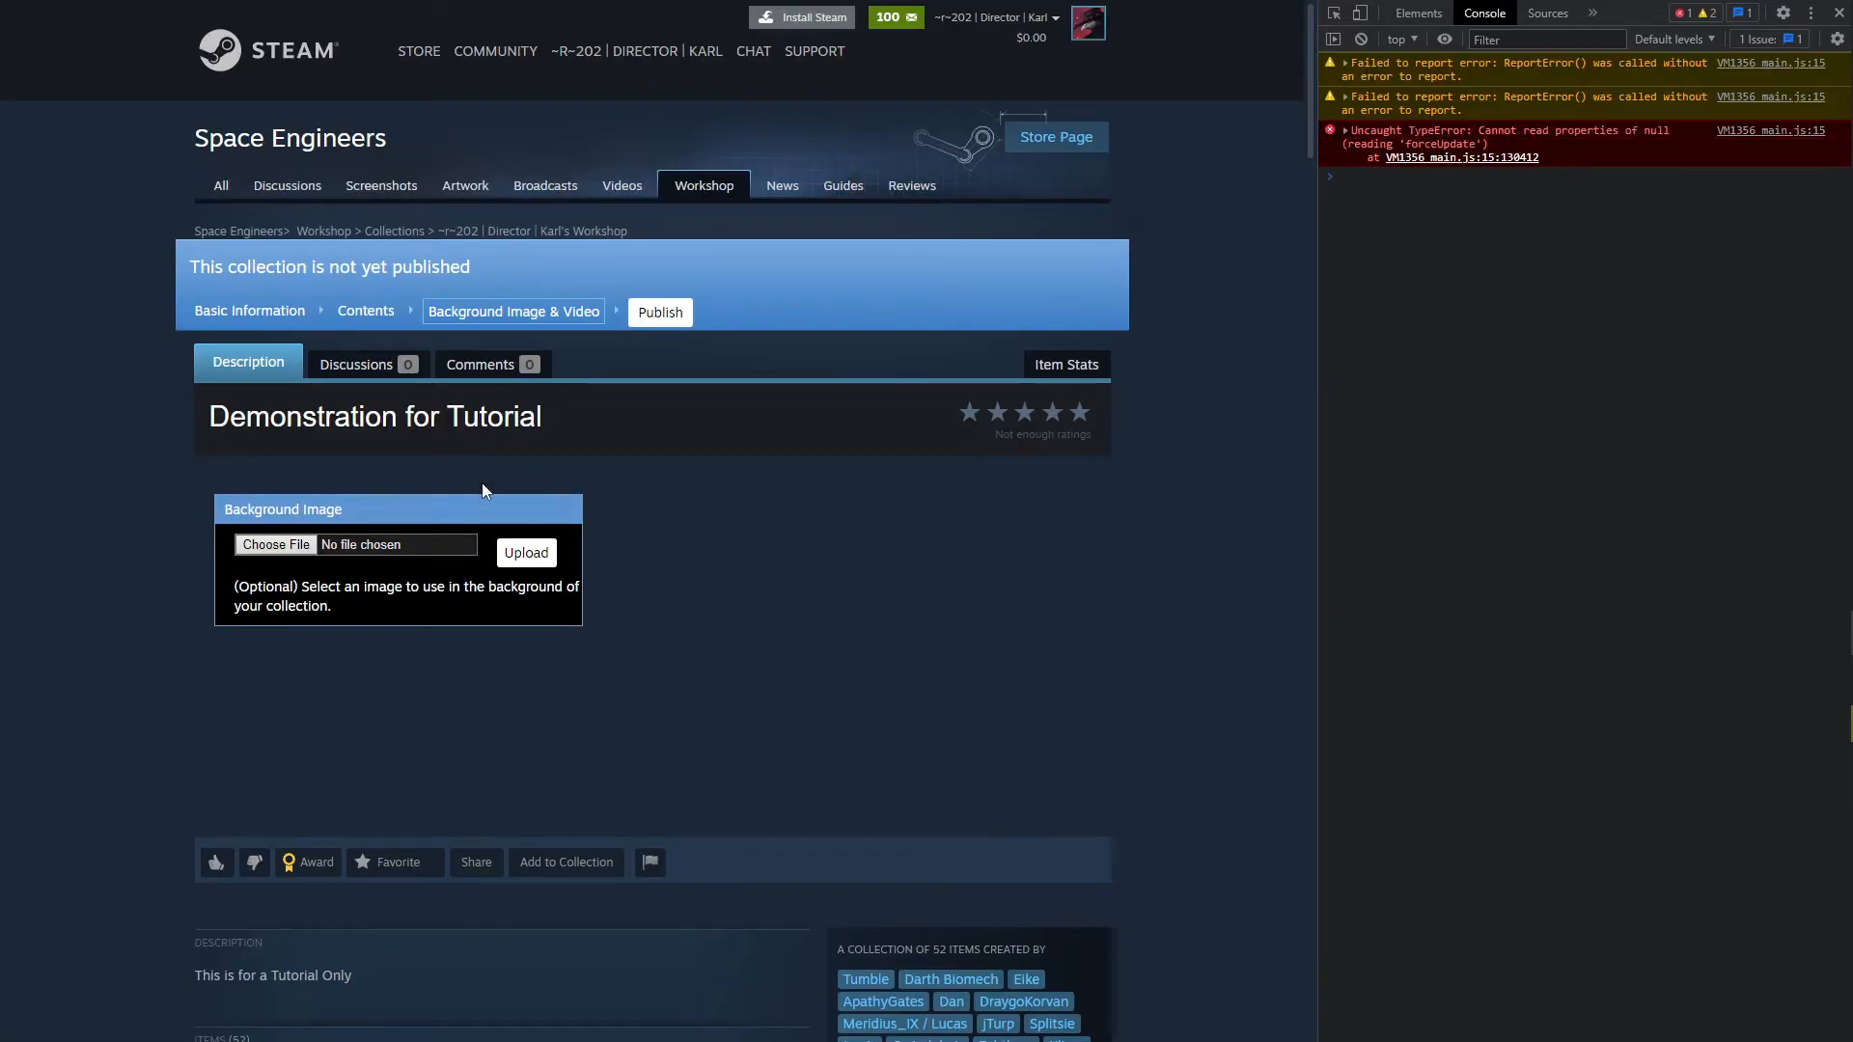
pyautogui.scroll(-3)
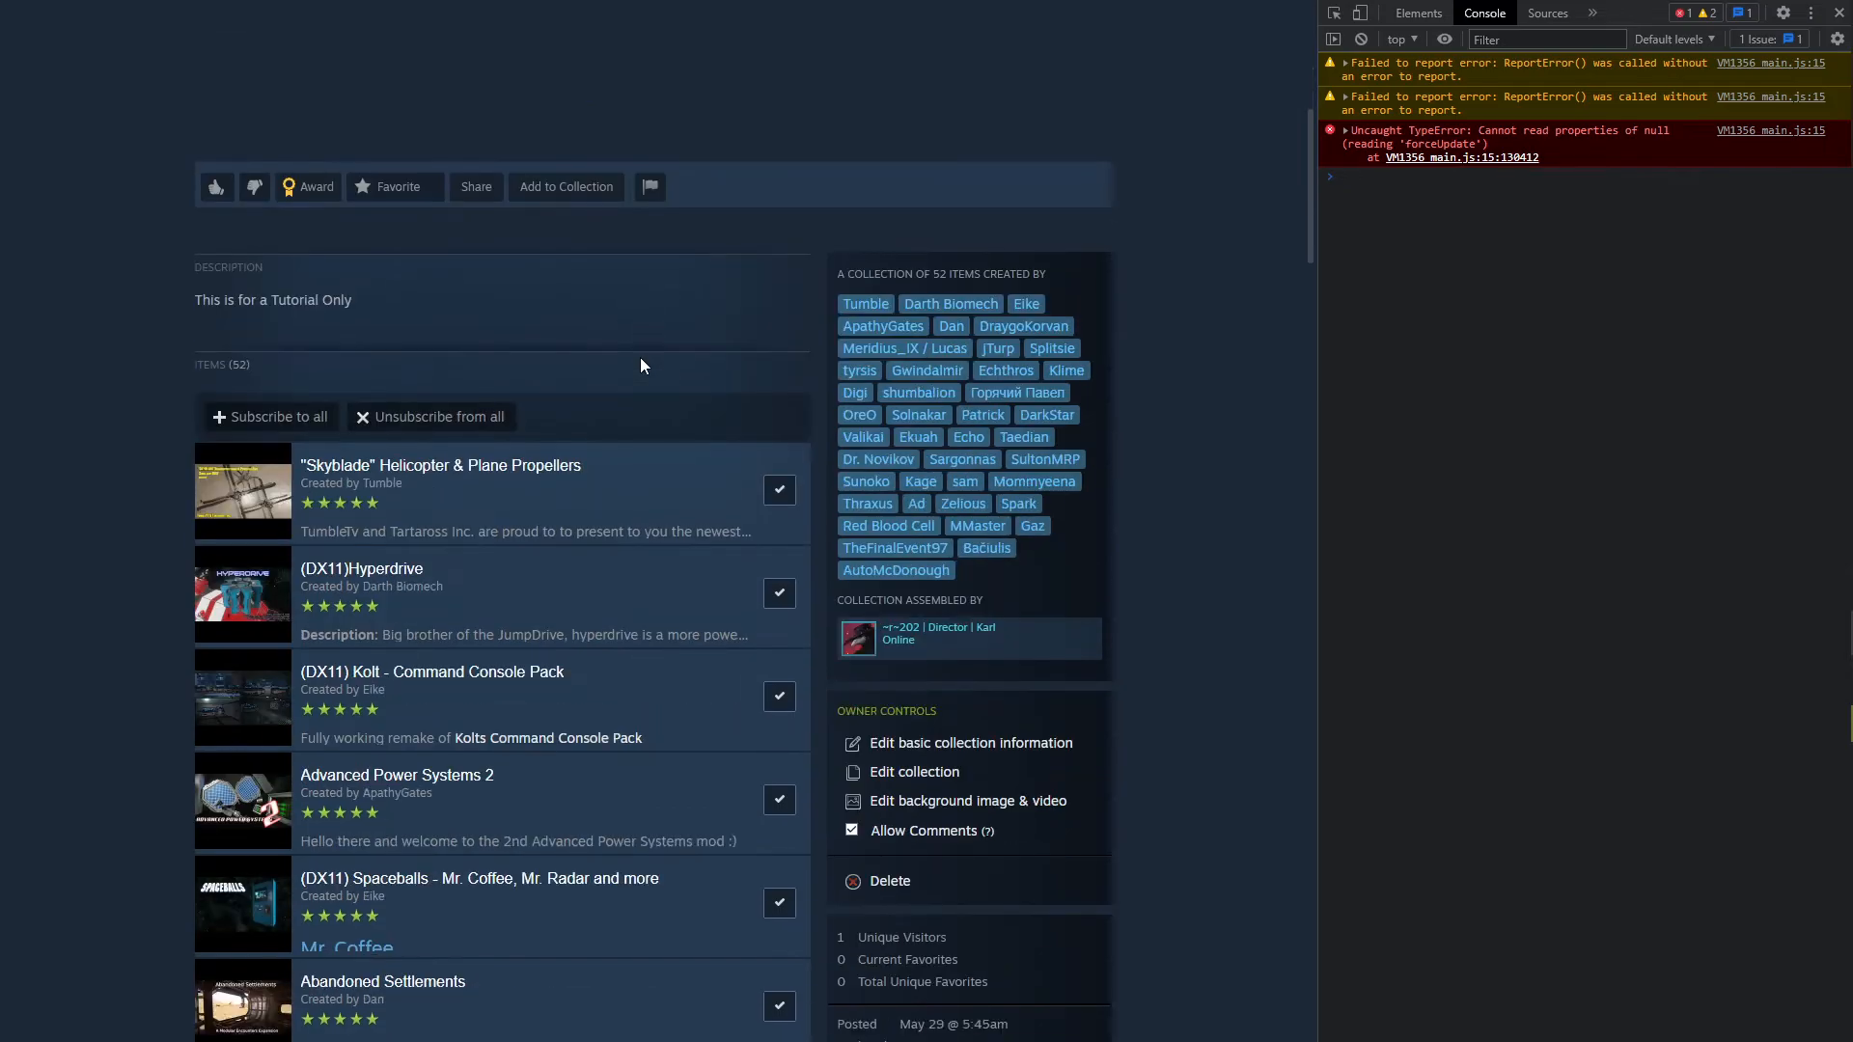
pyautogui.scroll(-3)
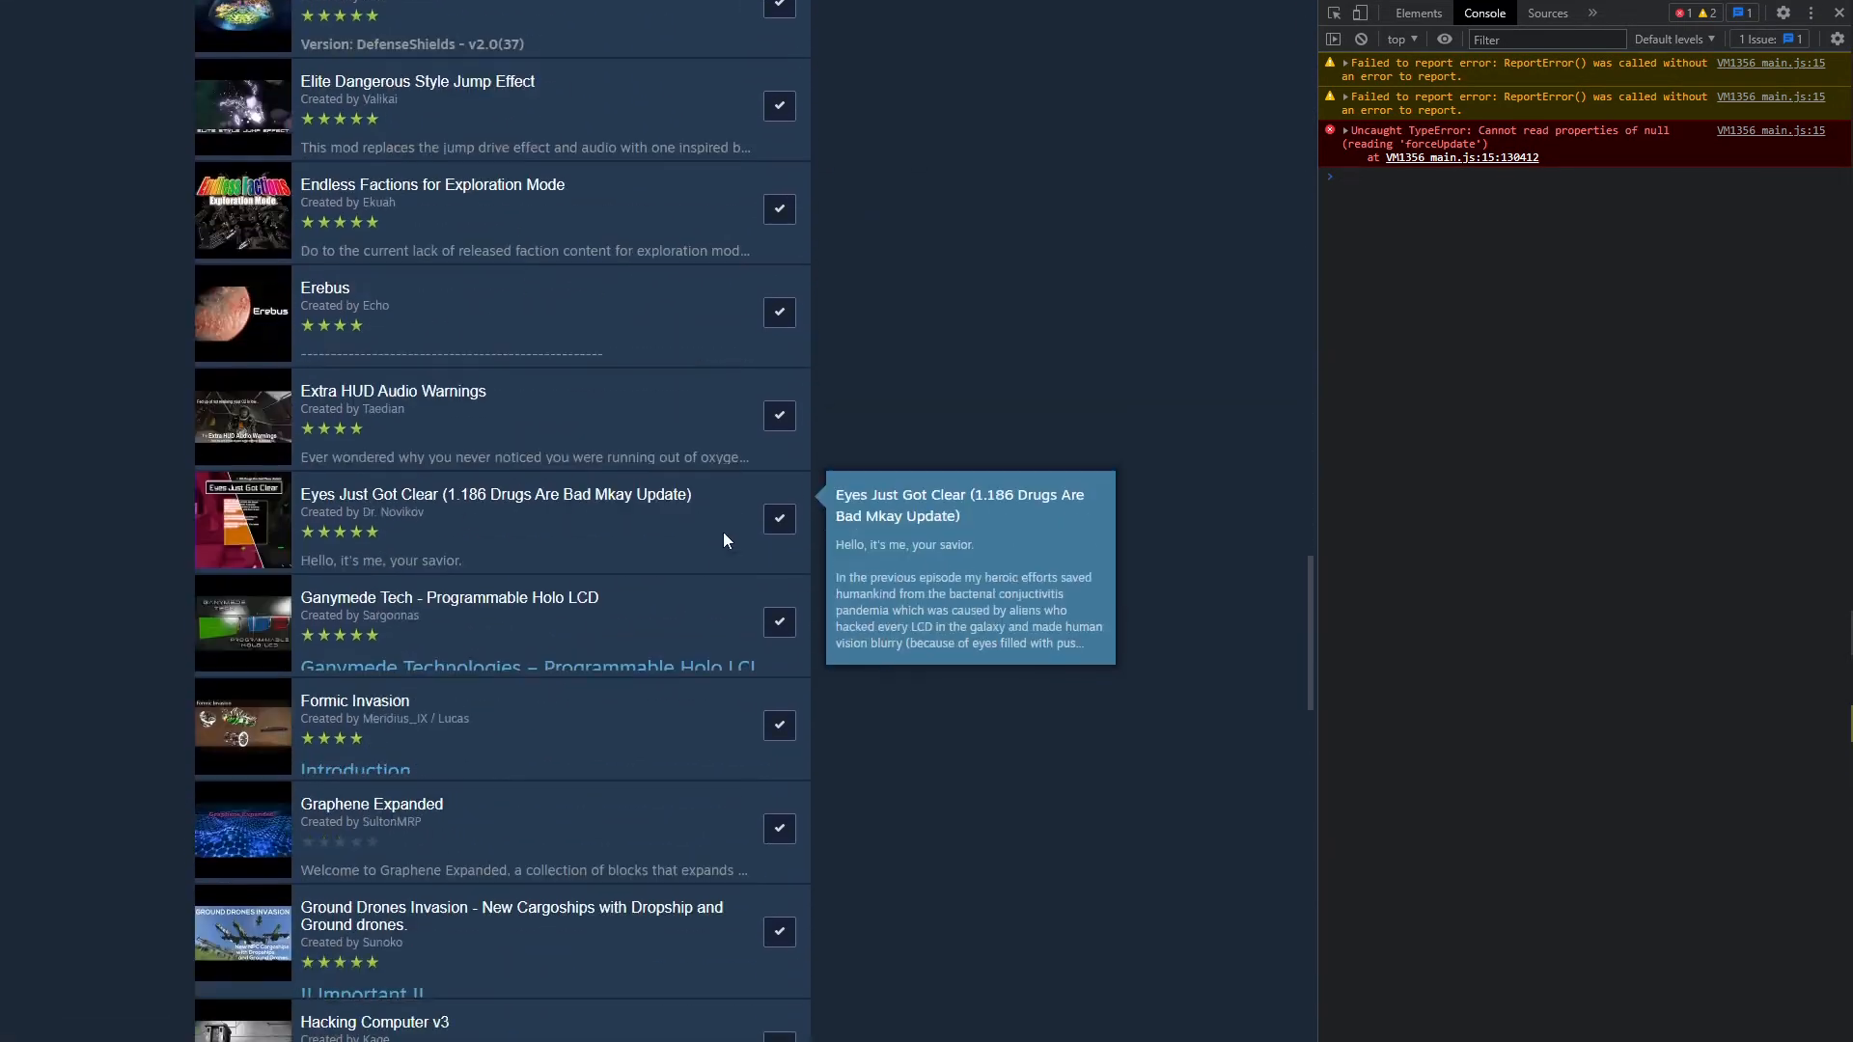
pyautogui.scroll(-3)
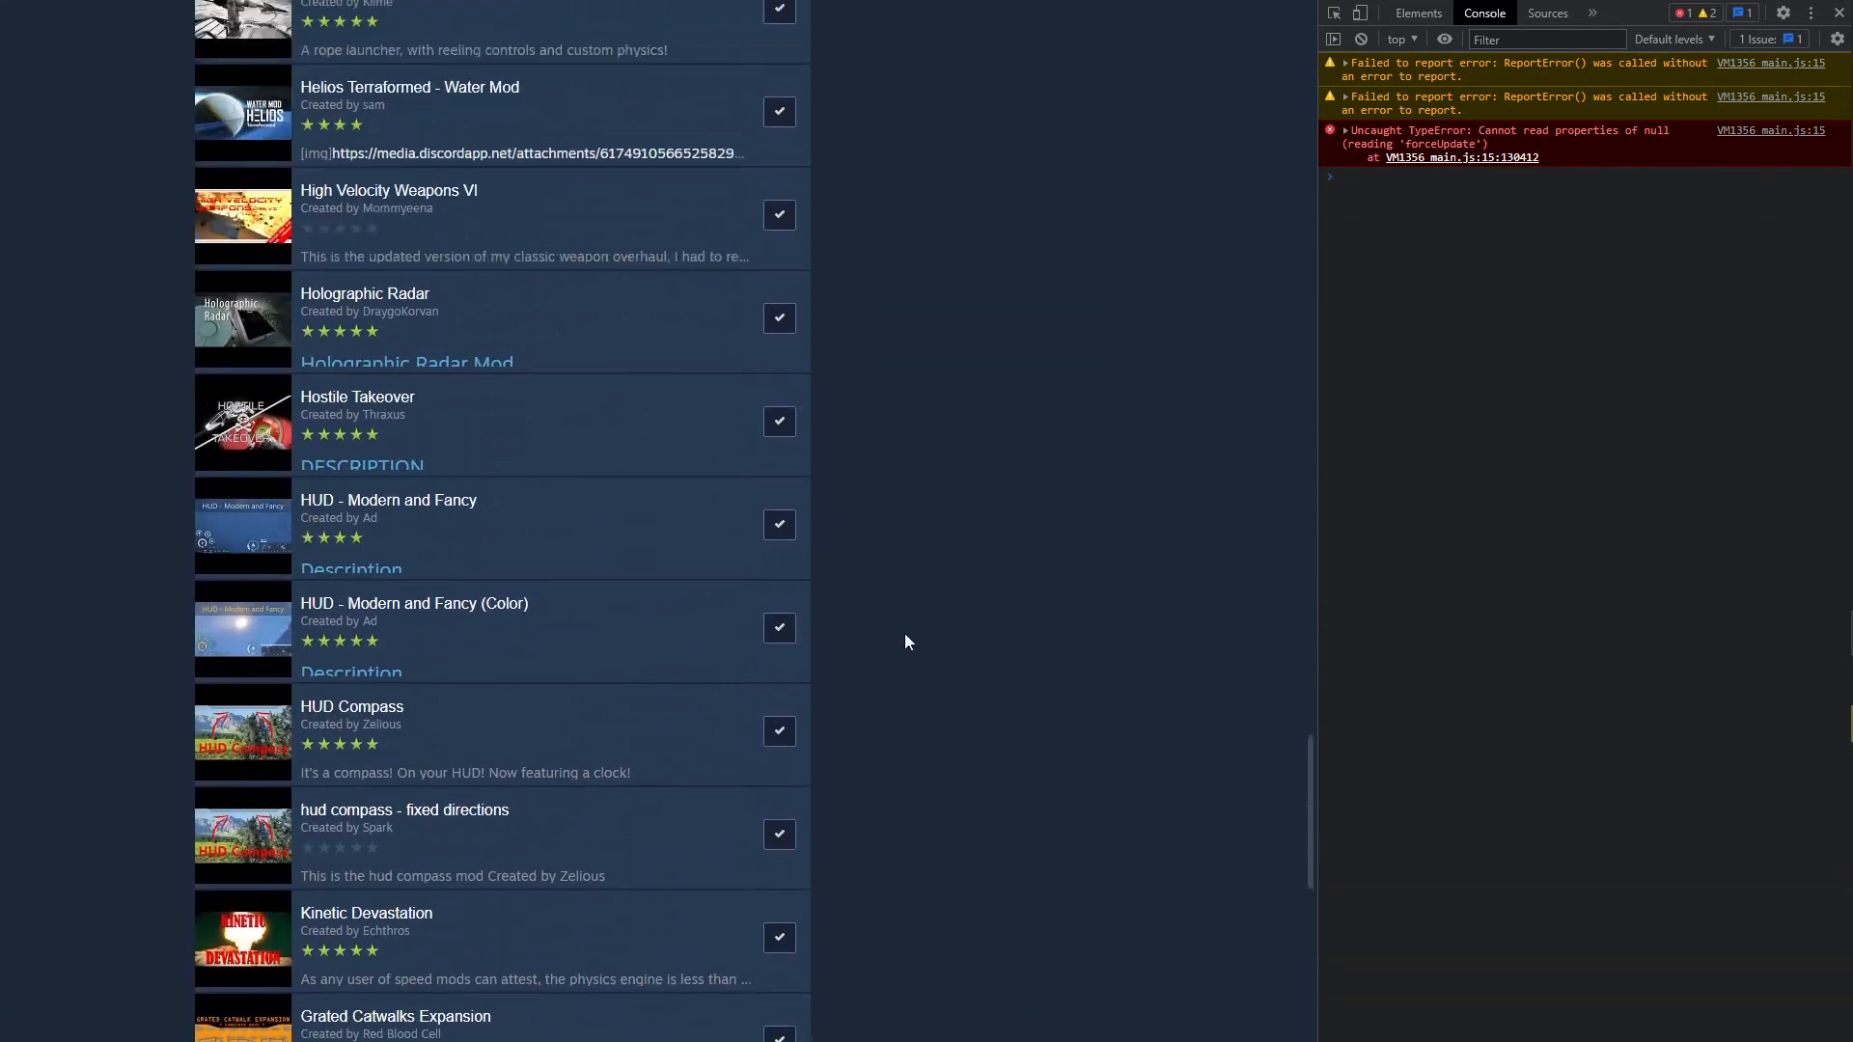
pyautogui.scroll(3)
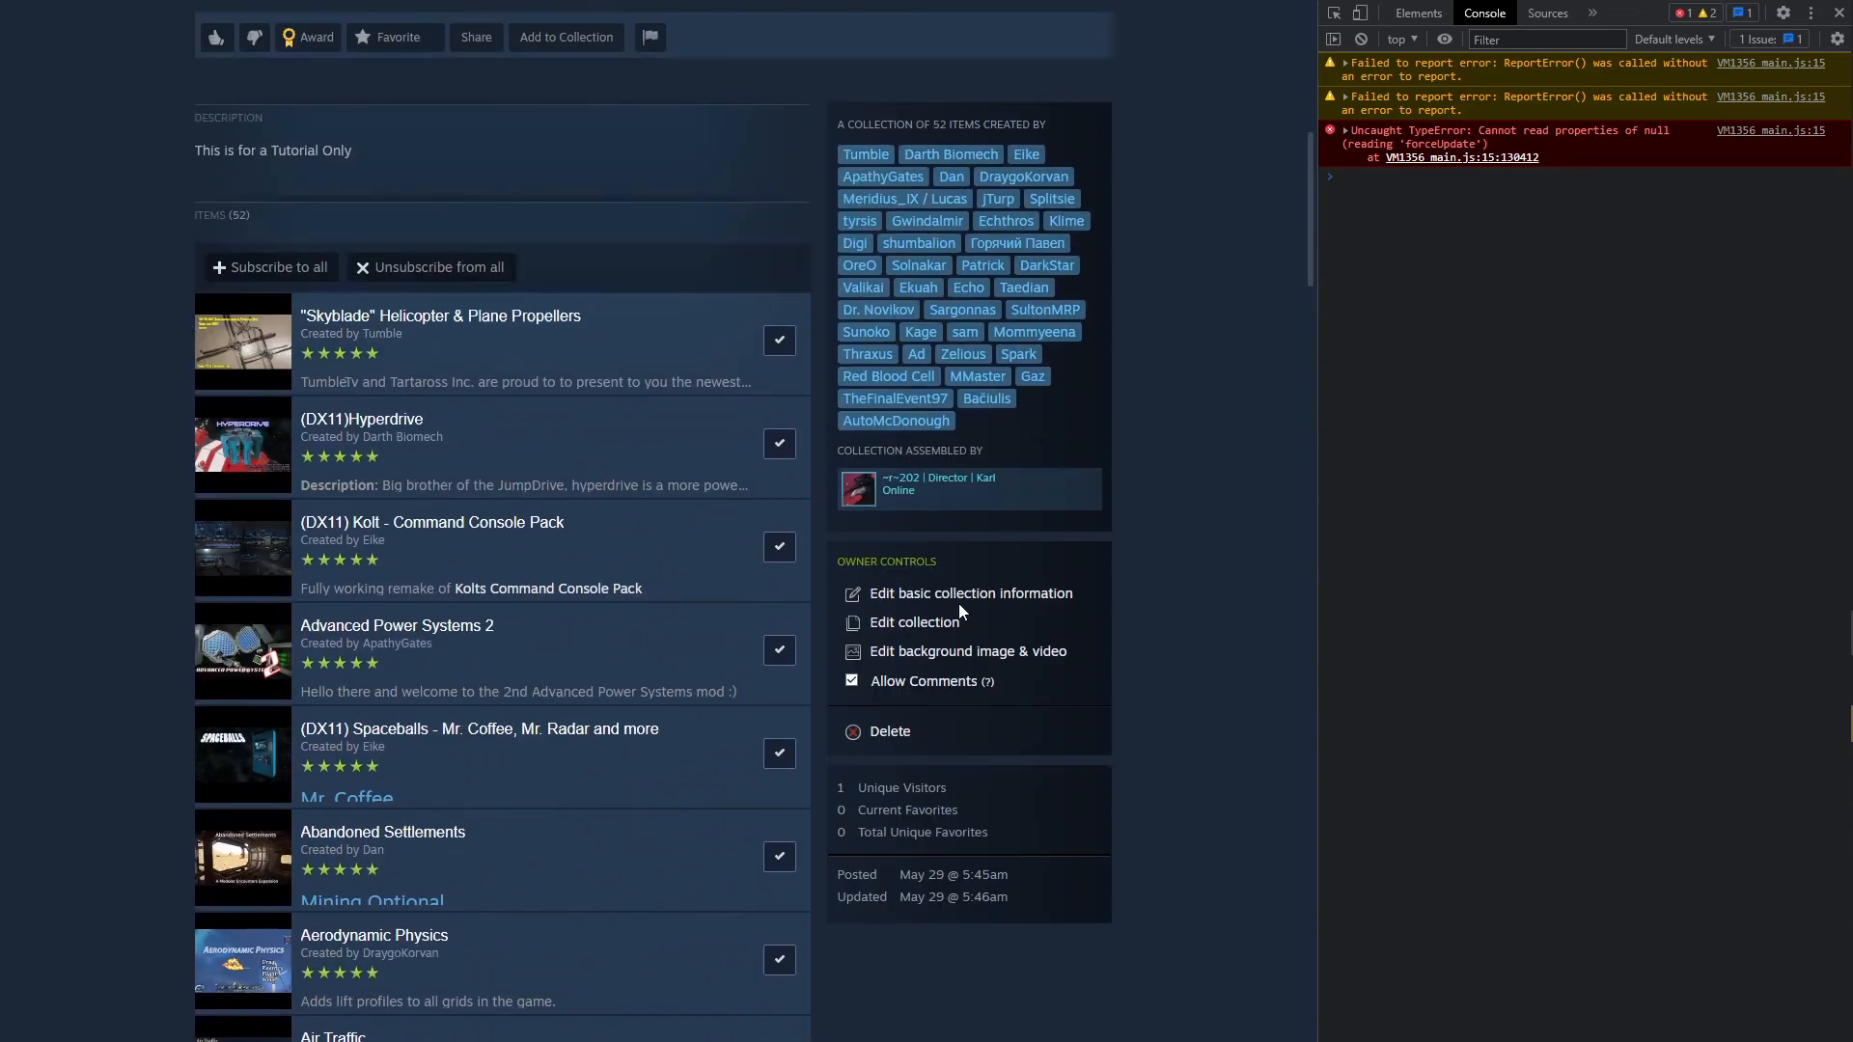
pyautogui.click(967, 652)
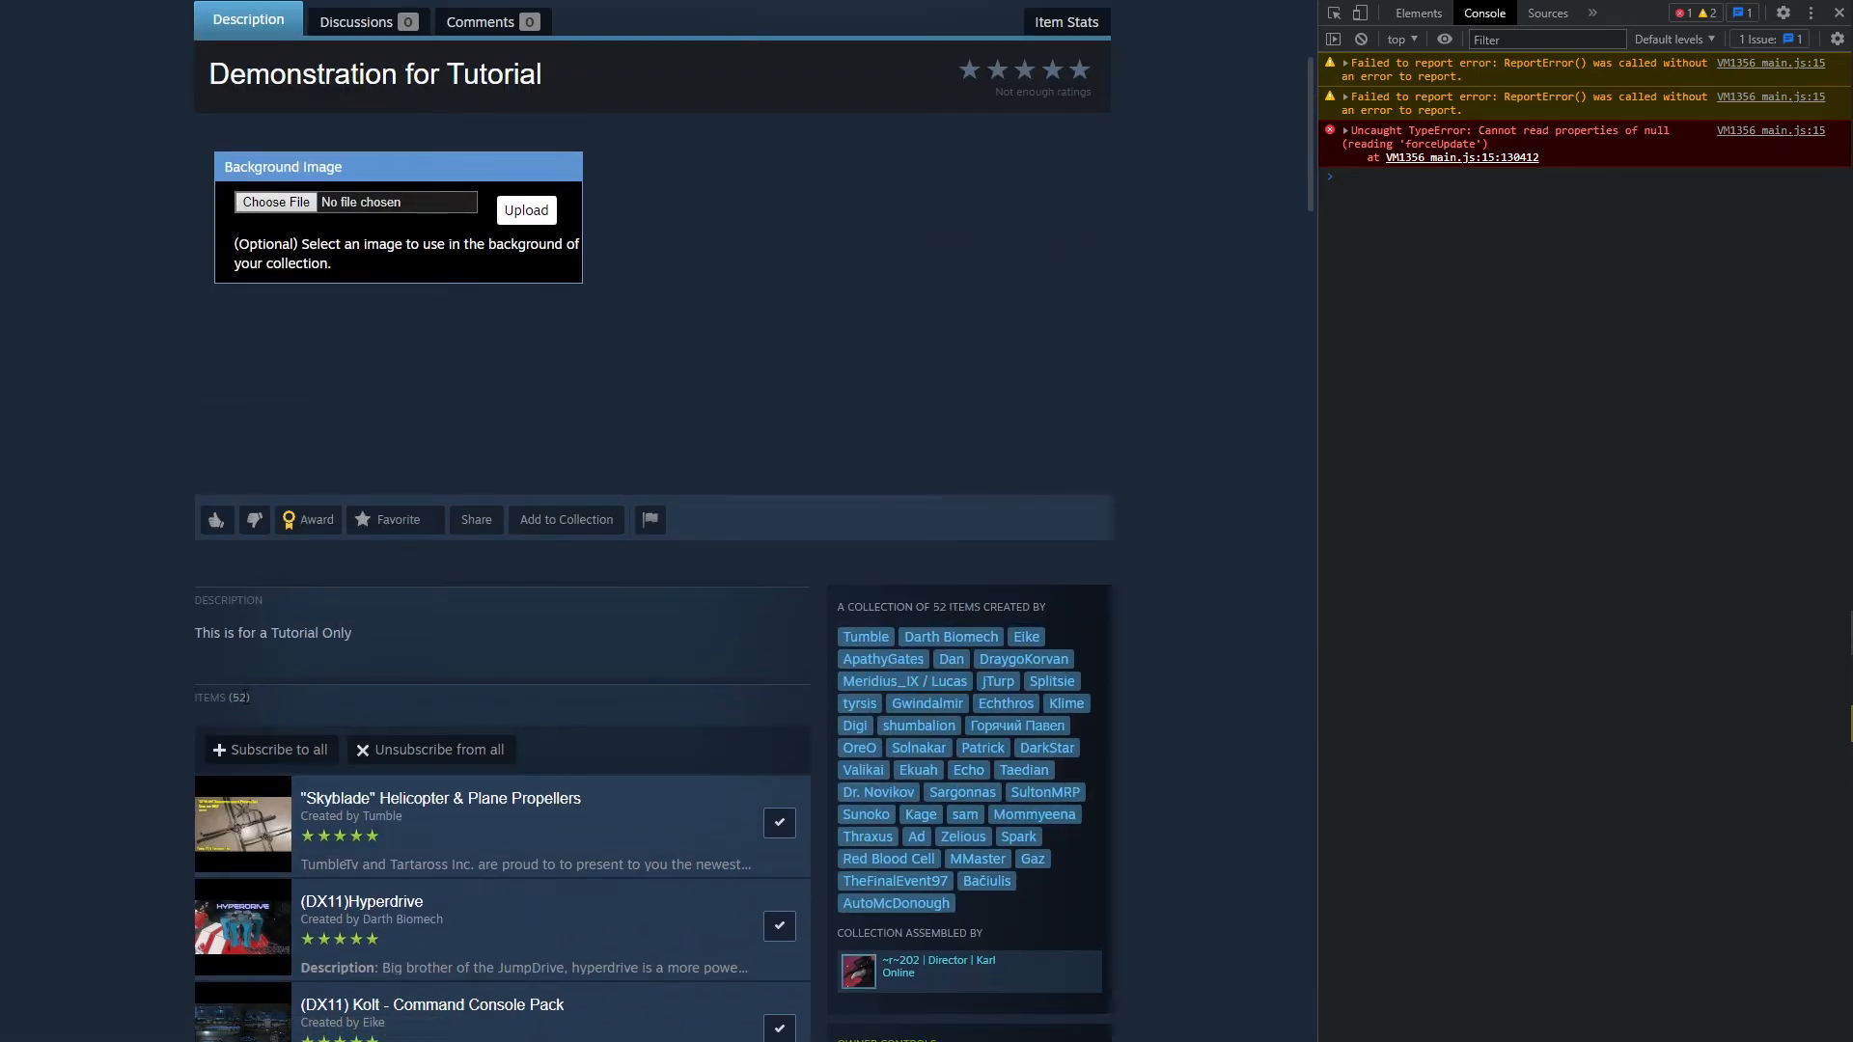
pyautogui.doubleClick(223, 697)
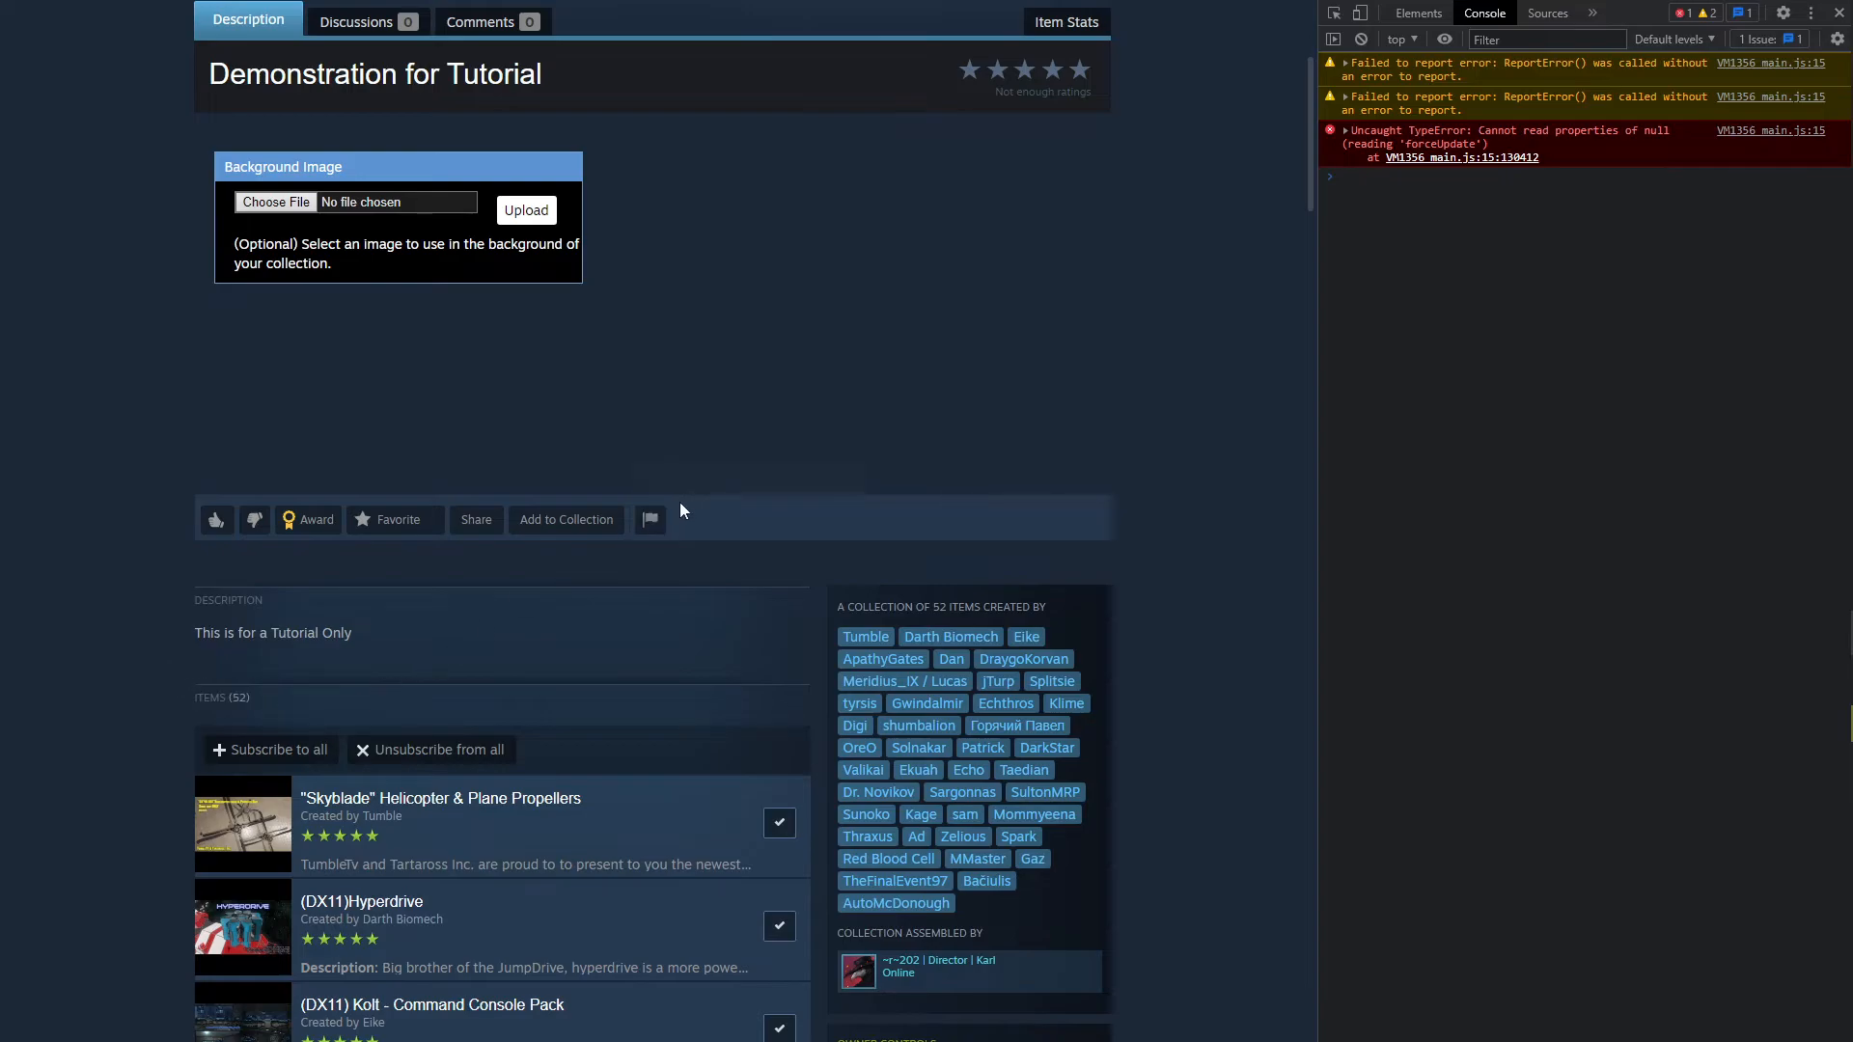
pyautogui.scroll(3)
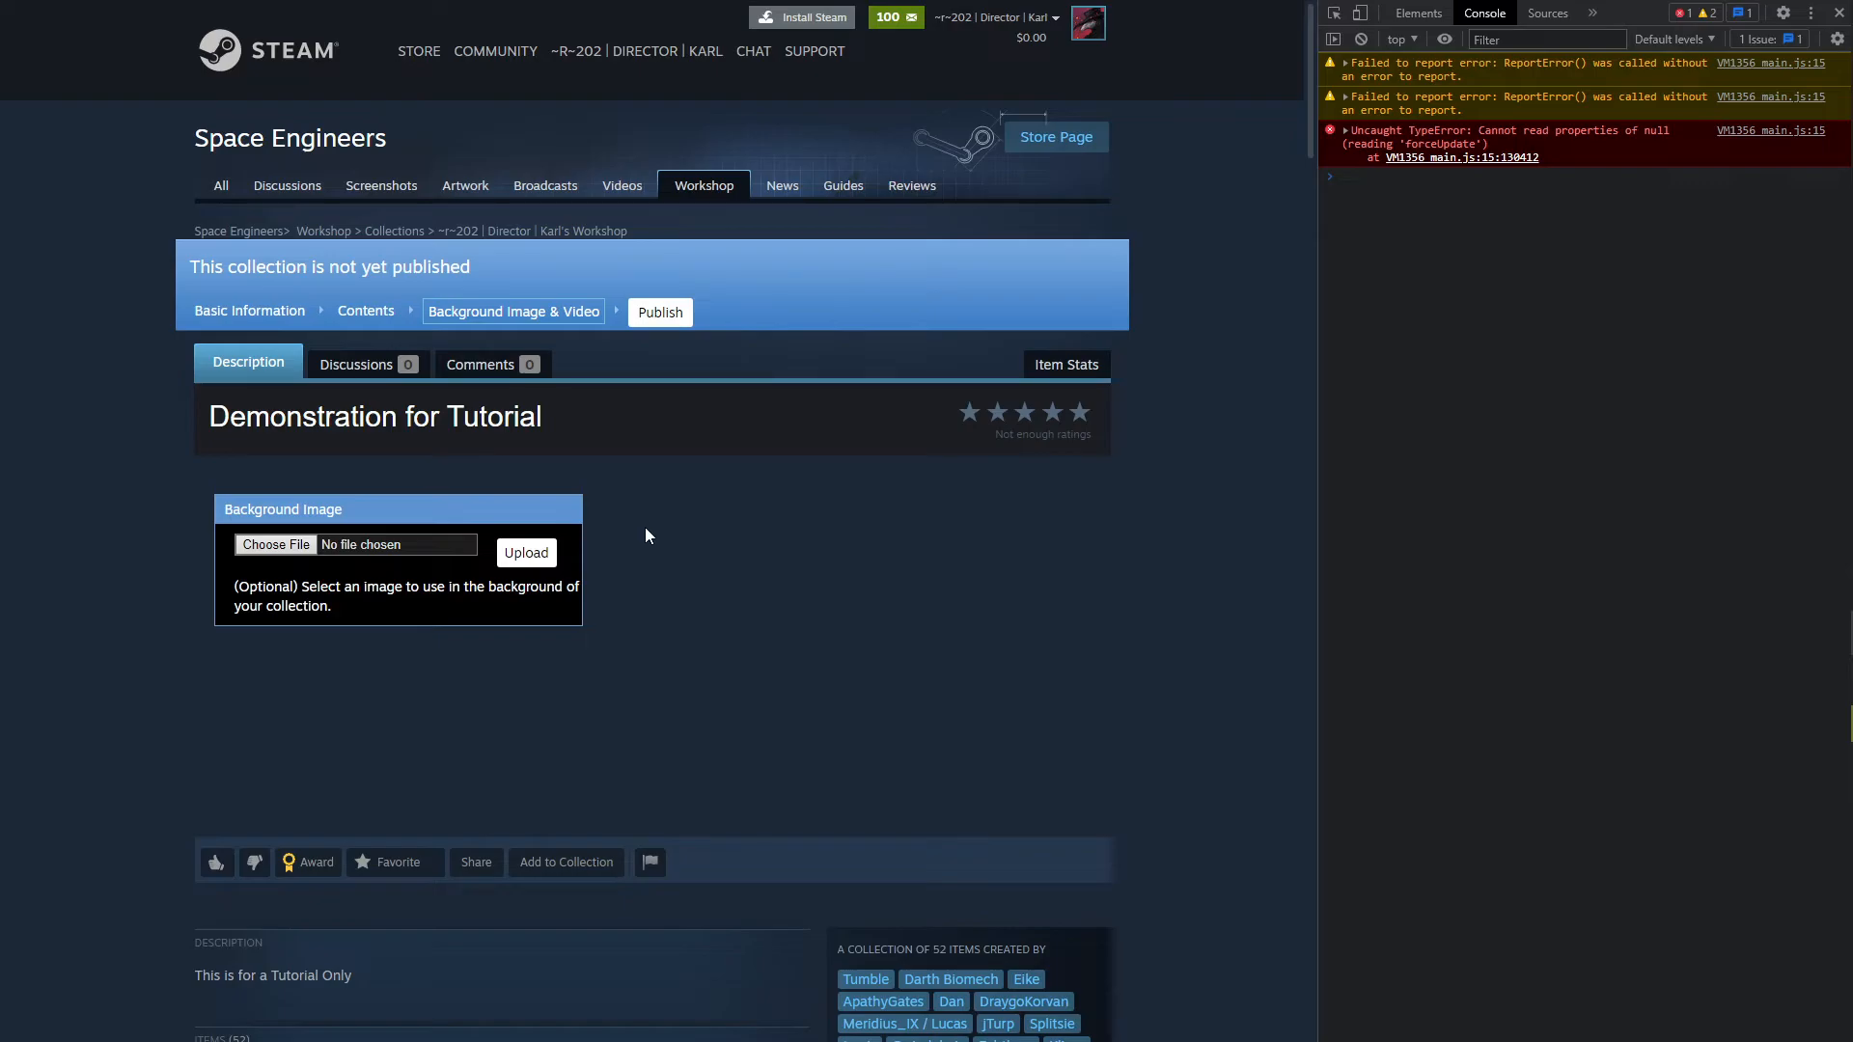
pyautogui.moveTo(677, 504)
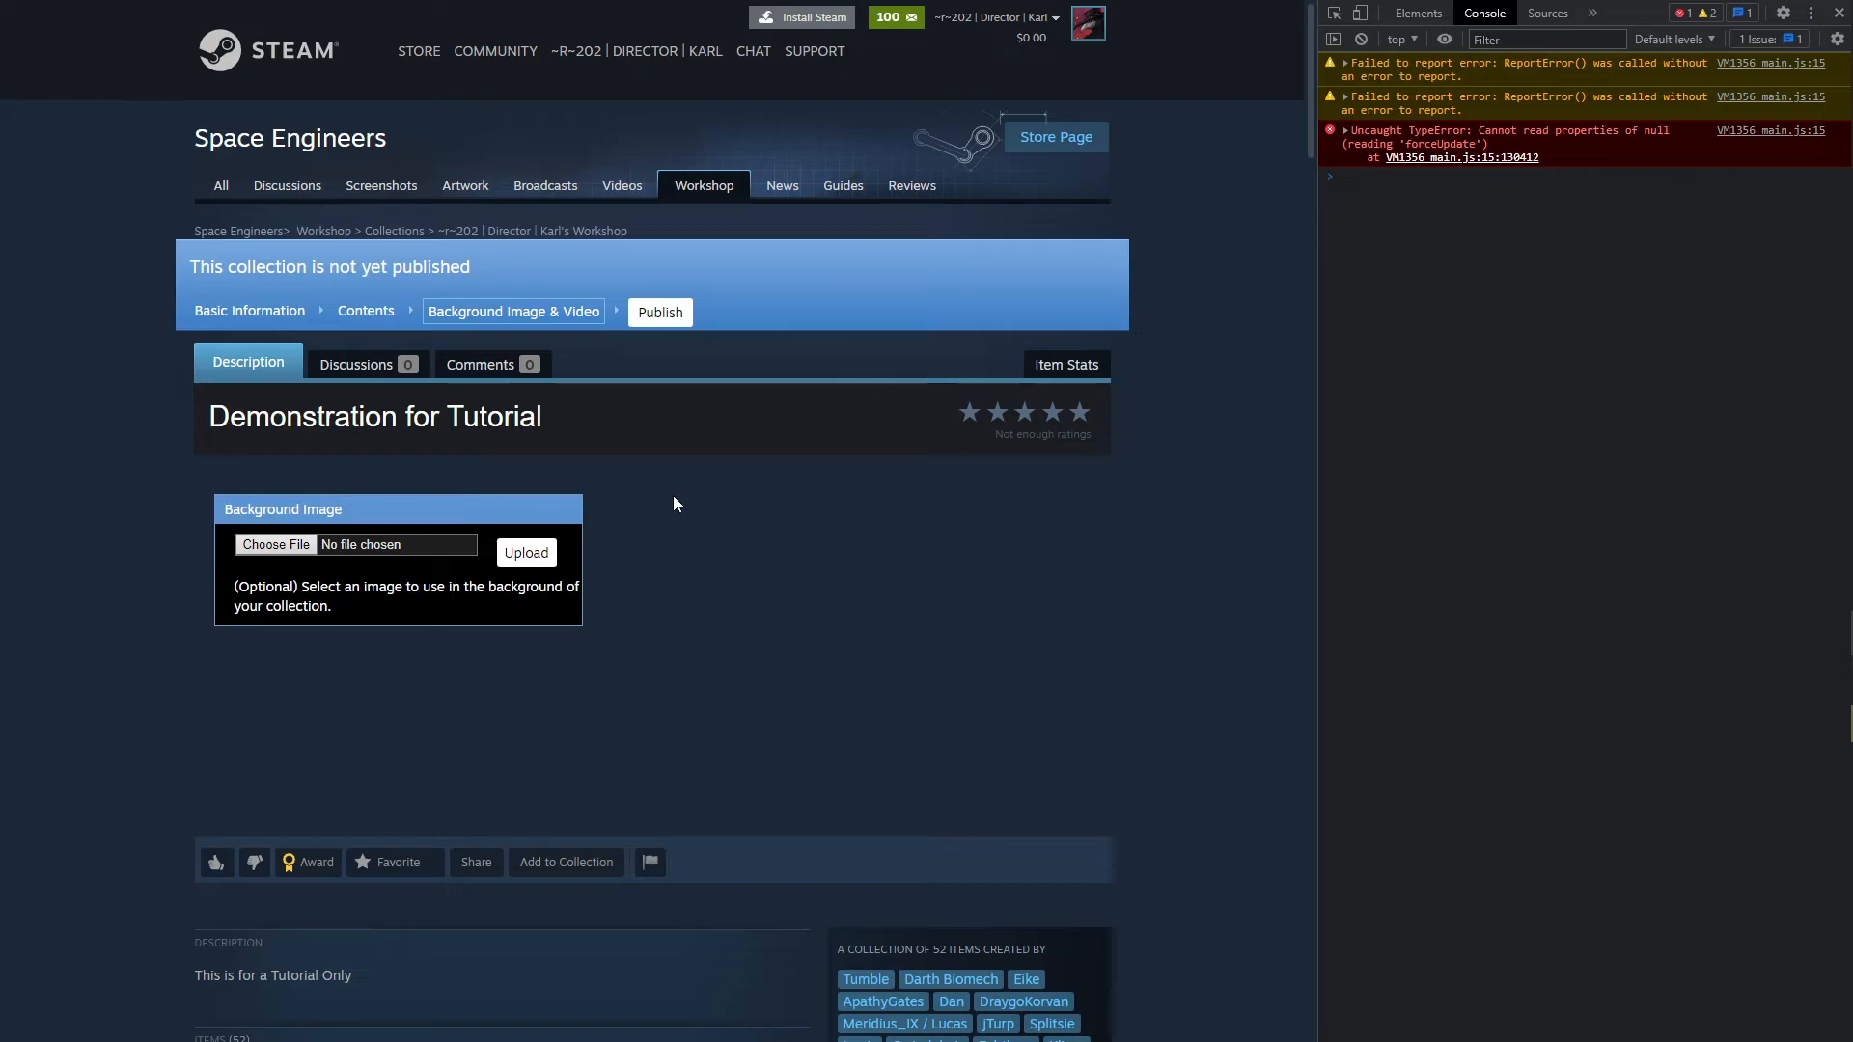
pyautogui.moveTo(695, 515)
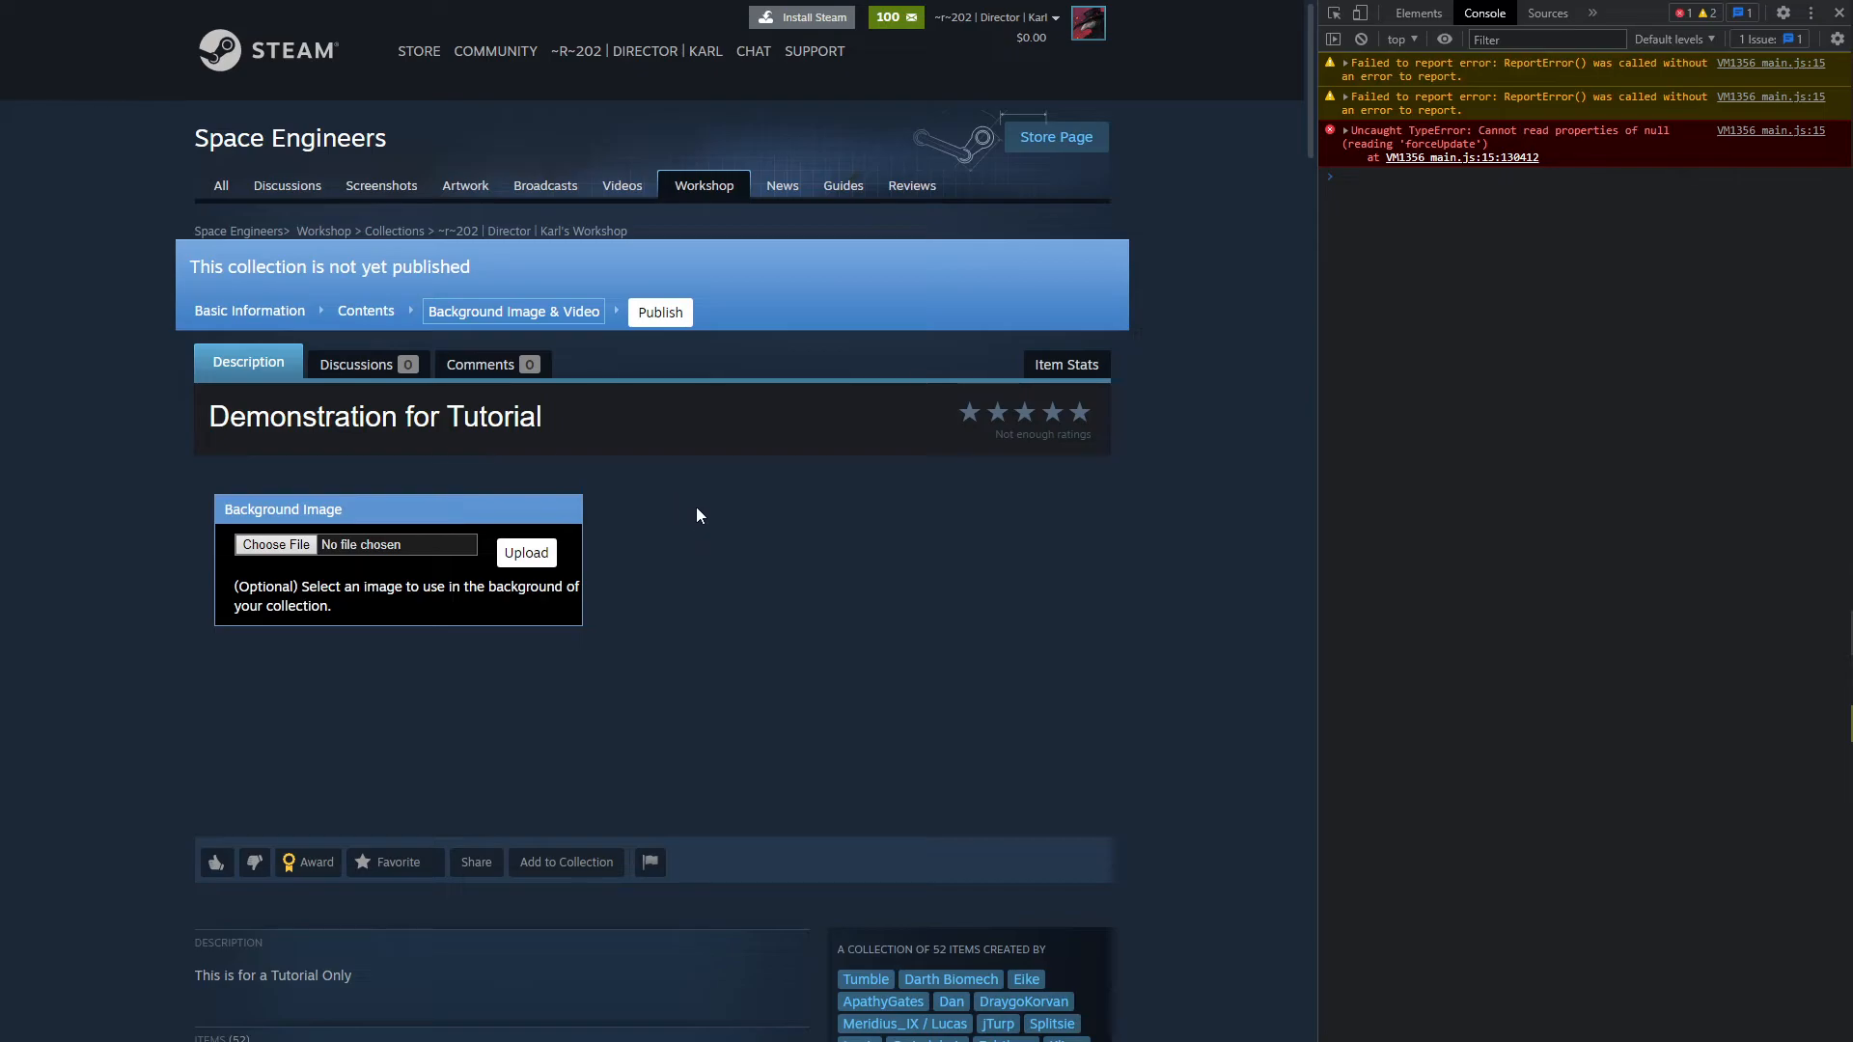
pyautogui.moveTo(825, 510)
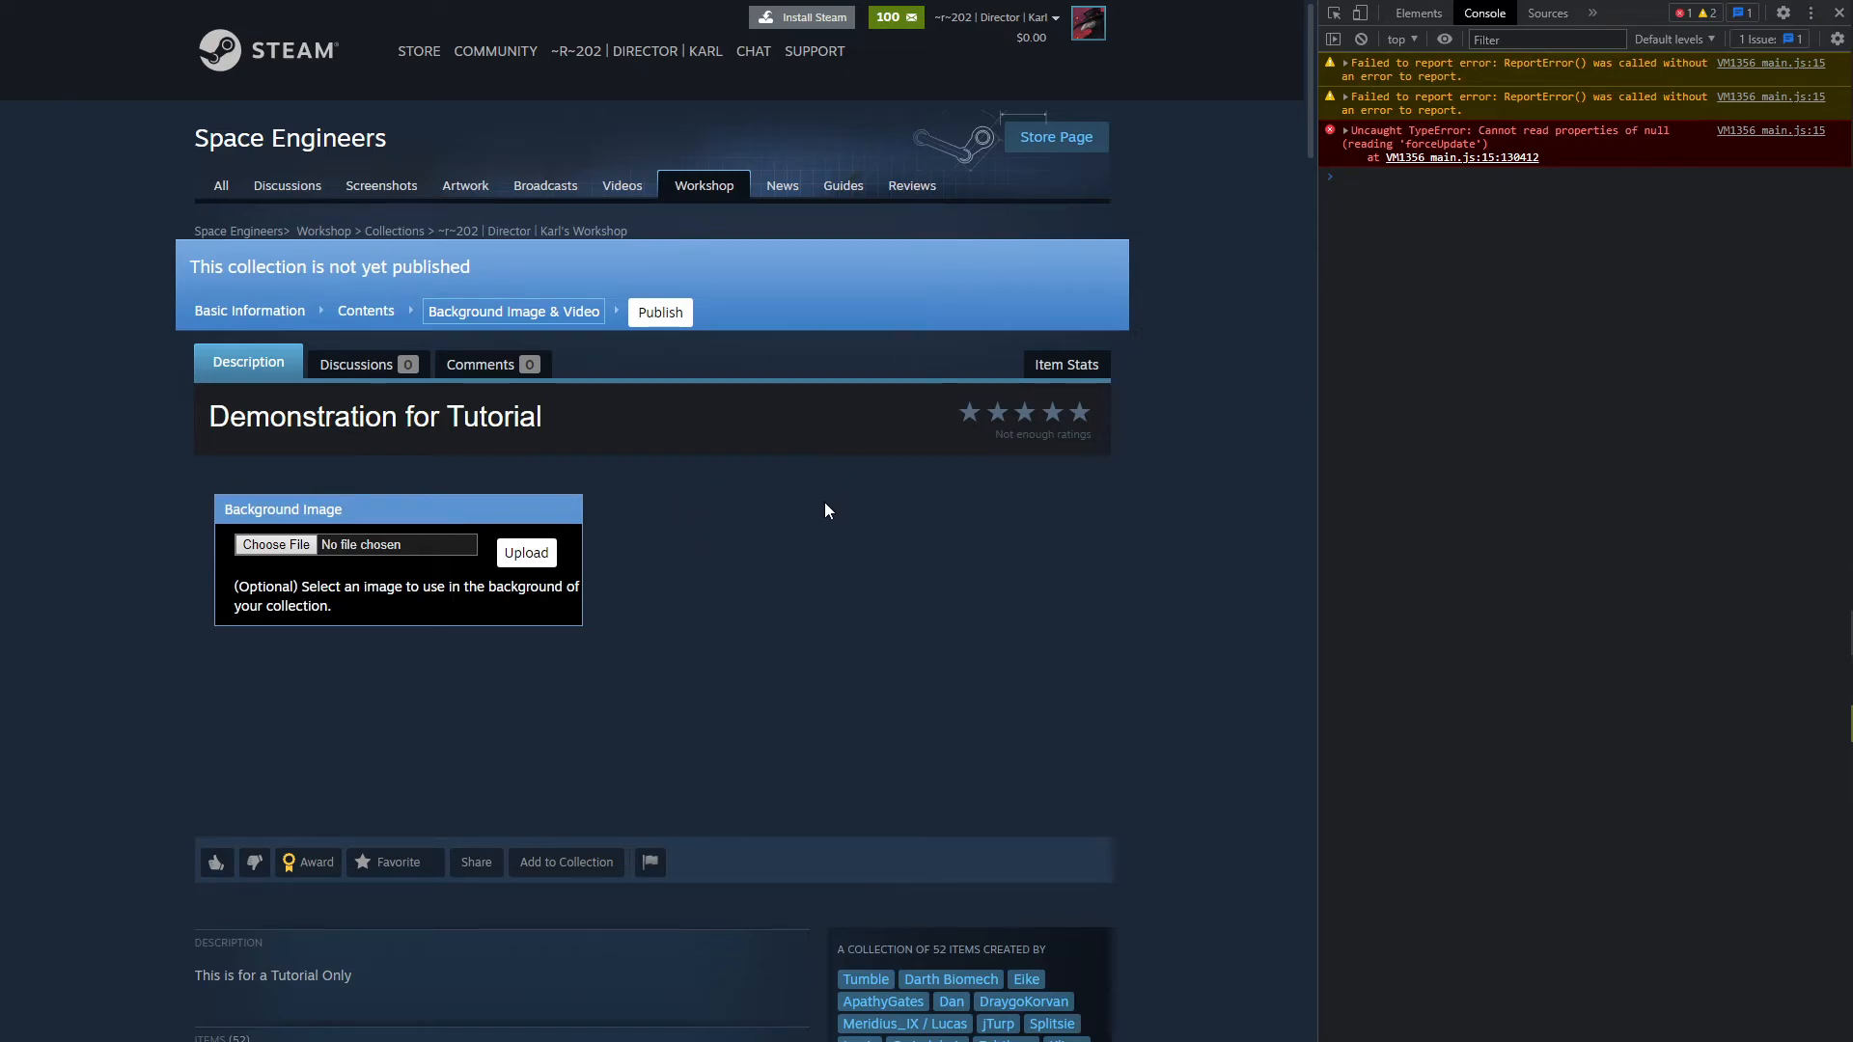
pyautogui.moveTo(756, 705)
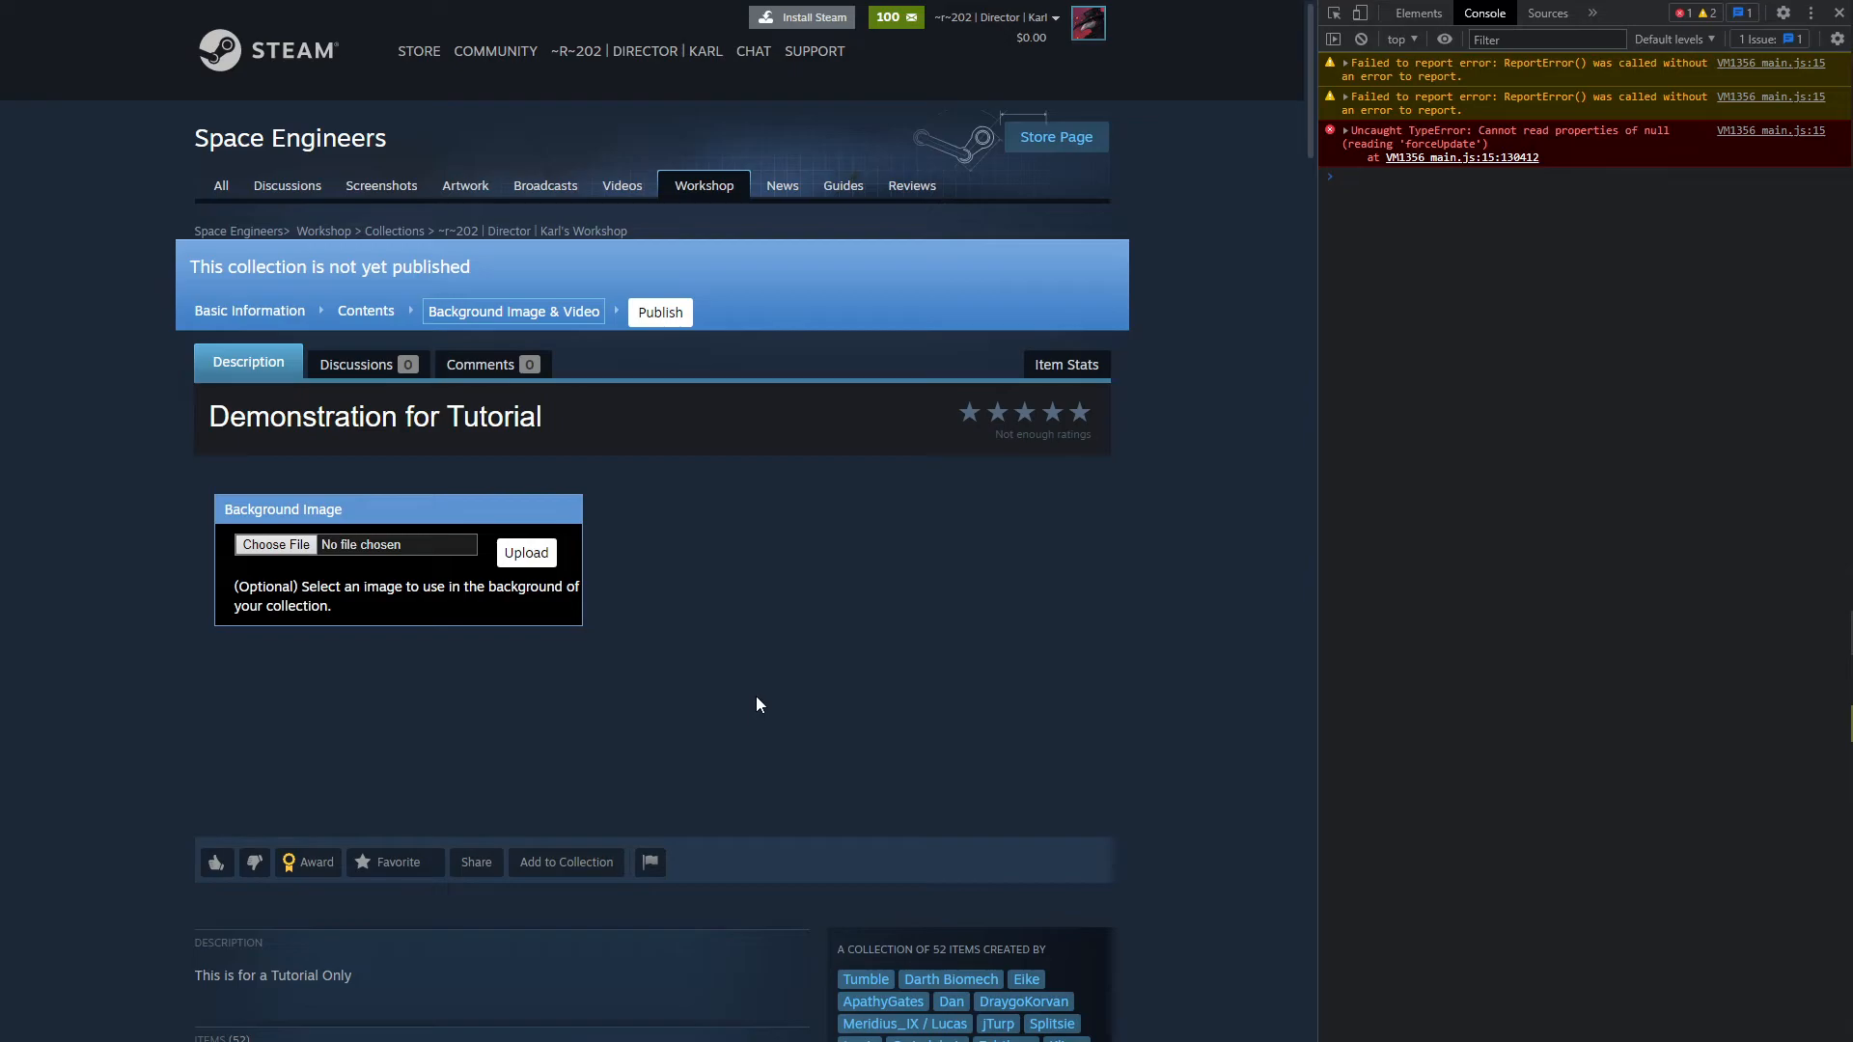
pyautogui.moveTo(765, 686)
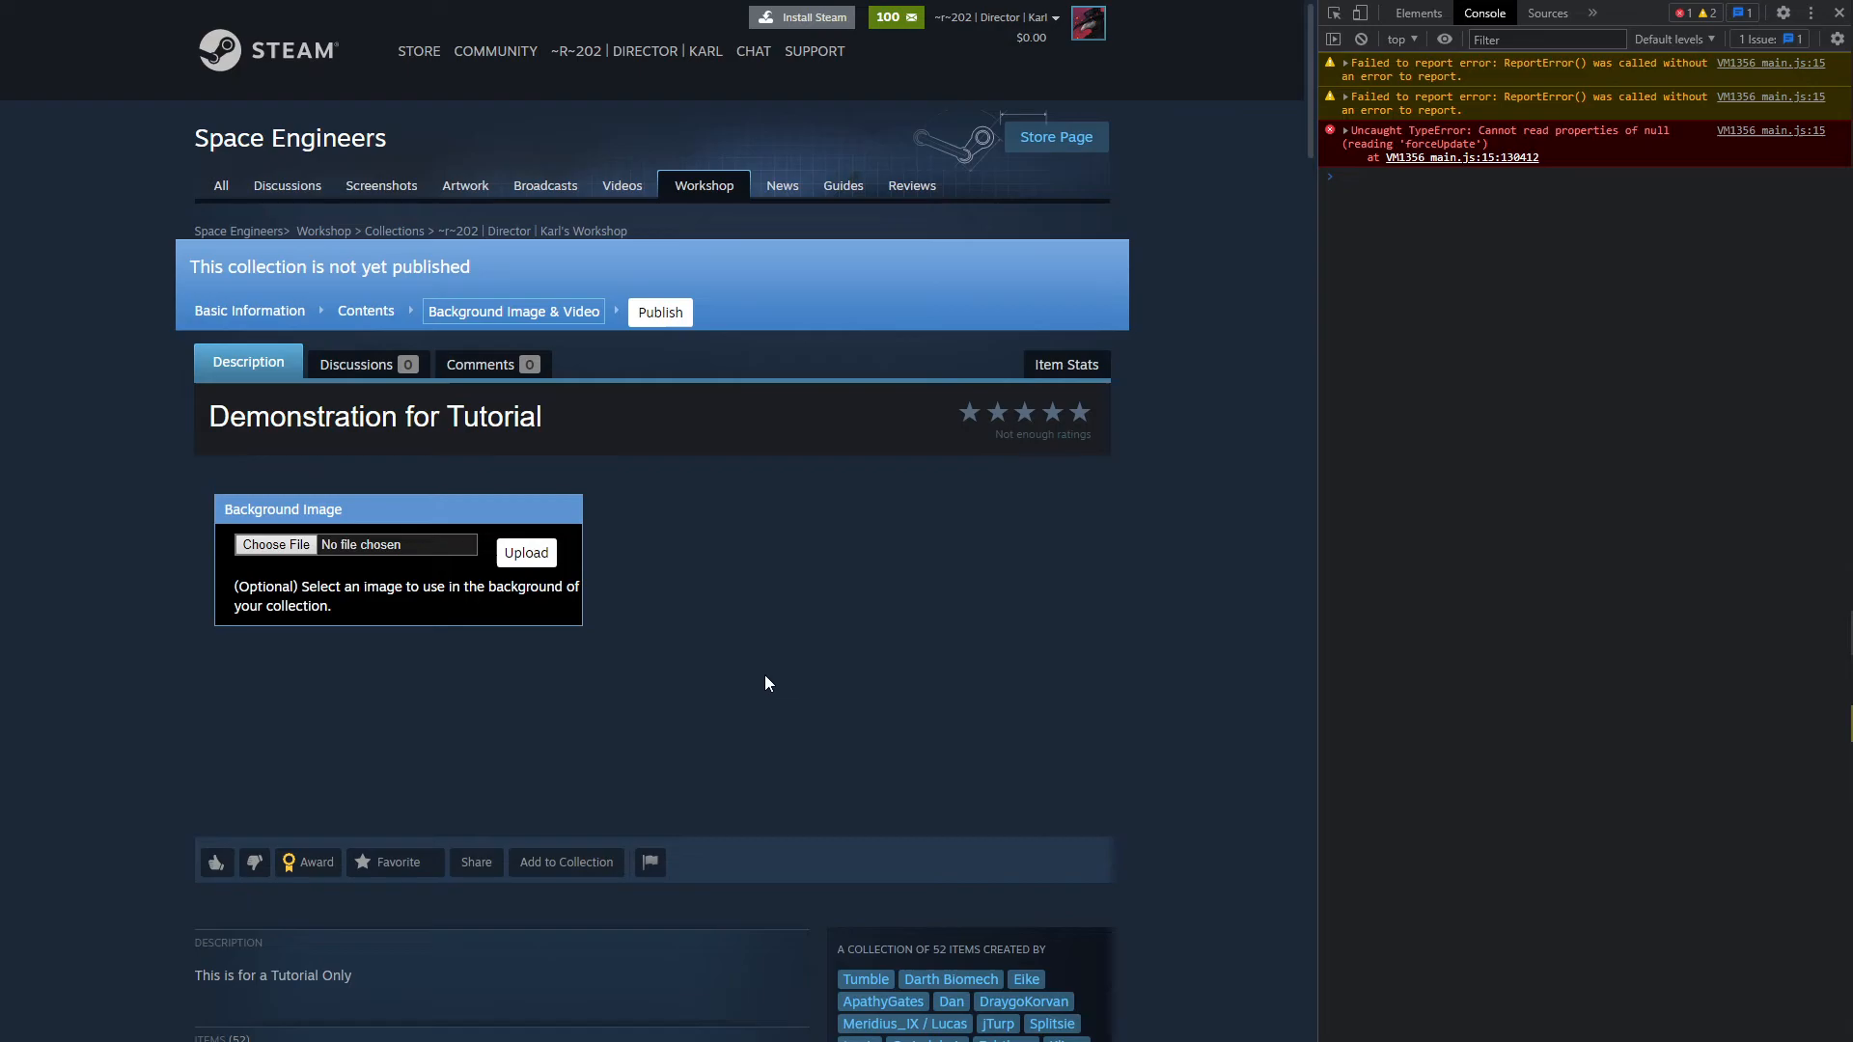
pyautogui.moveTo(711, 735)
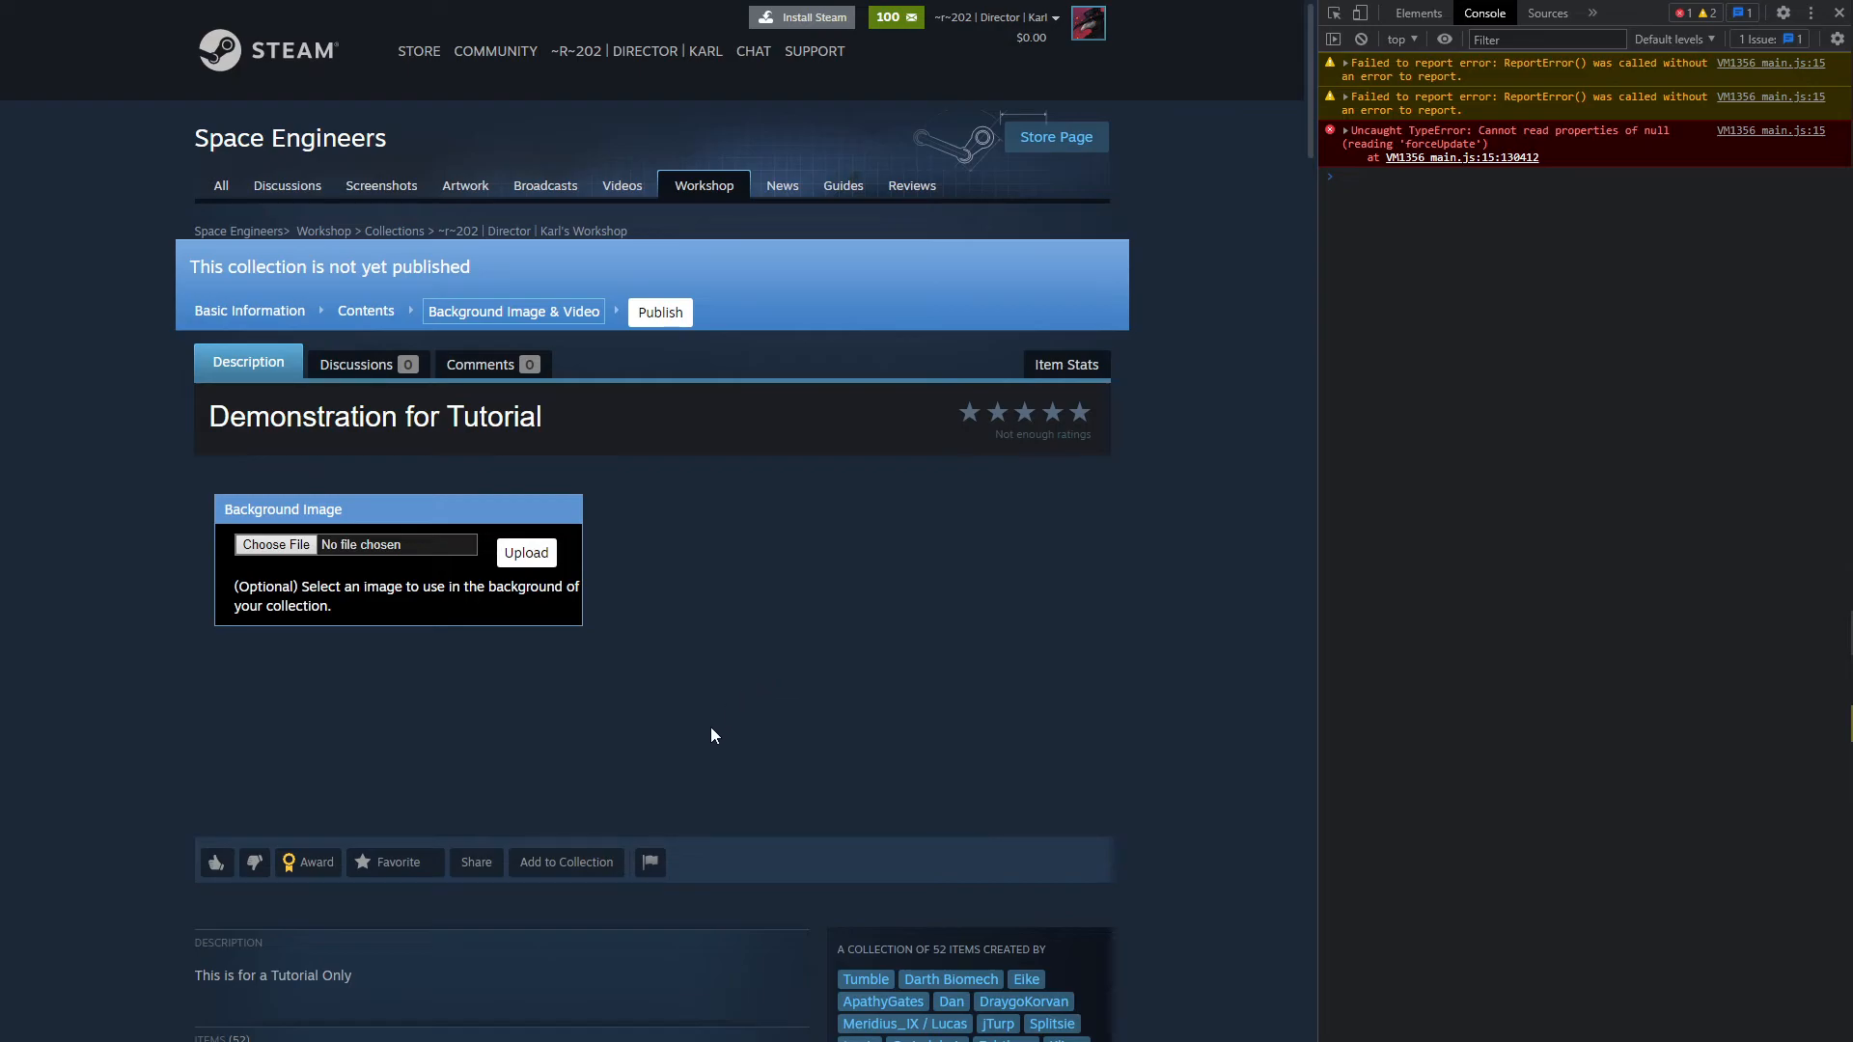
pyautogui.moveTo(1268, 514)
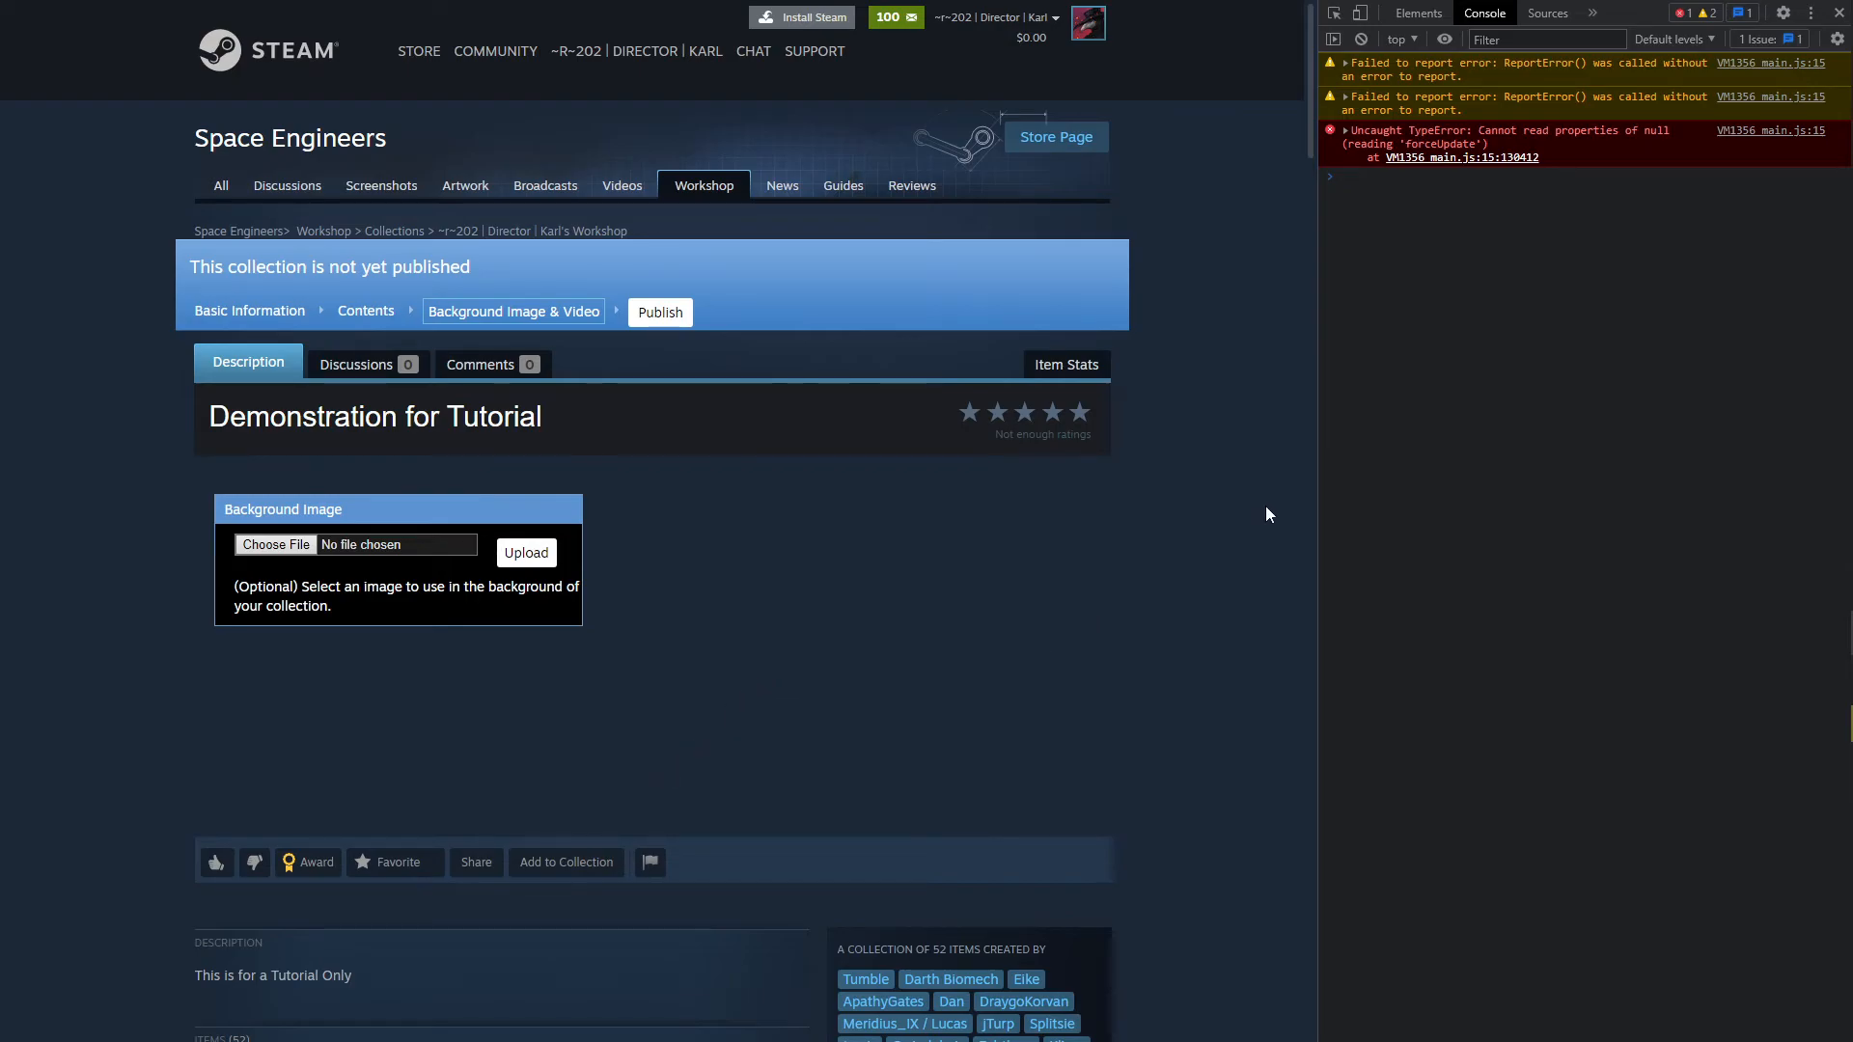
pyautogui.moveTo(1190, 367)
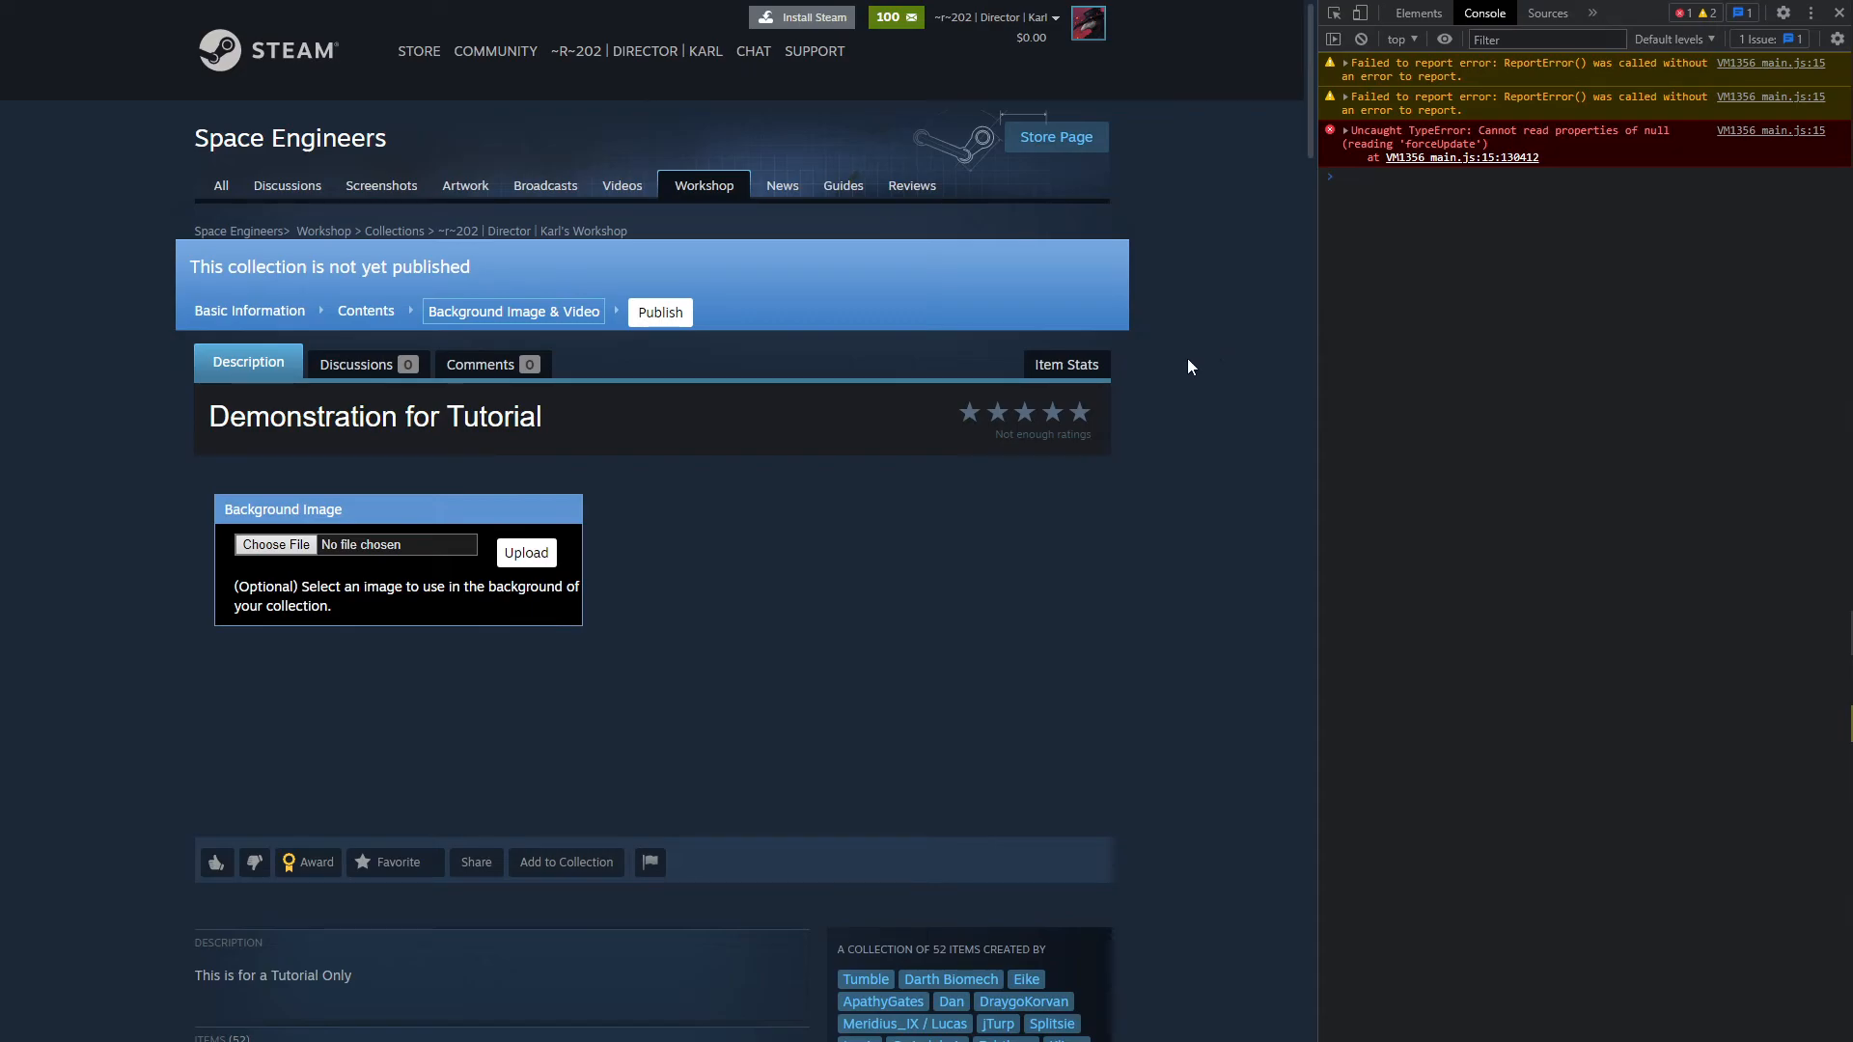